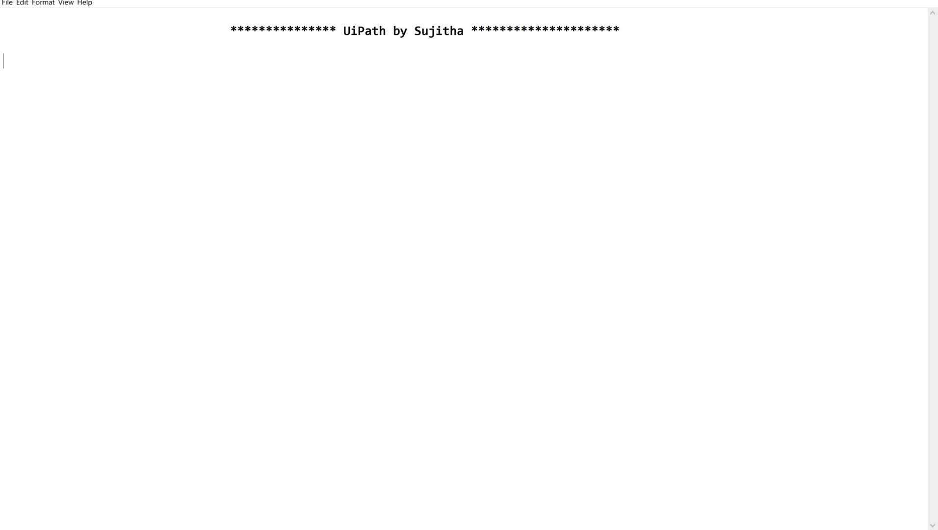
Step: Add the heading line 'API Calls using UiPath' below the banner in Notepad
{"action": "type", "text": "API Calls using UiPath"}
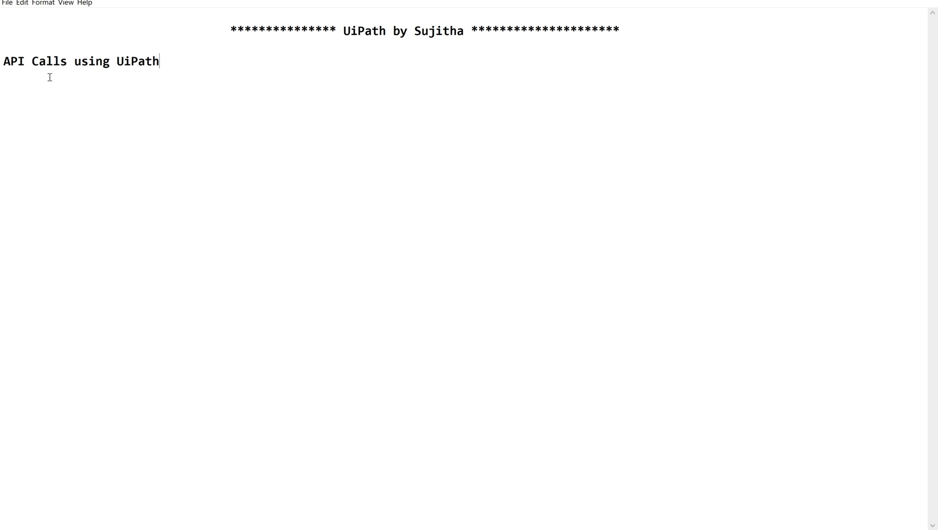
{"action": "mouse_move", "coordinate": [88, 67]}
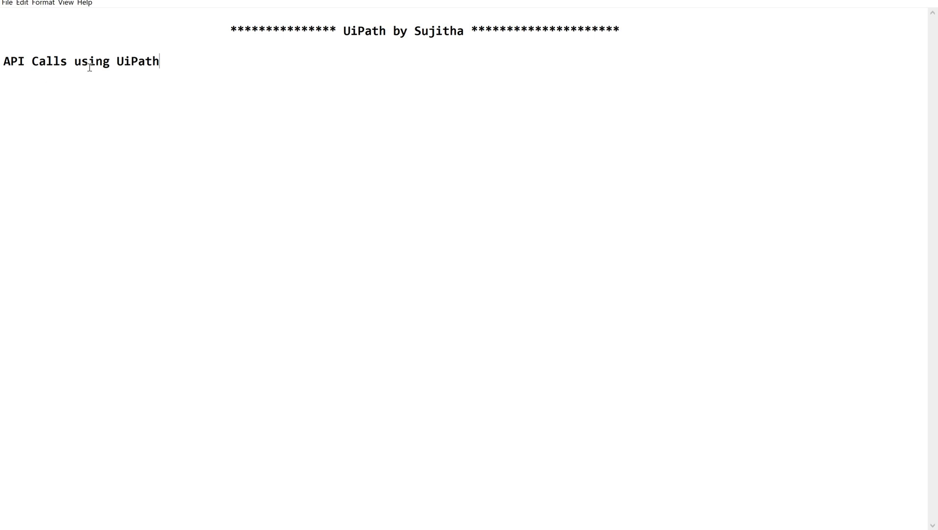
{"action": "mouse_move", "coordinate": [79, 73]}
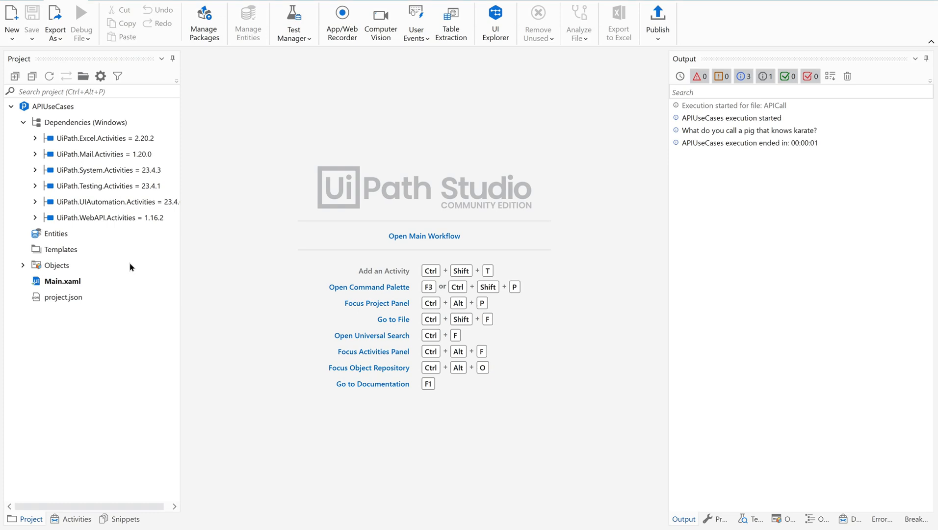
{"action": "left_click", "coordinate": [43, 106]}
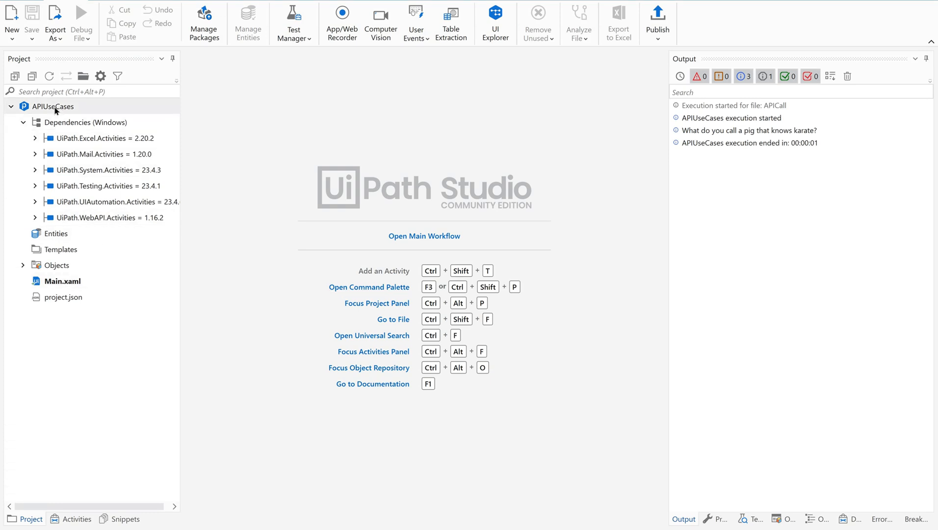
{"action": "mouse_move", "coordinate": [54, 111]}
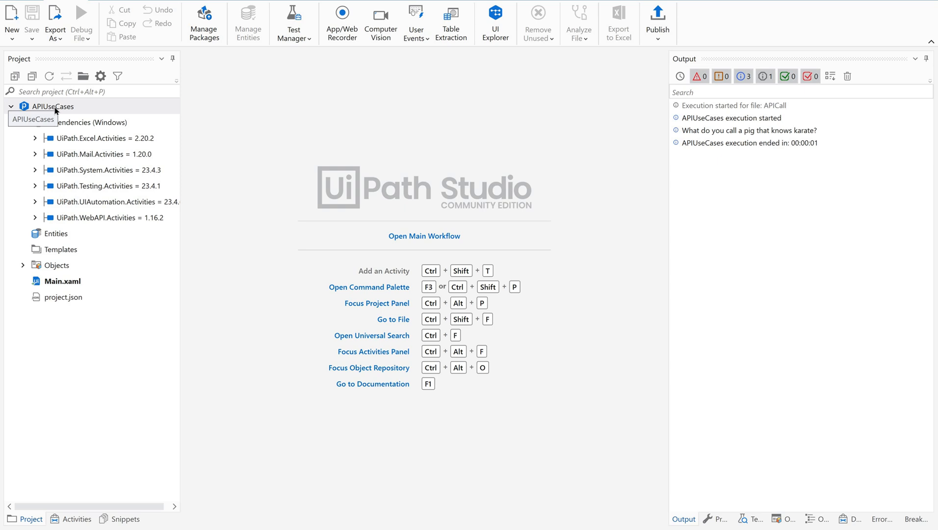
{"action": "mouse_move", "coordinate": [2, 329]}
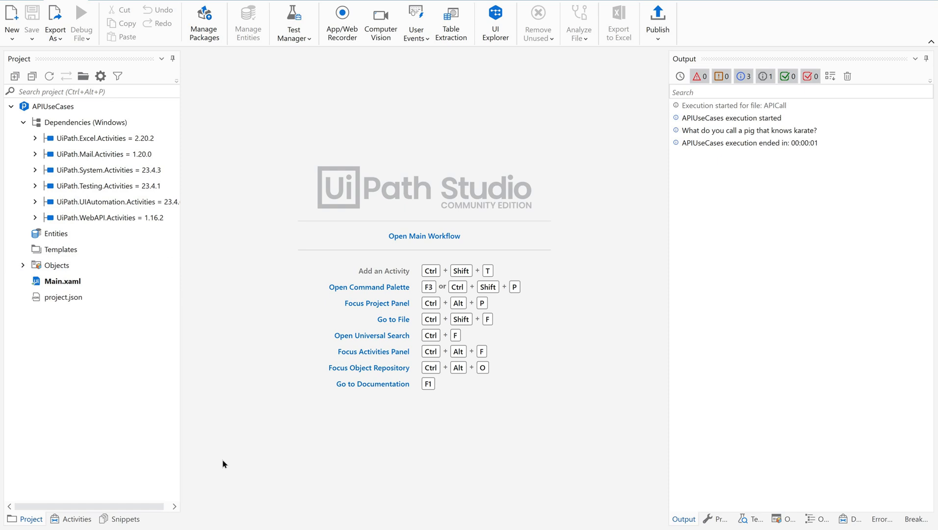
{"action": "mouse_move", "coordinate": [488, 481]}
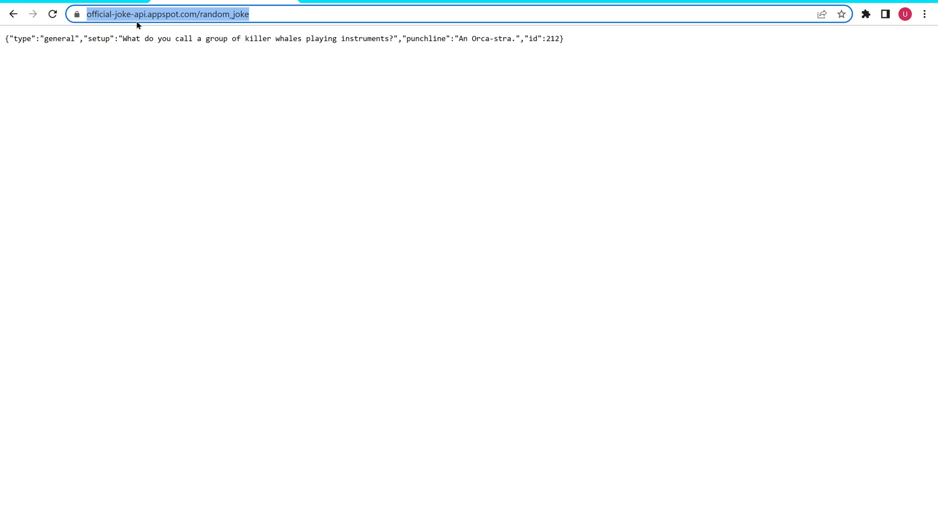
Step: Reload the random_joke endpoint and select the returned JSON joke text
{"action": "key", "text": "Enter"}
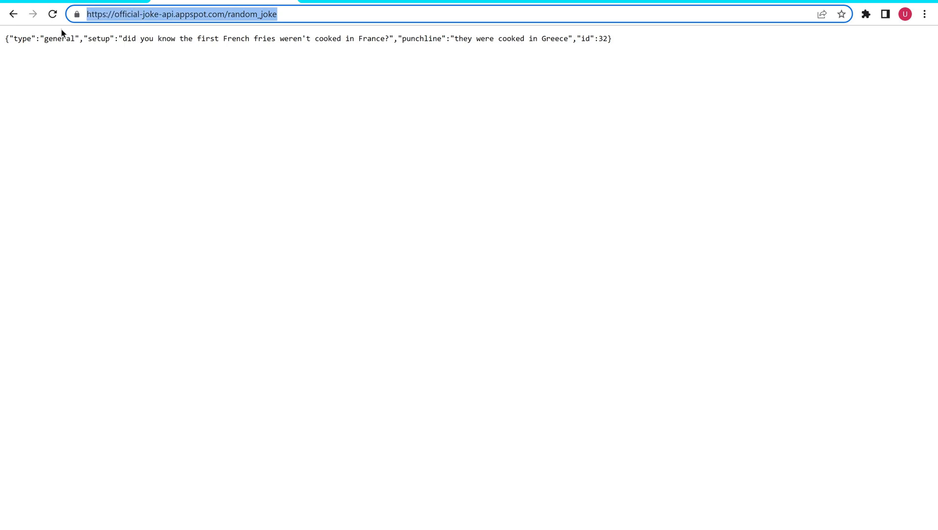
{"action": "mouse_move", "coordinate": [169, 82]}
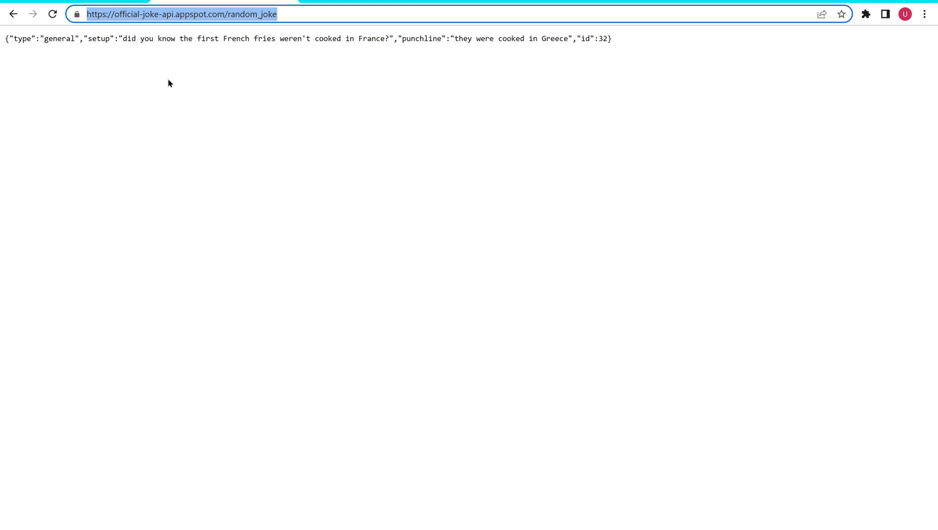
{"action": "mouse_move", "coordinate": [100, 30]}
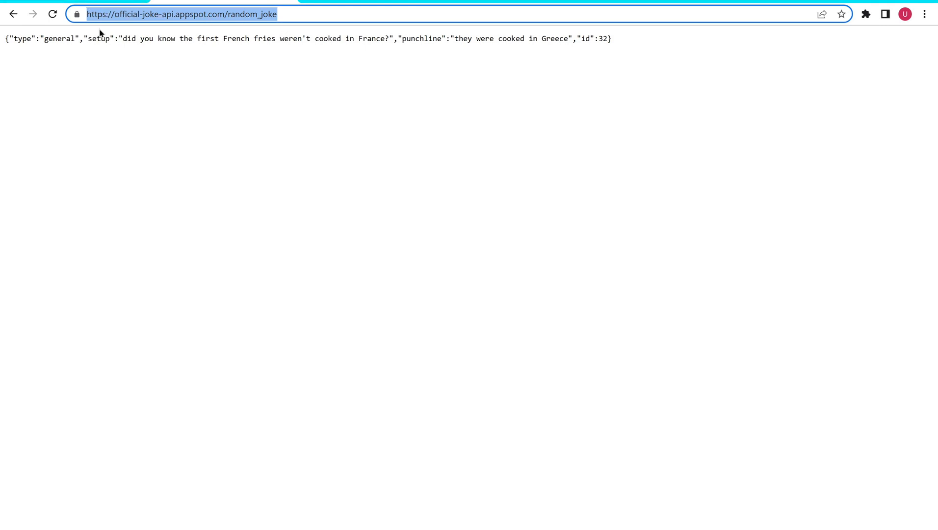
{"action": "mouse_move", "coordinate": [224, 33]}
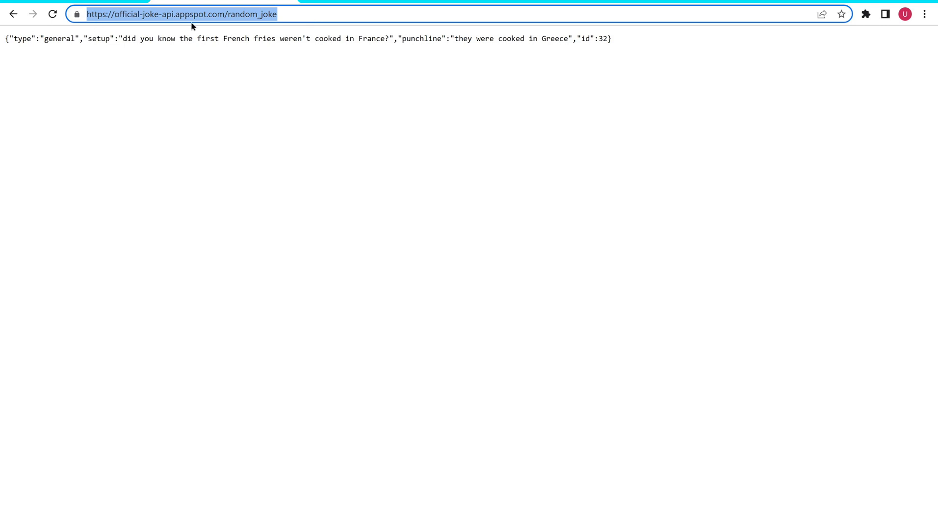
{"action": "mouse_move", "coordinate": [154, 34]}
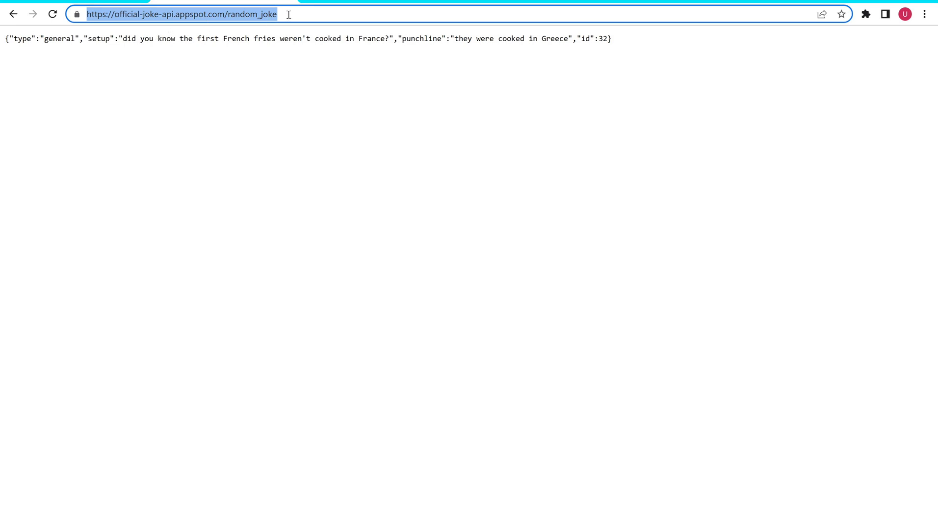
{"action": "left_click", "coordinate": [290, 12]}
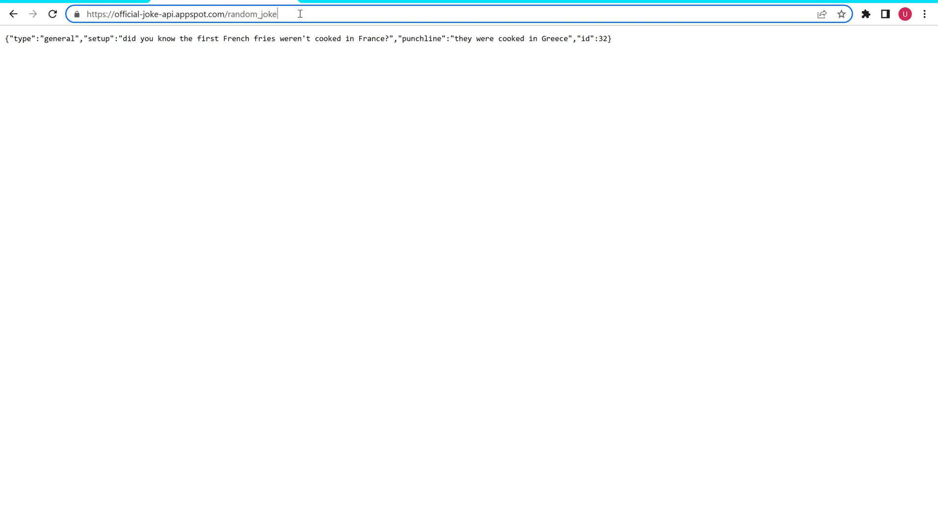
{"action": "mouse_move", "coordinate": [269, 50]}
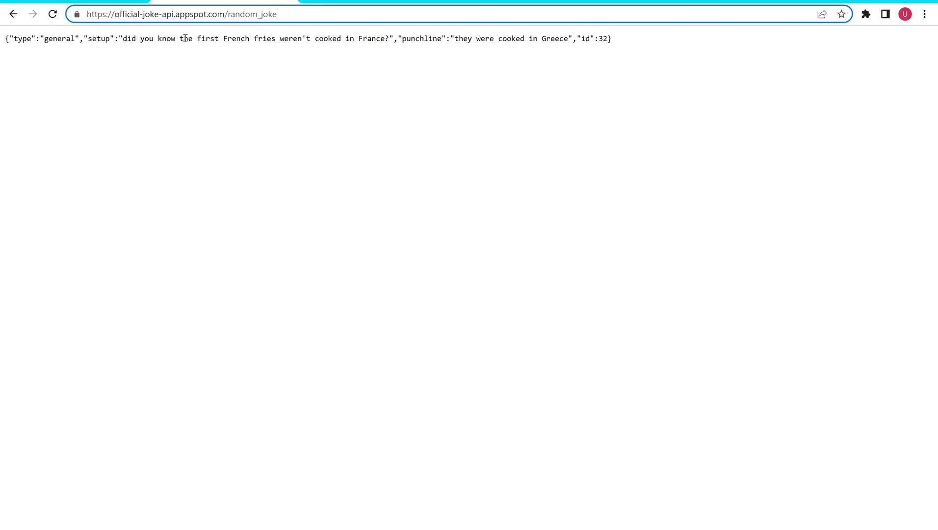
{"action": "mouse_move", "coordinate": [112, 72]}
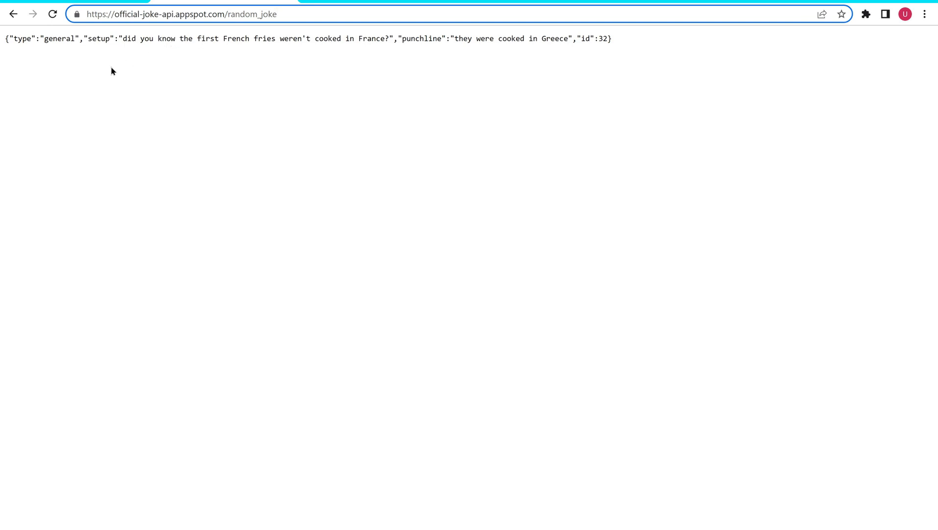
{"action": "mouse_move", "coordinate": [93, 19]}
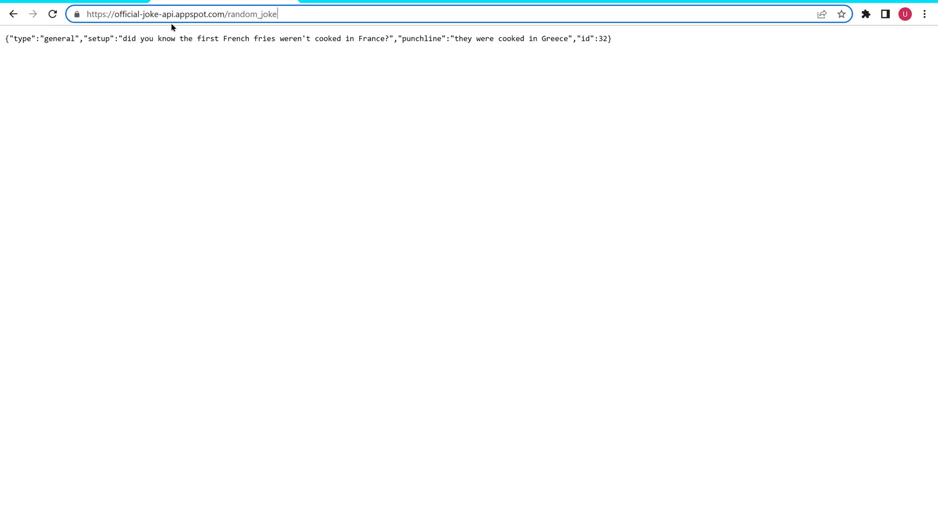
{"action": "mouse_move", "coordinate": [8, 51]}
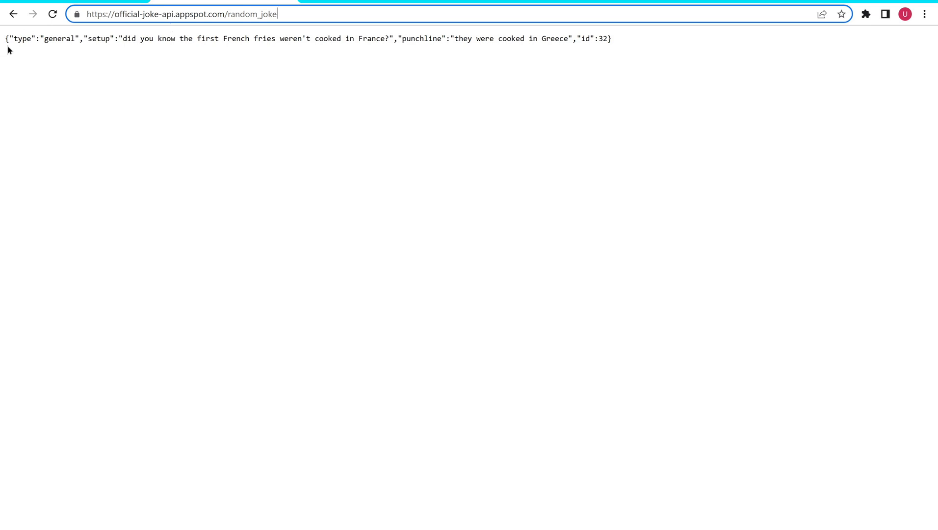
{"action": "double_click", "coordinate": [18, 38]}
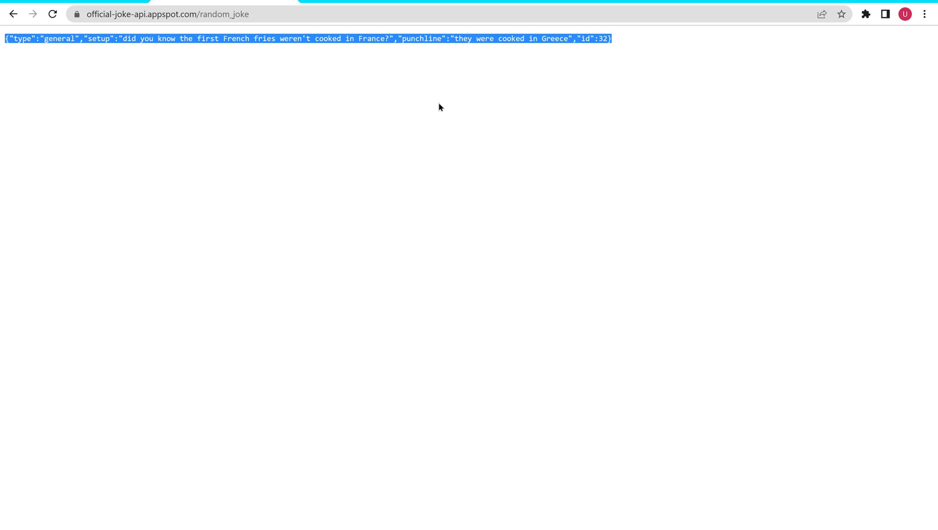
{"action": "mouse_move", "coordinate": [271, 120]}
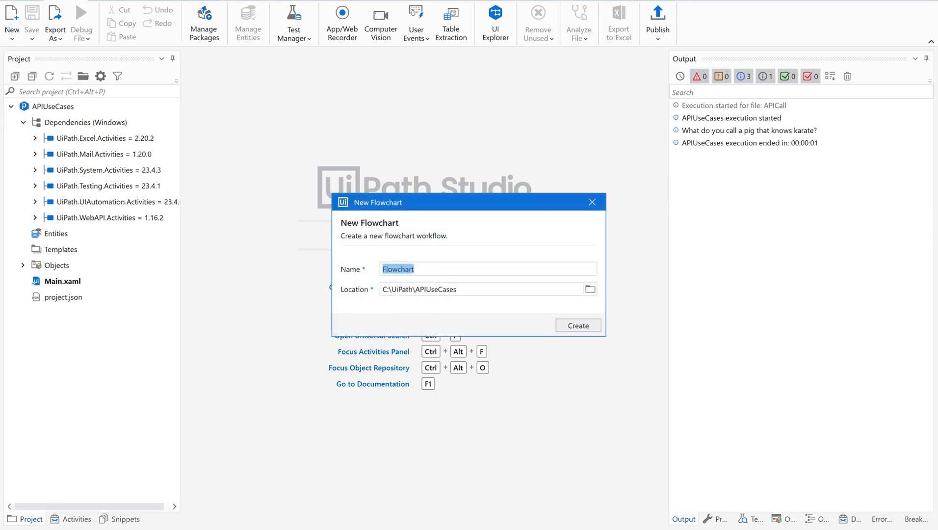
Step: Name the new flowchart APICall and create it in the APIUseCases project
{"action": "type", "text": "AOP"}
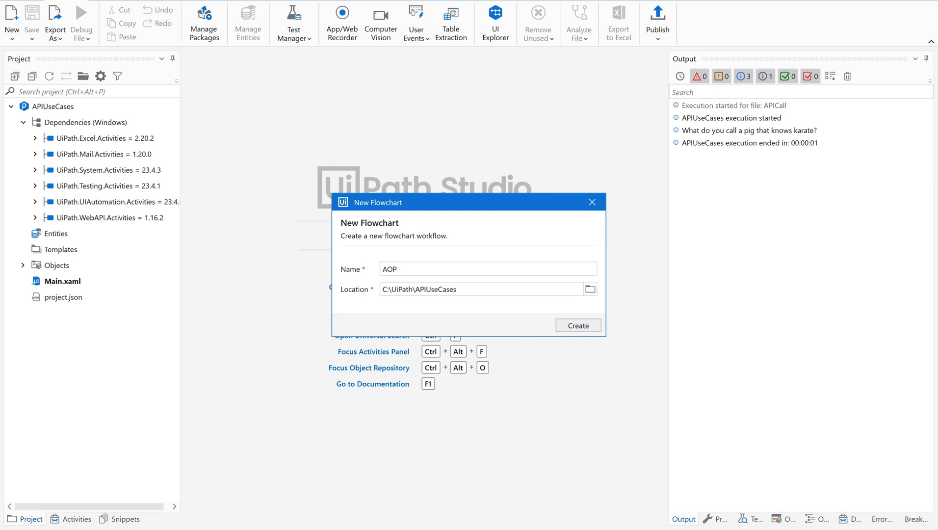
{"action": "type", "text": "APICalls"}
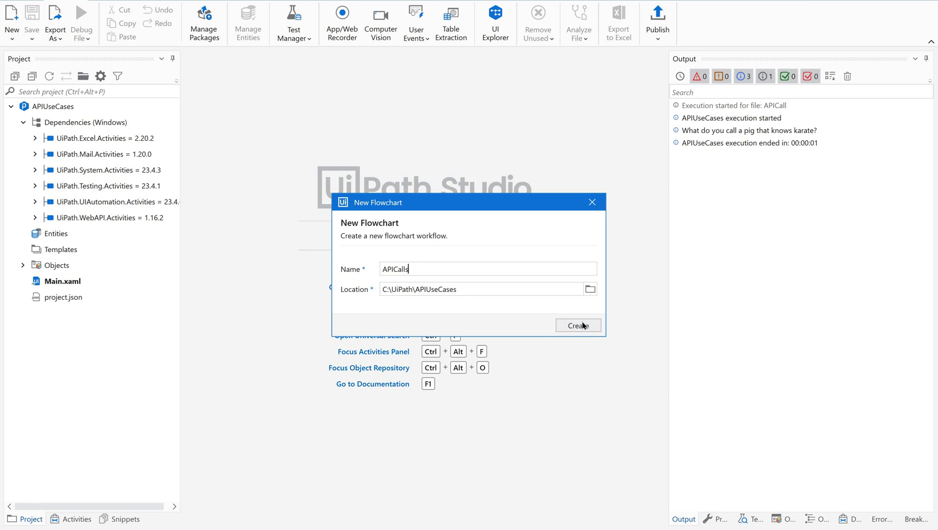
{"action": "key", "text": "Backspace"}
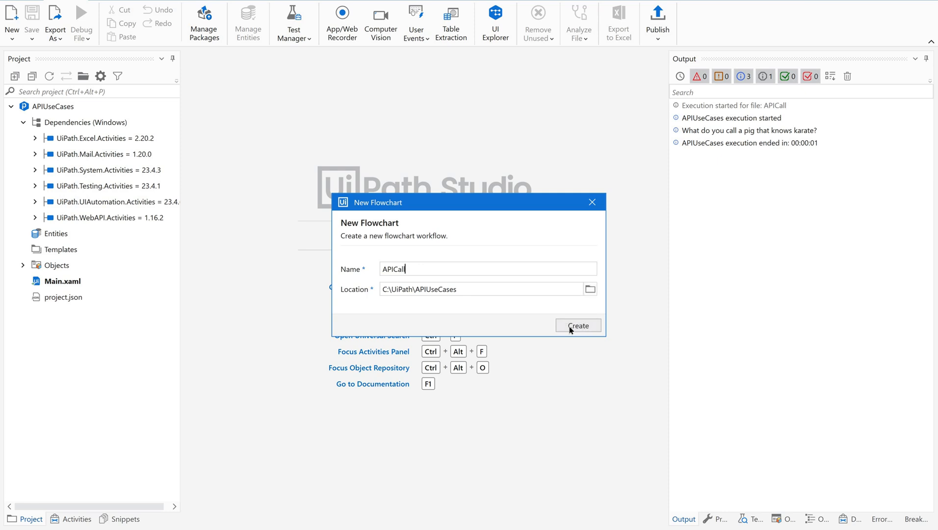
{"action": "left_click", "coordinate": [578, 325]}
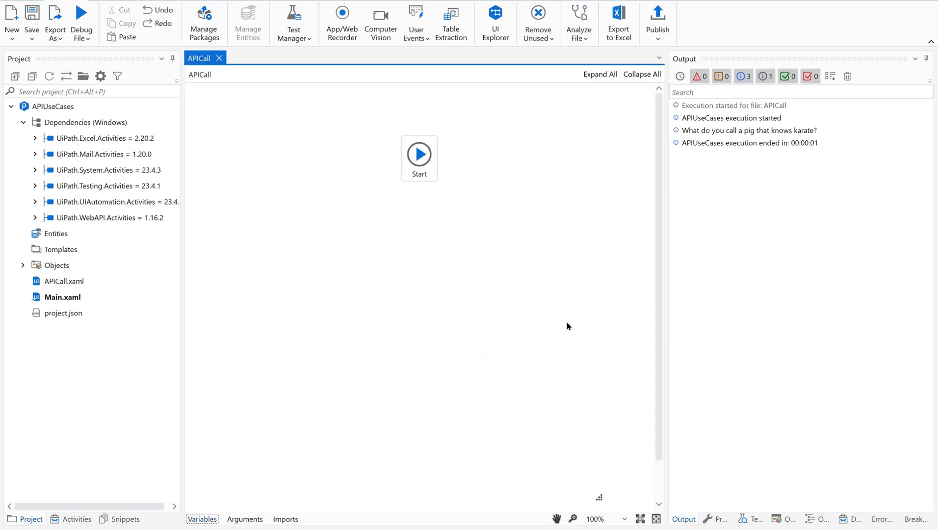
{"action": "mouse_move", "coordinate": [418, 283]}
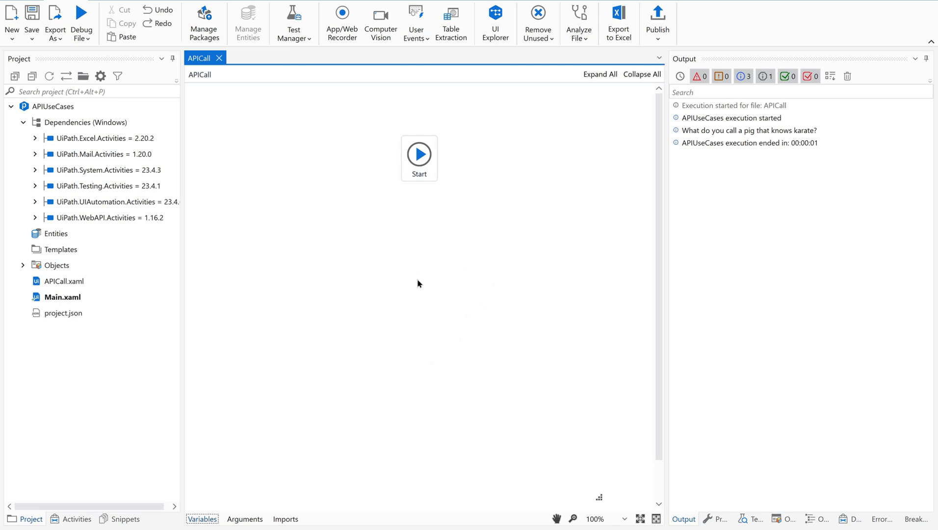
{"action": "mouse_move", "coordinate": [427, 161]}
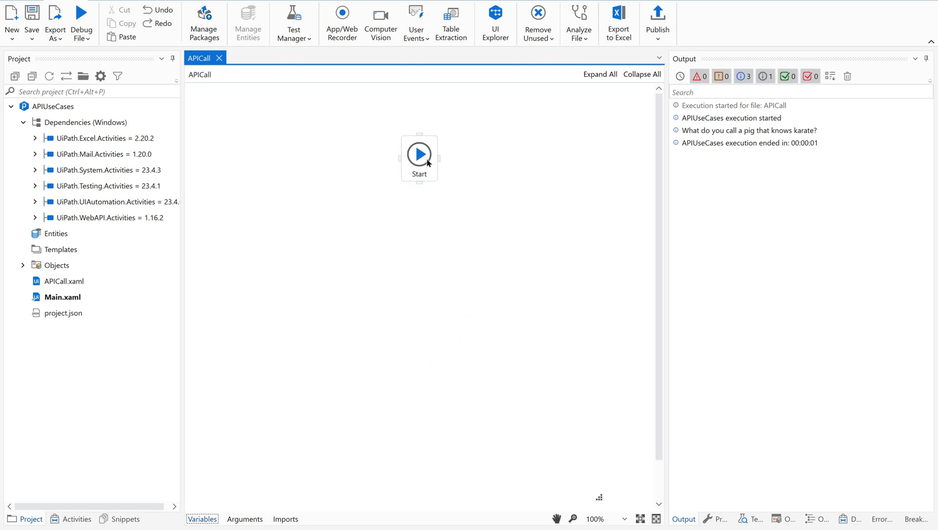
{"action": "mouse_move", "coordinate": [478, 287]}
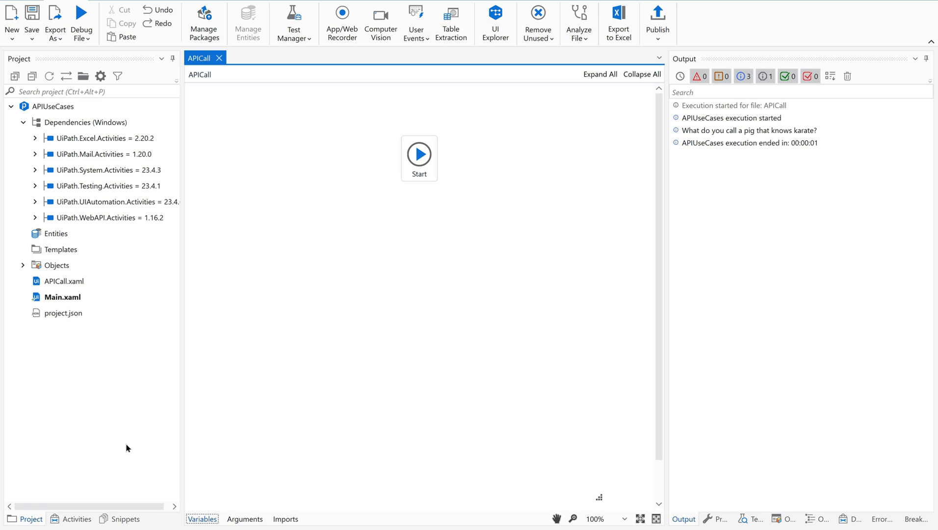
Step: Filter the Activities panel on 'http', showing only Orchestrator HTTP Request
{"action": "left_click", "coordinate": [77, 519]}
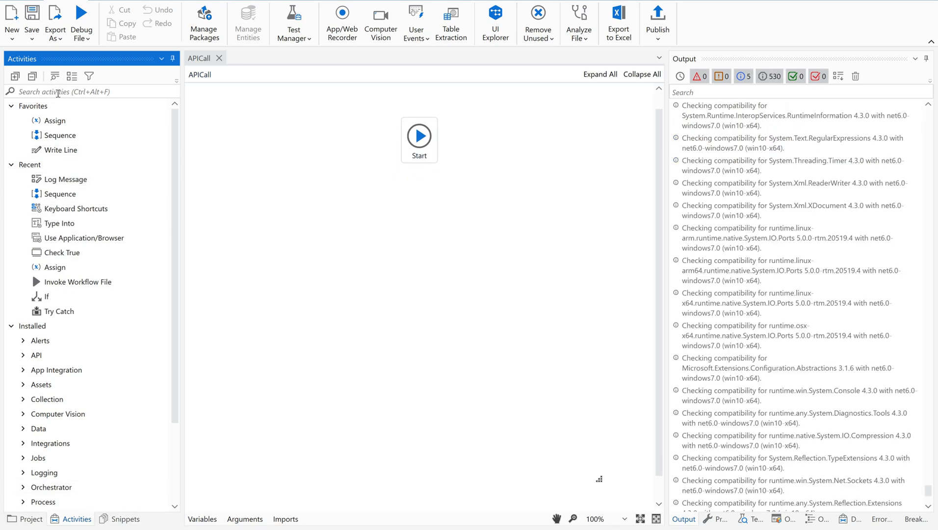
{"action": "type", "text": "h"}
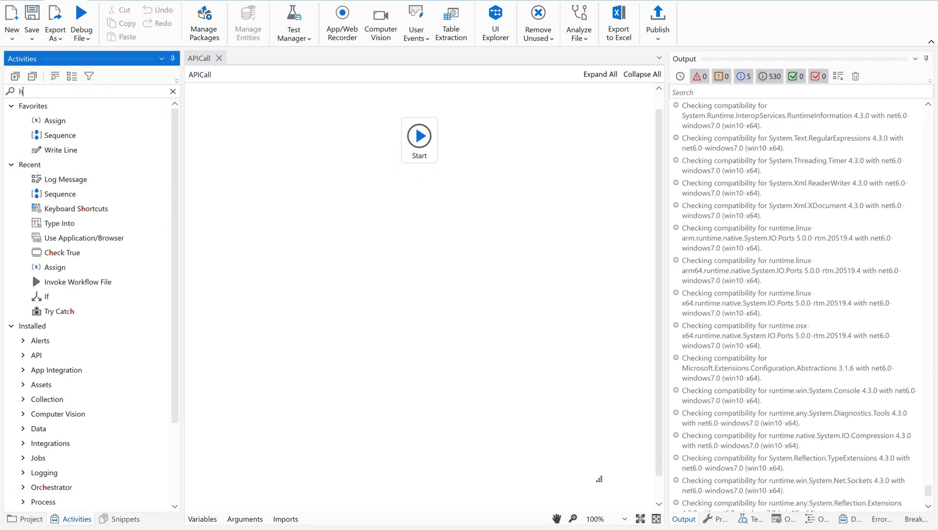
{"action": "type", "text": "ttp"}
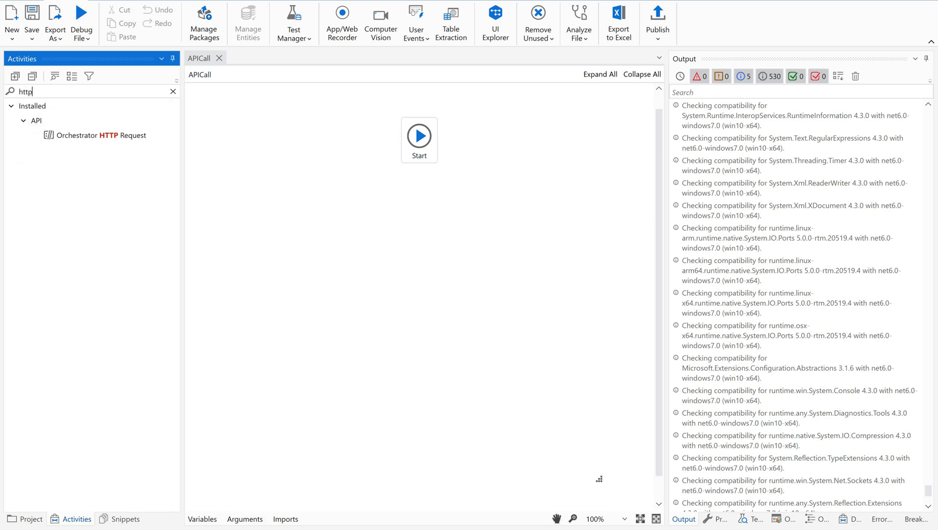
{"action": "mouse_move", "coordinate": [78, 201]}
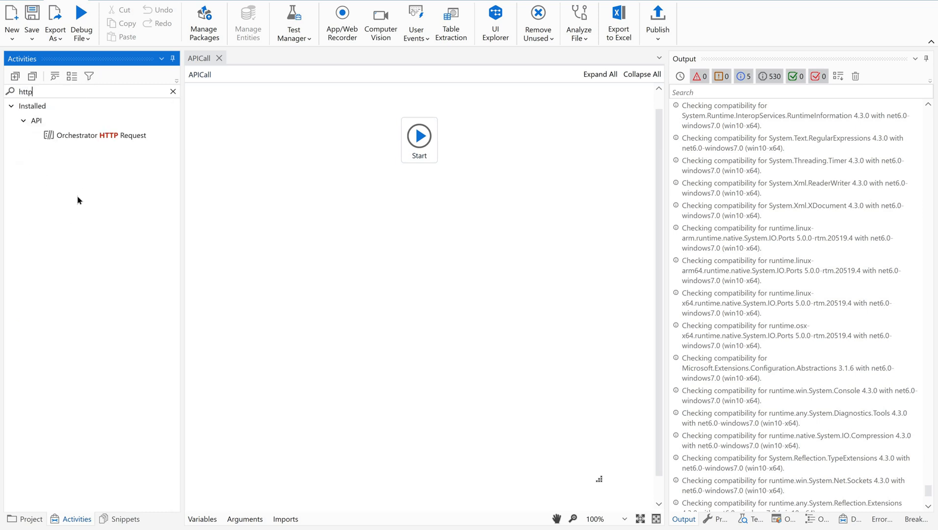
{"action": "mouse_move", "coordinate": [68, 184]}
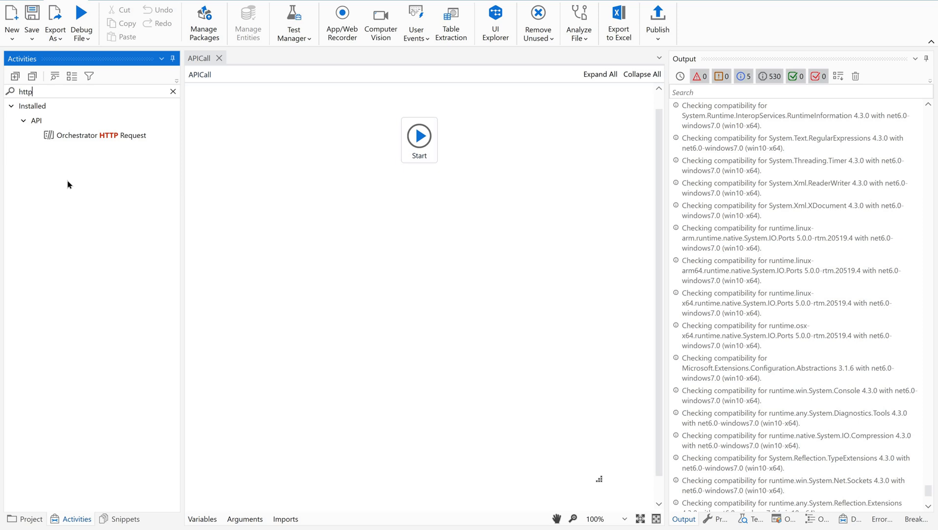
{"action": "mouse_move", "coordinate": [84, 175]}
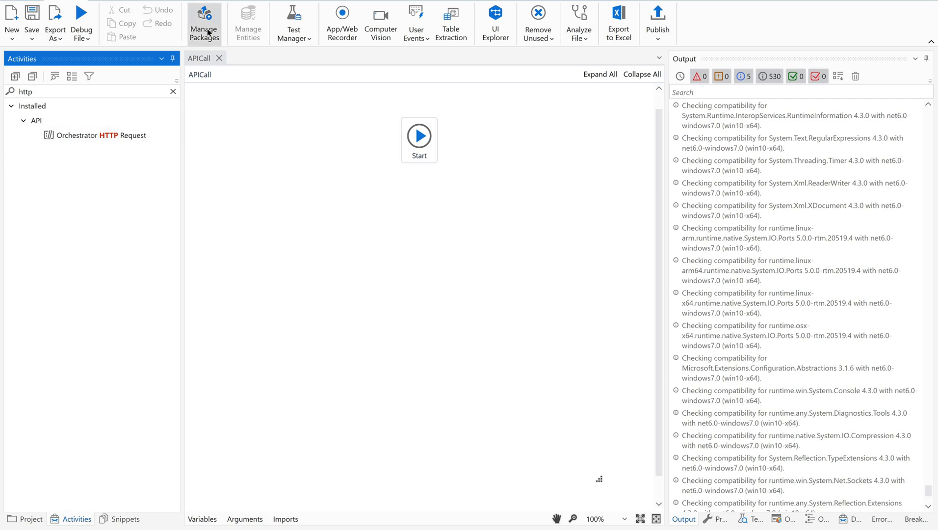
Step: Install UiPath.WebAPI.Activities via Manage Packages and save the change
{"action": "left_click", "coordinate": [204, 19]}
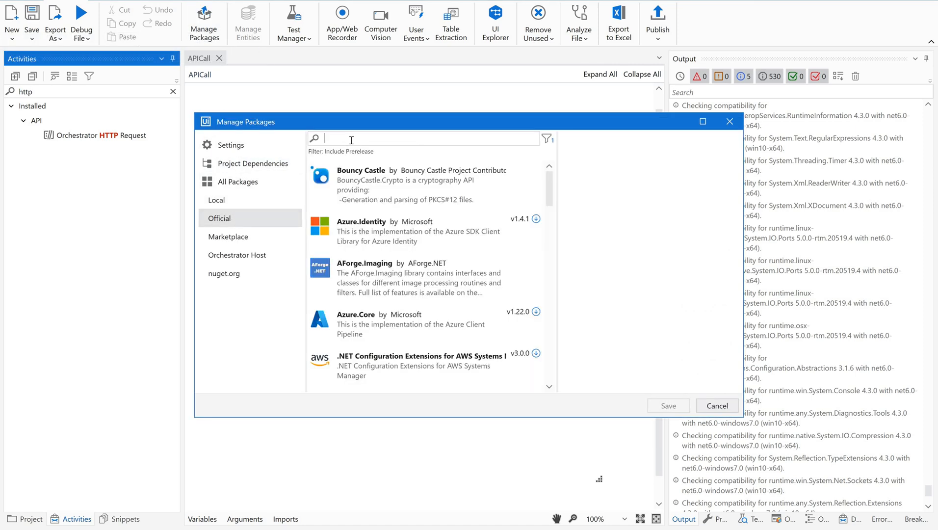
{"action": "type", "text": "uipath.web"}
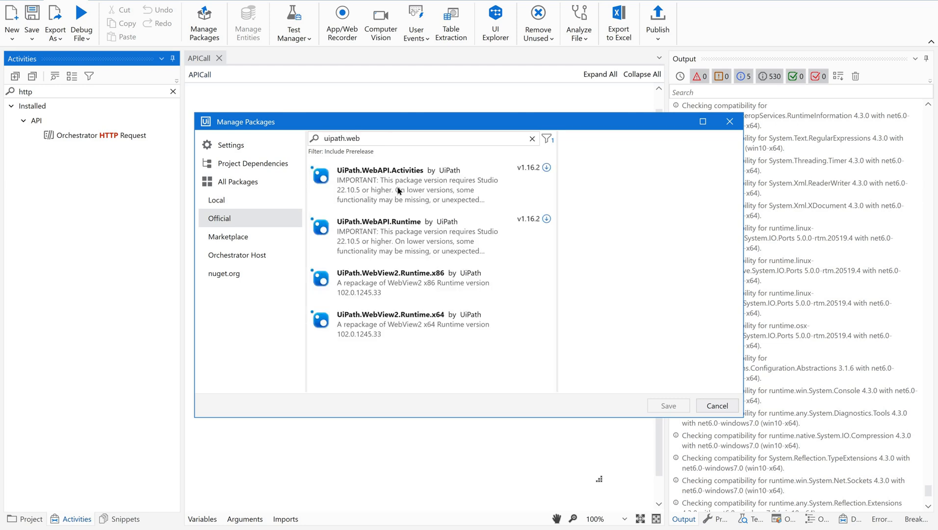
{"action": "left_click", "coordinate": [398, 170]}
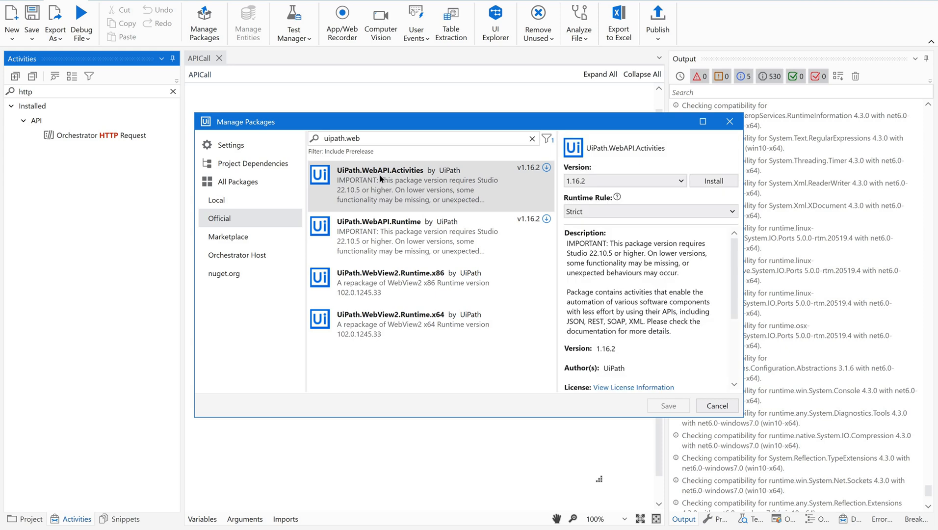
{"action": "mouse_move", "coordinate": [713, 180]}
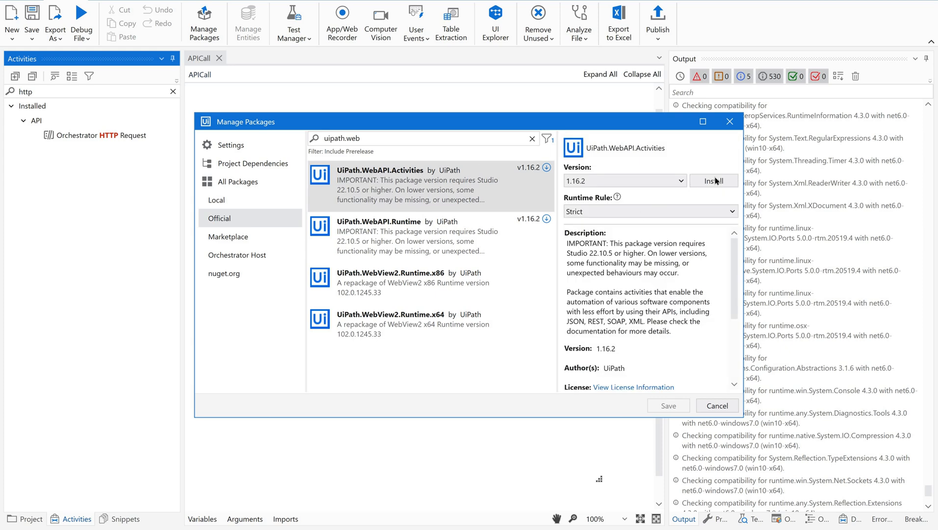
{"action": "left_click", "coordinate": [713, 181]}
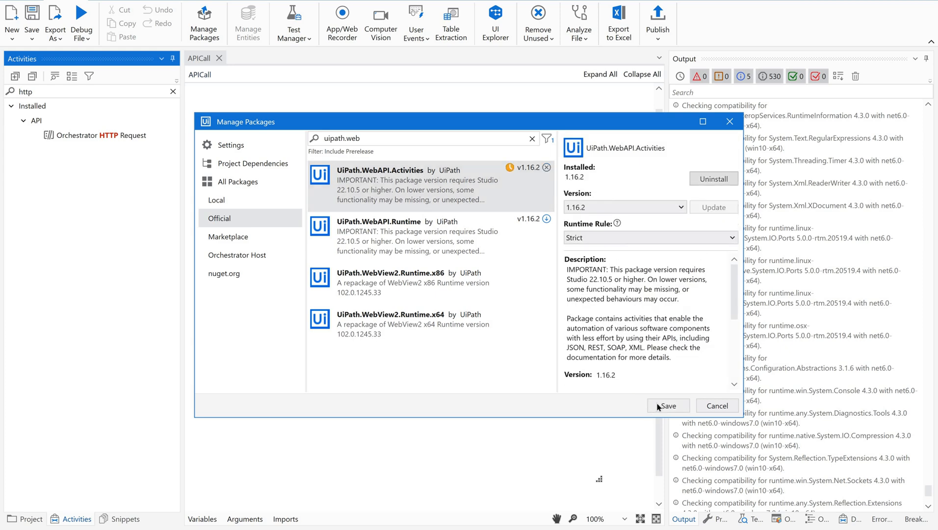
{"action": "left_click", "coordinate": [669, 405]}
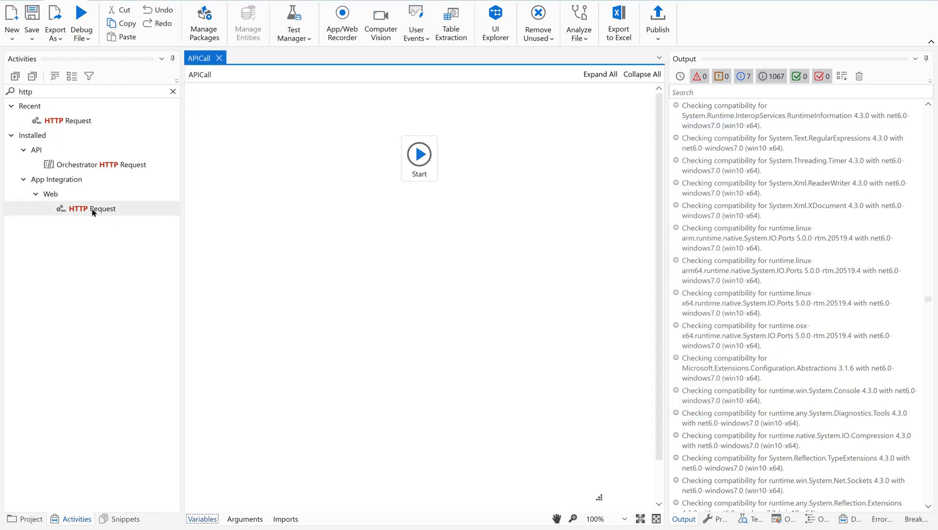
{"action": "mouse_move", "coordinate": [107, 208]}
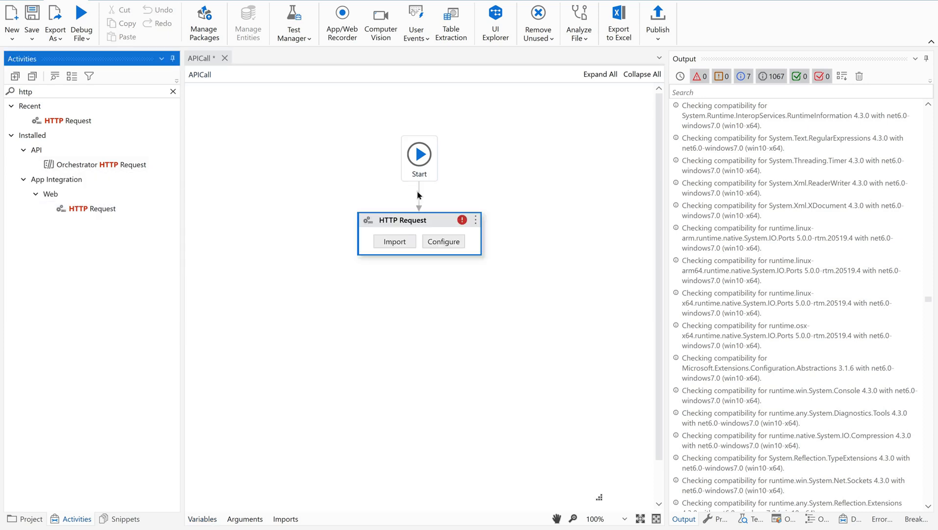
{"action": "mouse_move", "coordinate": [439, 223]}
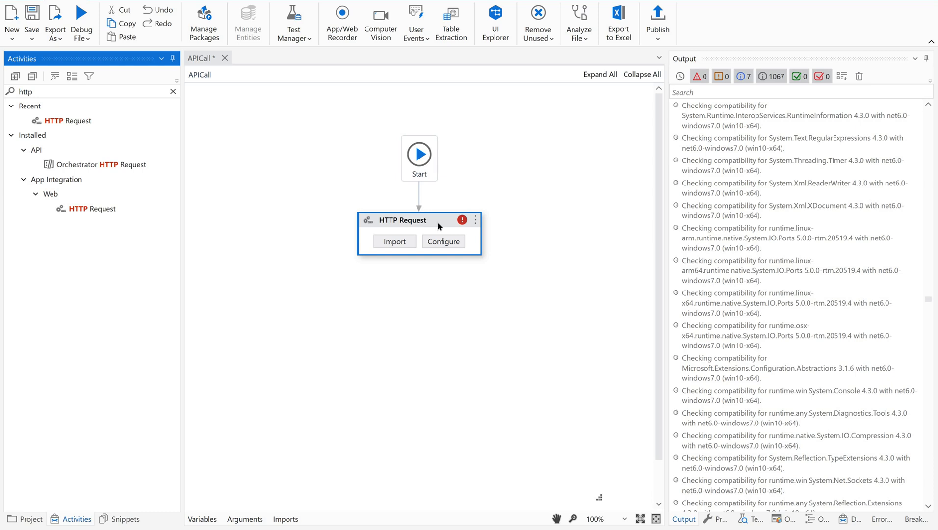
{"action": "mouse_move", "coordinate": [462, 219]}
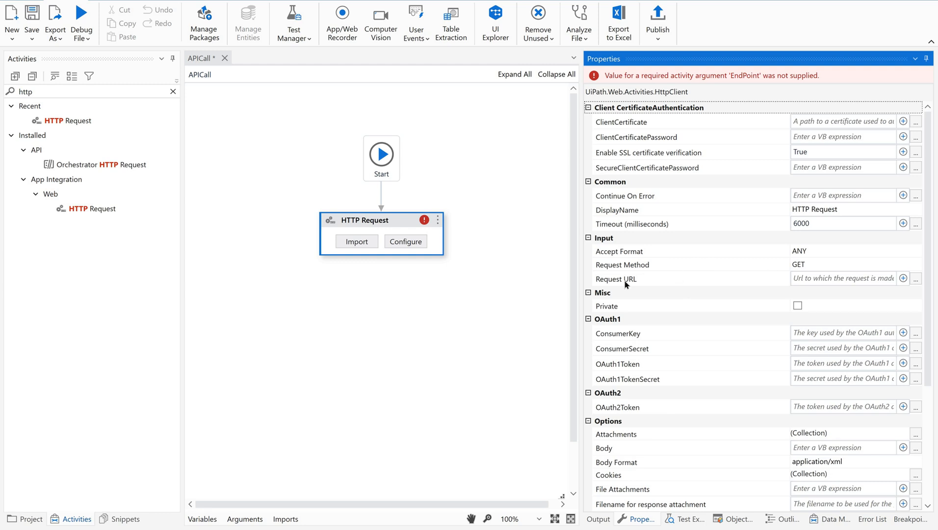
Step: Enter the random_joke API URL as Request URL and collapse the OAuth property groups
{"action": "left_click", "coordinate": [853, 264]}
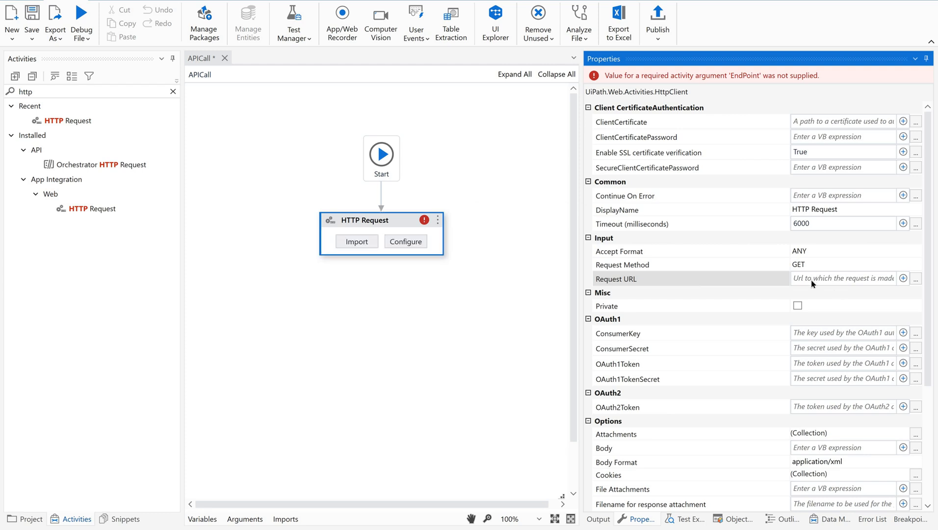
{"action": "mouse_move", "coordinate": [812, 281]}
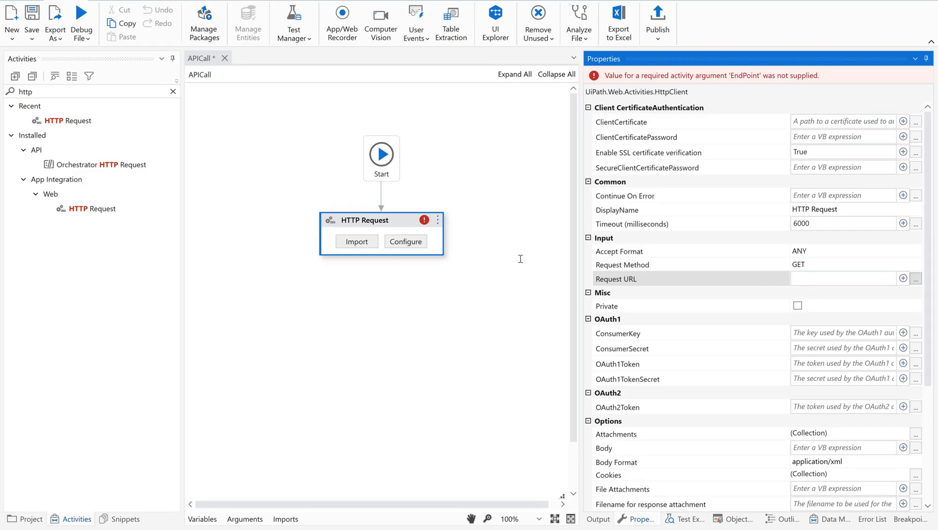
{"action": "left_click", "coordinate": [915, 276]}
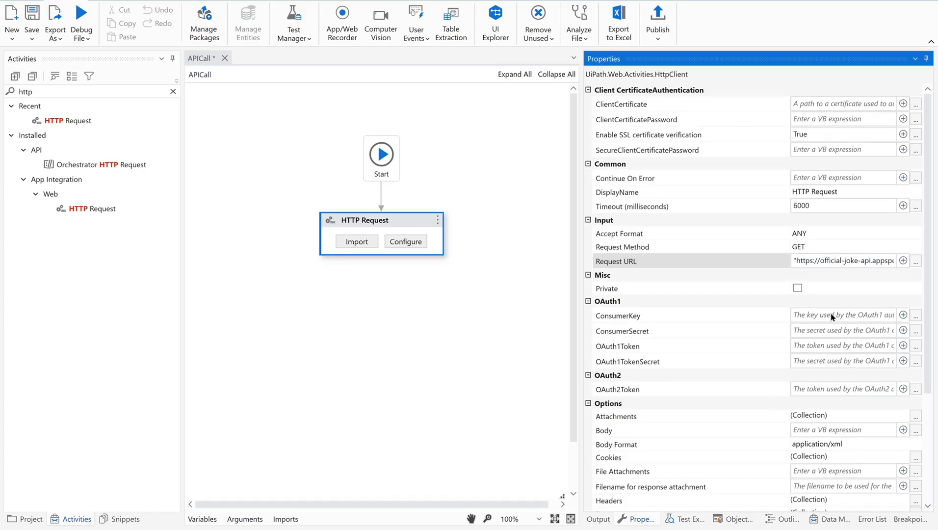
{"action": "mouse_move", "coordinate": [832, 316]}
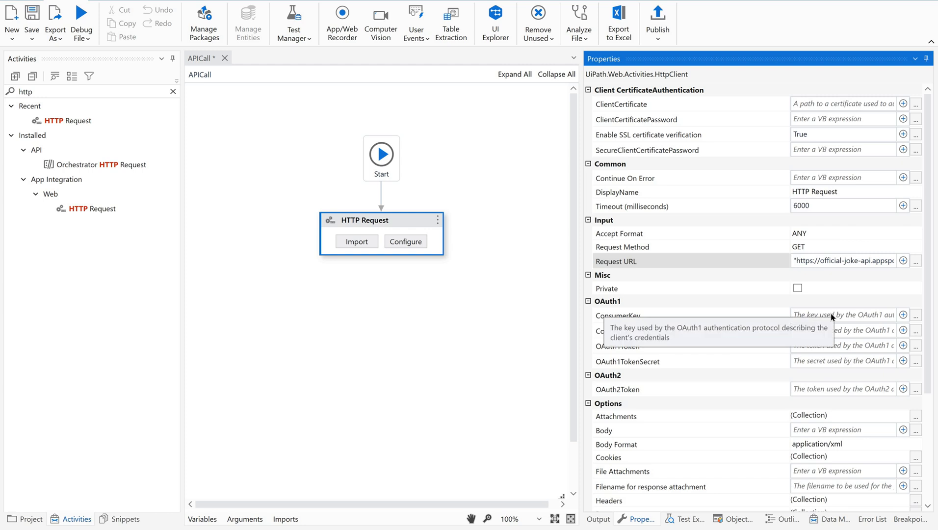
{"action": "mouse_move", "coordinate": [828, 265]}
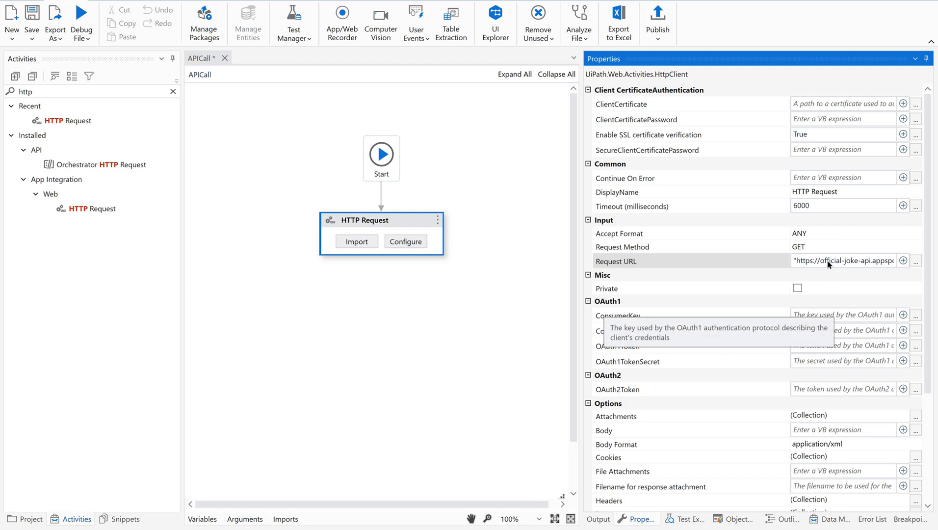
{"action": "mouse_move", "coordinate": [827, 263]}
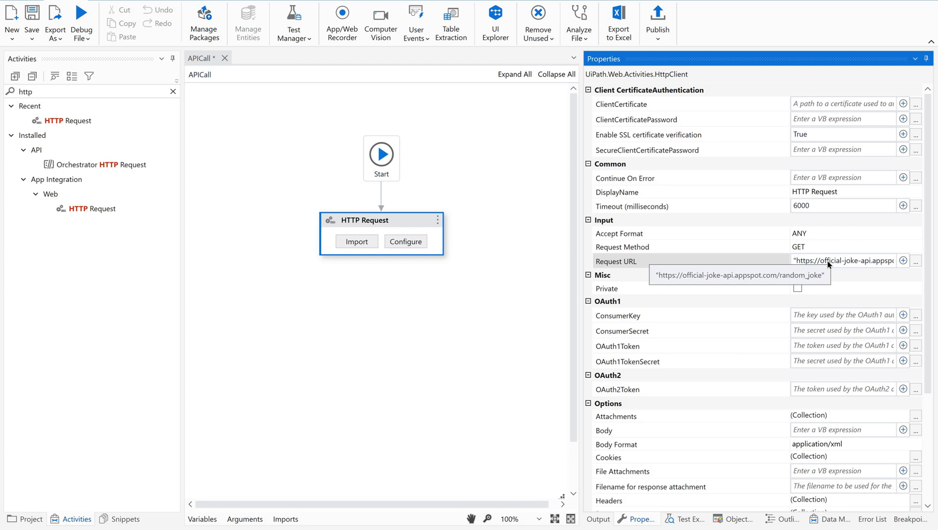
{"action": "mouse_move", "coordinate": [928, 307]}
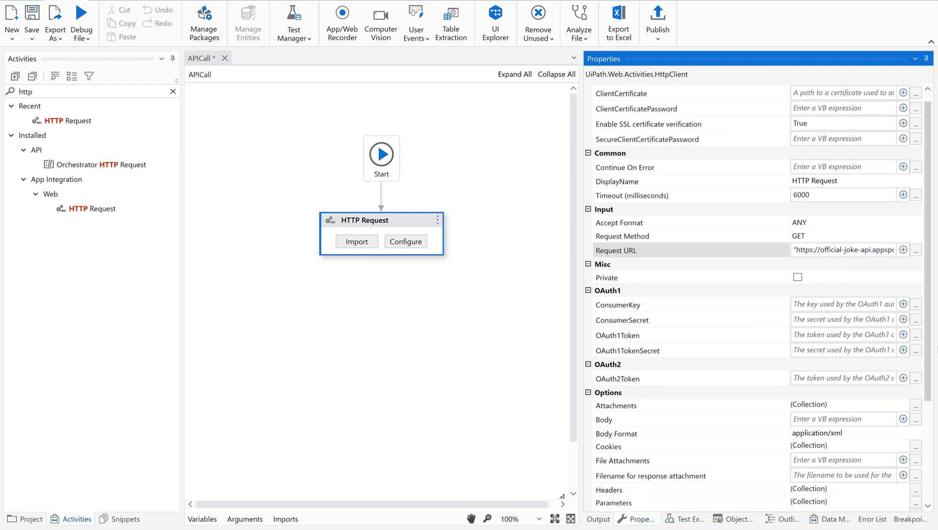
{"action": "scroll", "scroll_direction": "down", "scroll_amount": 3}
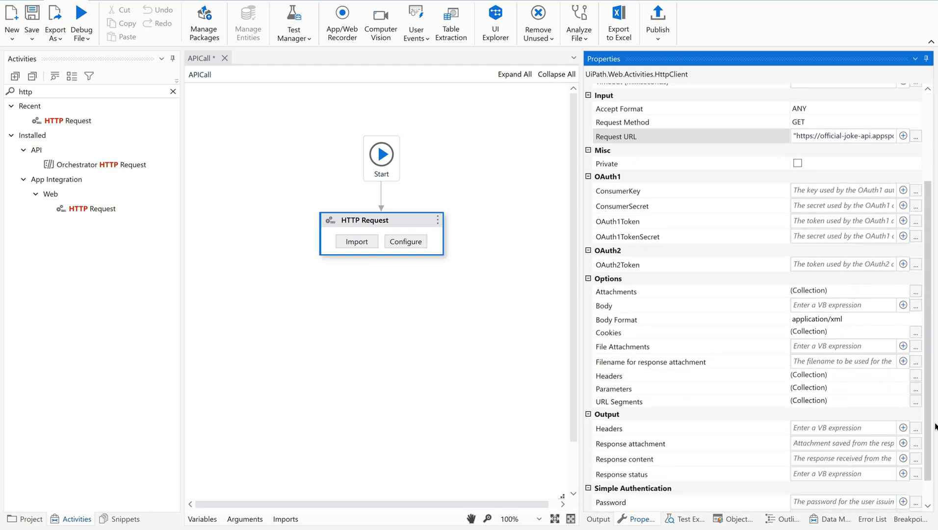
{"action": "scroll", "scroll_direction": "down", "scroll_amount": 3}
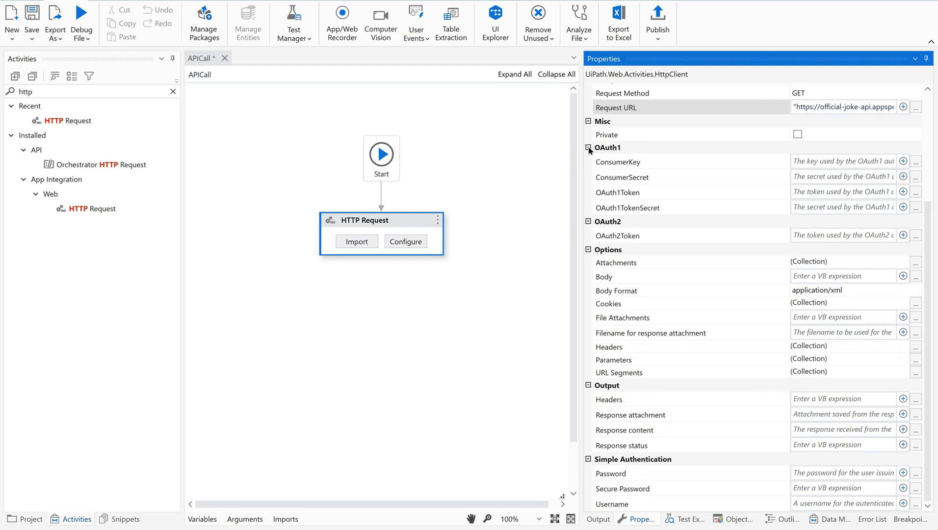
{"action": "left_click", "coordinate": [588, 147]}
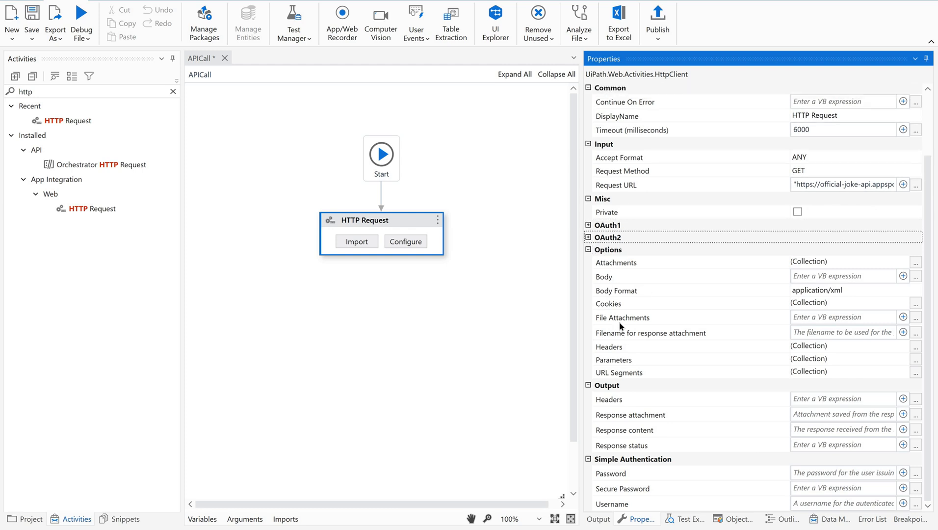
{"action": "mouse_move", "coordinate": [658, 260]}
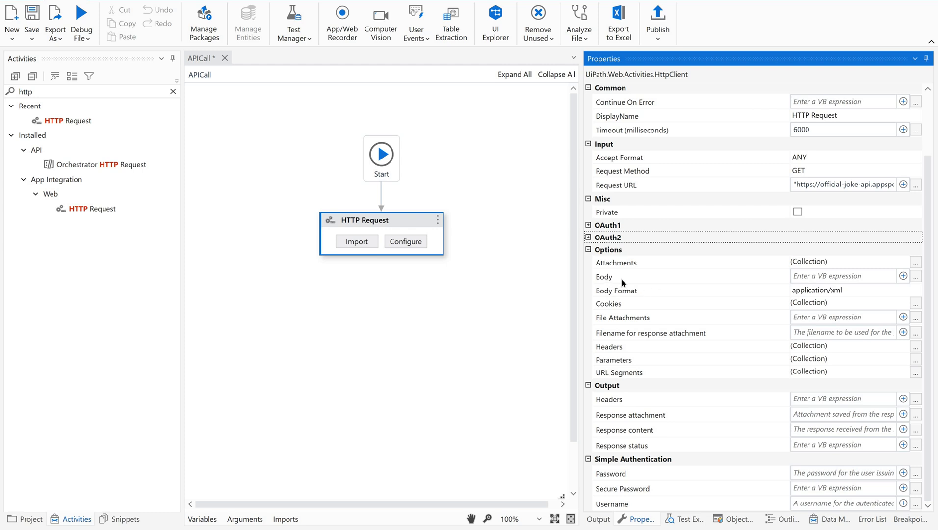
{"action": "mouse_move", "coordinate": [620, 285]}
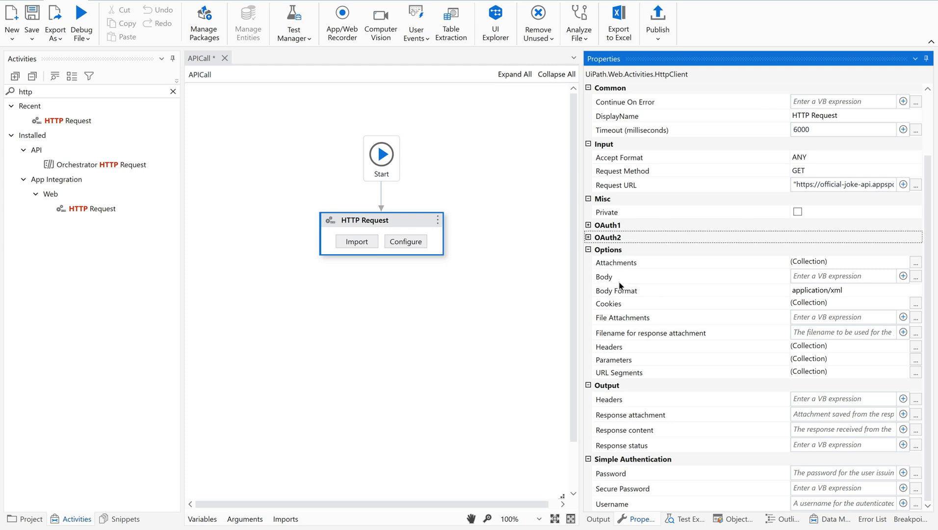
{"action": "mouse_move", "coordinate": [632, 288]}
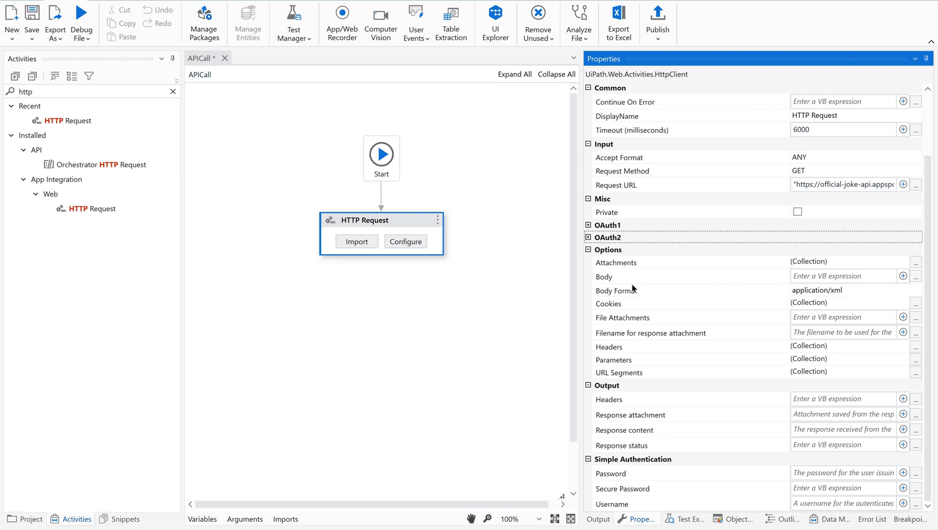
{"action": "mouse_move", "coordinate": [647, 379]}
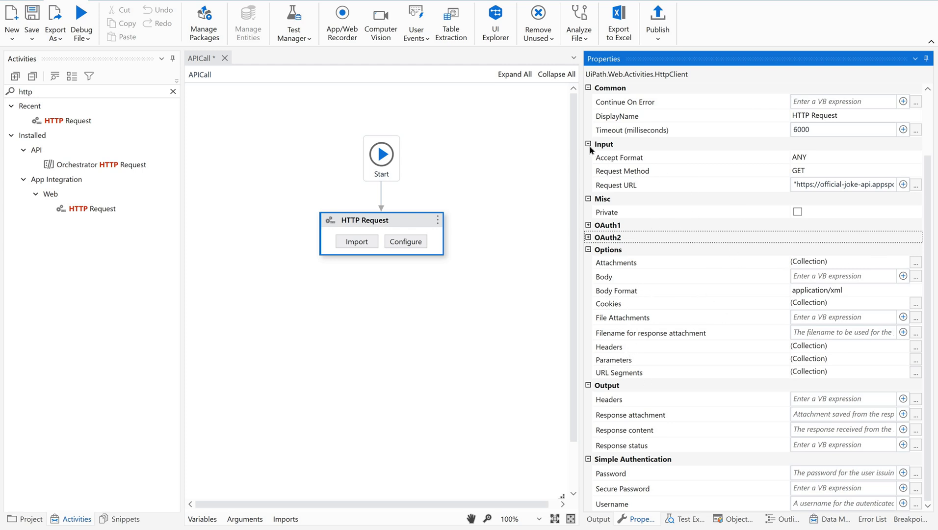
{"action": "mouse_move", "coordinate": [612, 176]}
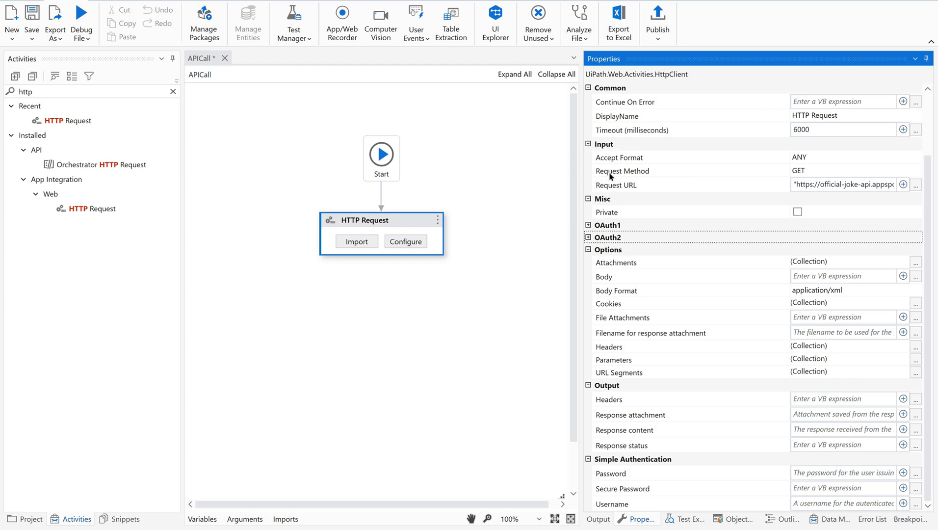
{"action": "mouse_move", "coordinate": [861, 171]}
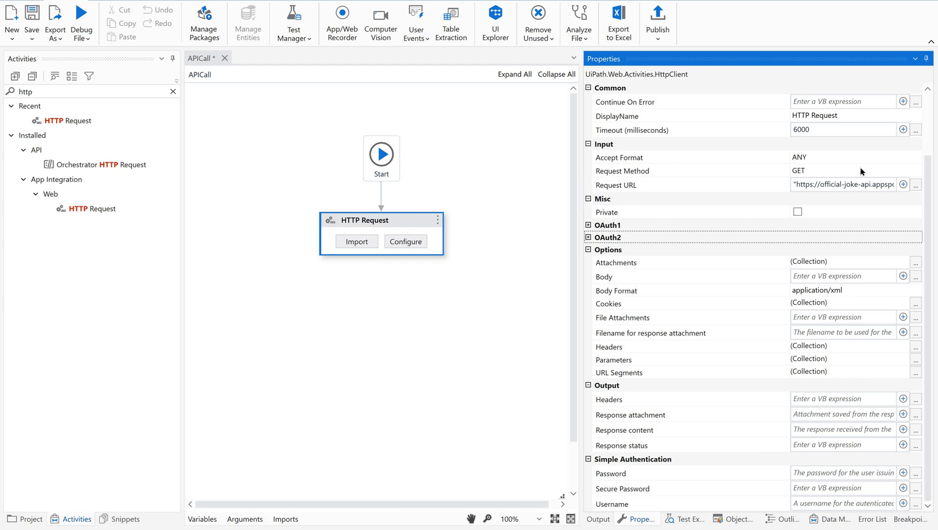
Step: Set Request Method to GET and Accept Format to JSON for the HTTP Request
{"action": "left_click", "coordinate": [858, 171]}
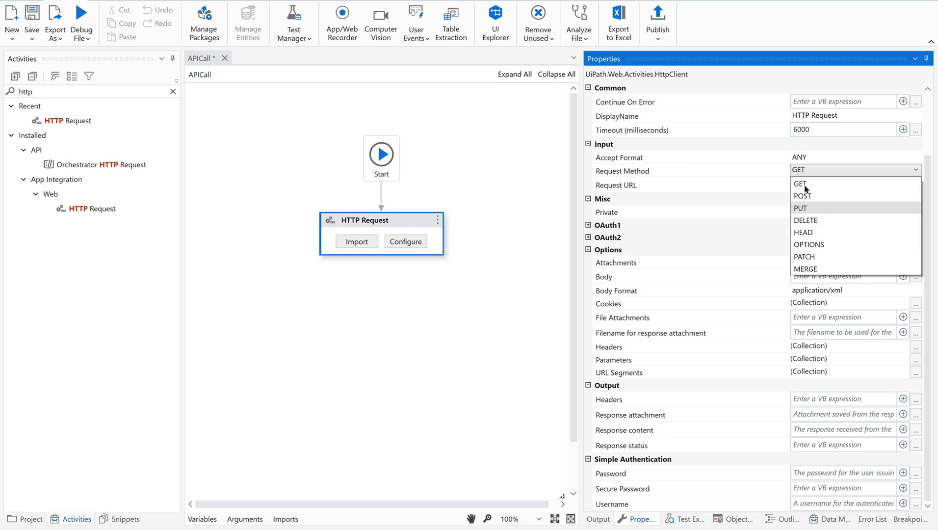
{"action": "mouse_move", "coordinate": [806, 226]}
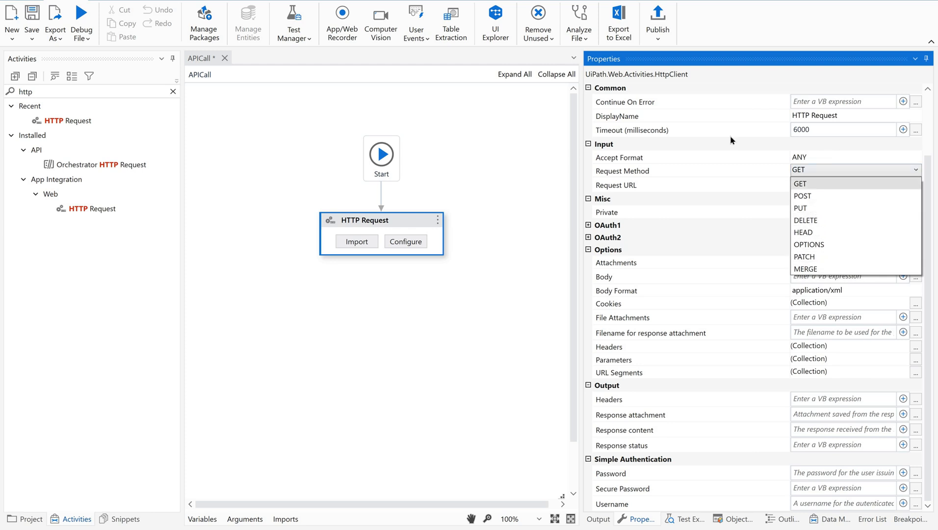
{"action": "mouse_move", "coordinate": [760, 131]}
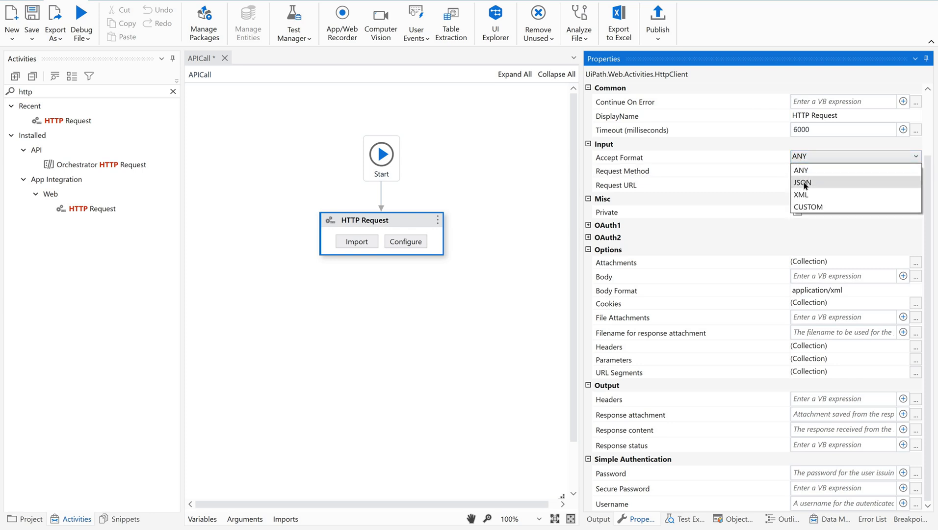
{"action": "left_click", "coordinate": [802, 182]}
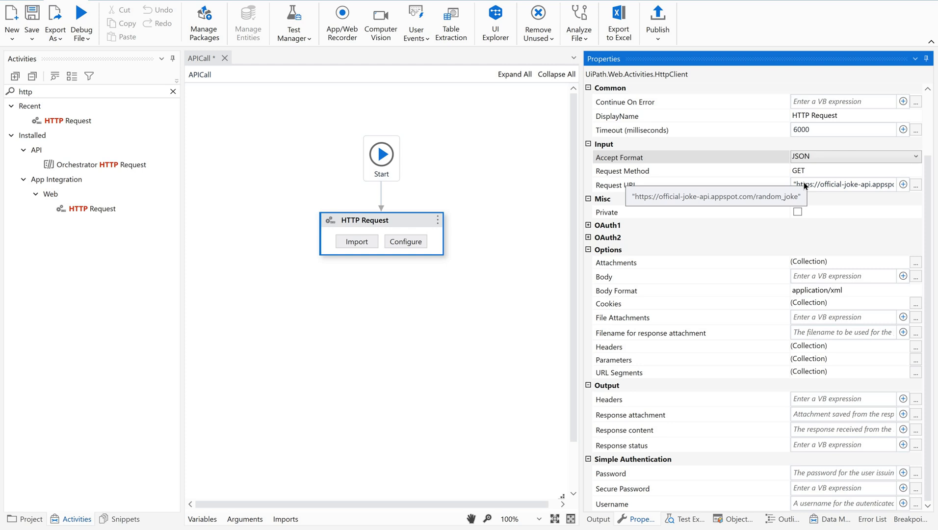
{"action": "mouse_move", "coordinate": [810, 188]}
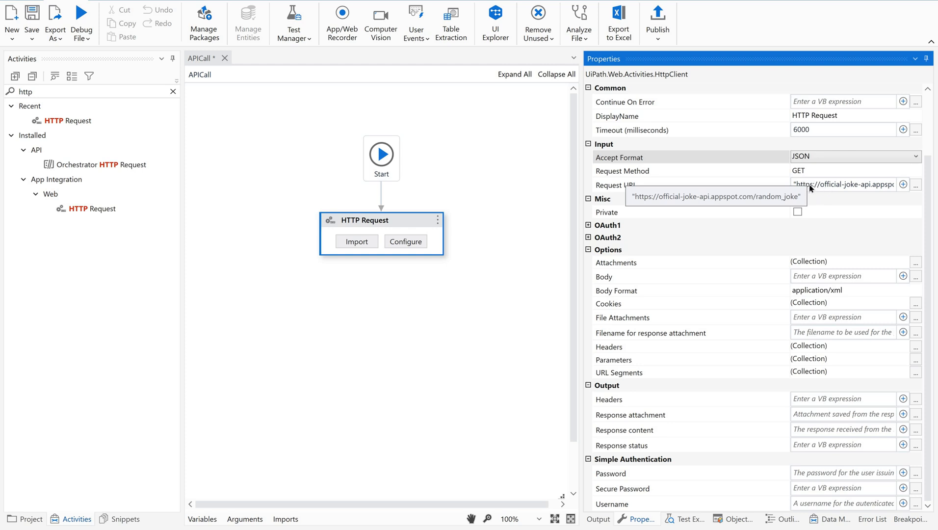
{"action": "mouse_move", "coordinate": [817, 191]}
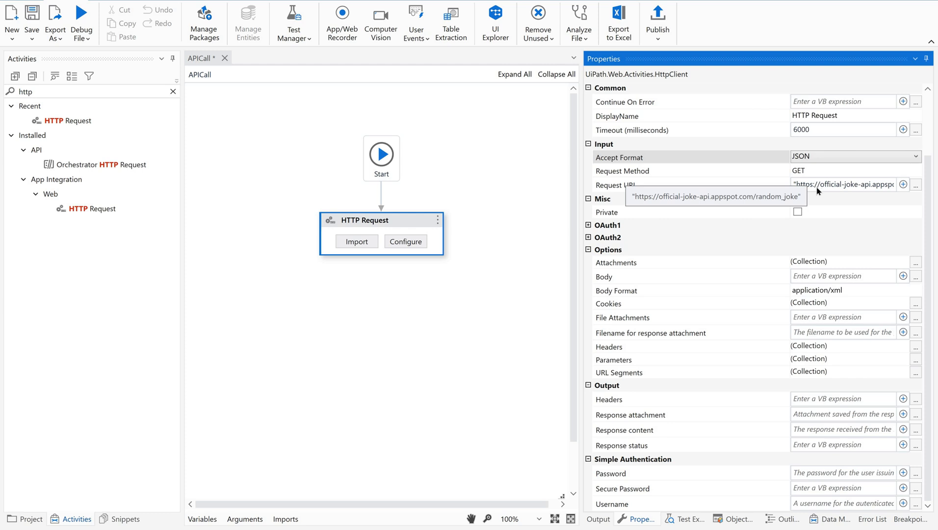
{"action": "mouse_move", "coordinate": [808, 180]}
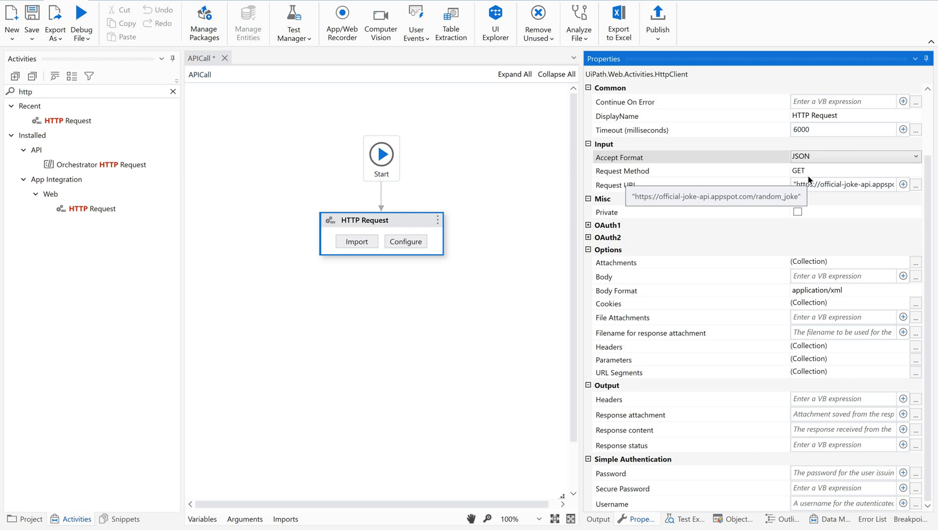
{"action": "mouse_move", "coordinate": [799, 176]}
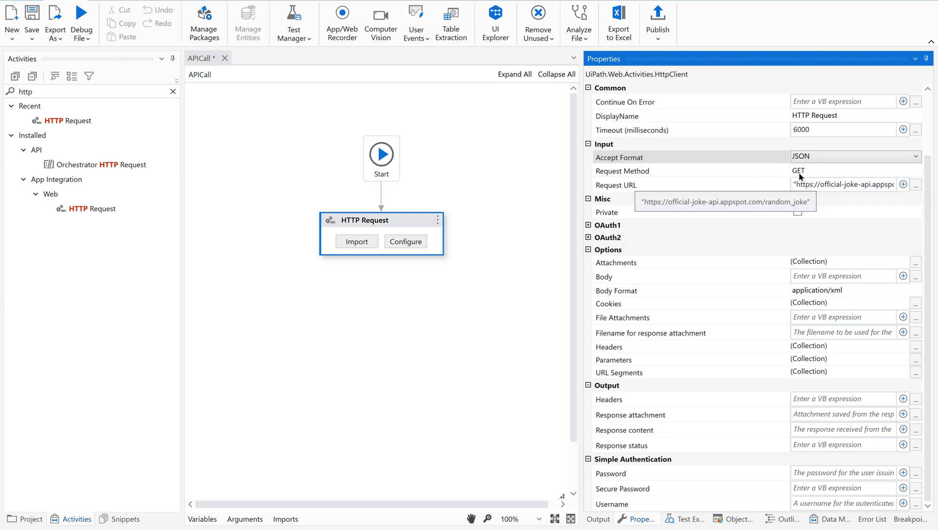
{"action": "left_click", "coordinate": [854, 169]}
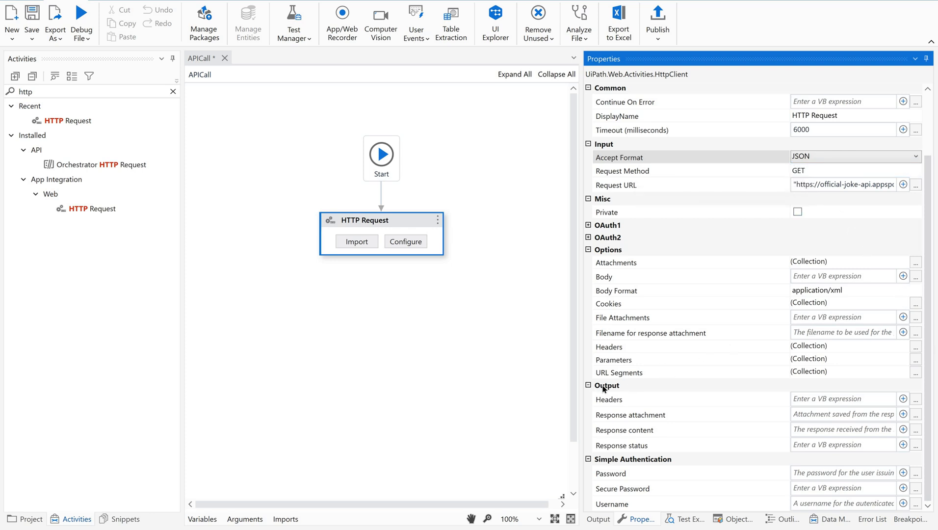
{"action": "mouse_move", "coordinate": [632, 409]}
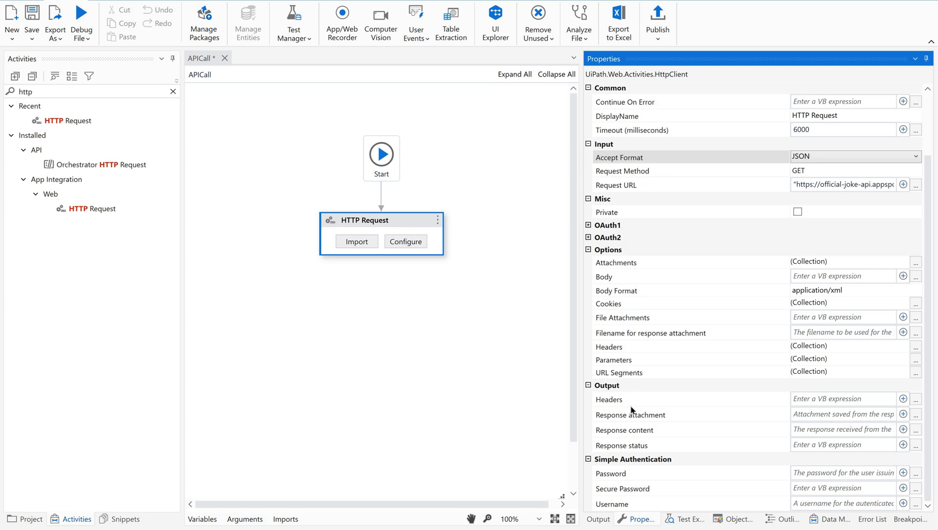
{"action": "mouse_move", "coordinate": [601, 433]}
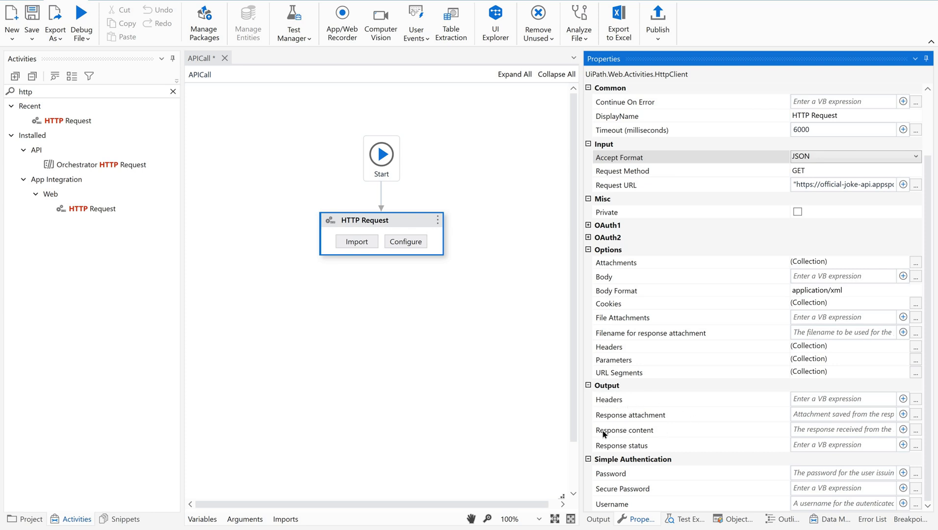
{"action": "mouse_move", "coordinate": [649, 423]}
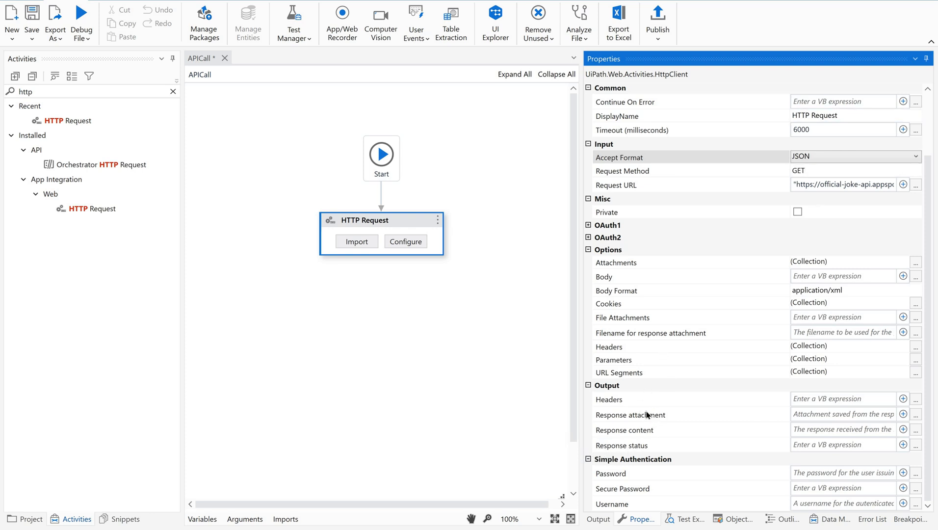
{"action": "mouse_move", "coordinate": [797, 417]}
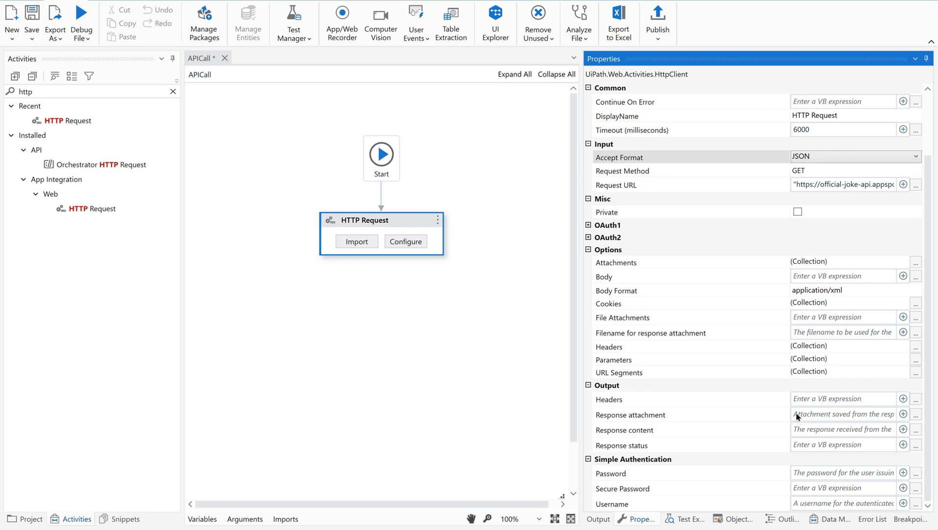
{"action": "mouse_move", "coordinate": [799, 416]}
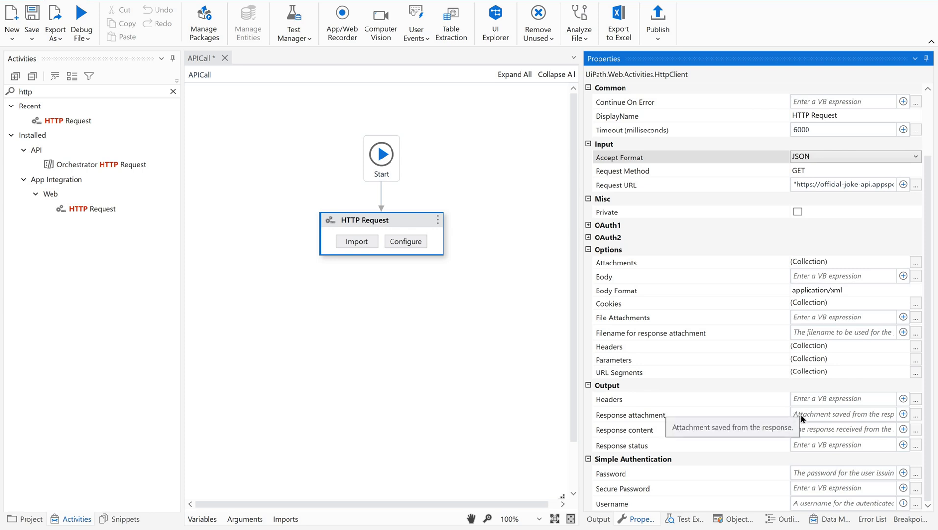
{"action": "mouse_move", "coordinate": [639, 437]}
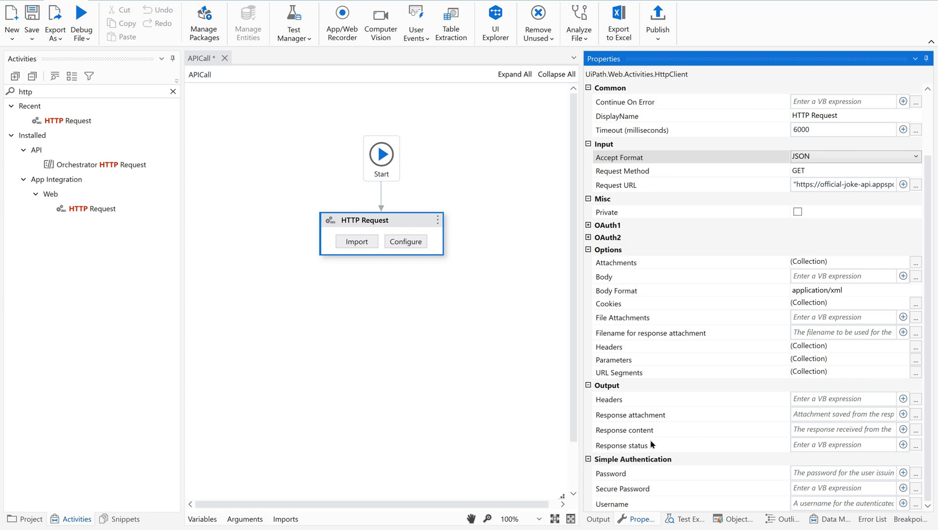
{"action": "mouse_move", "coordinate": [635, 449]}
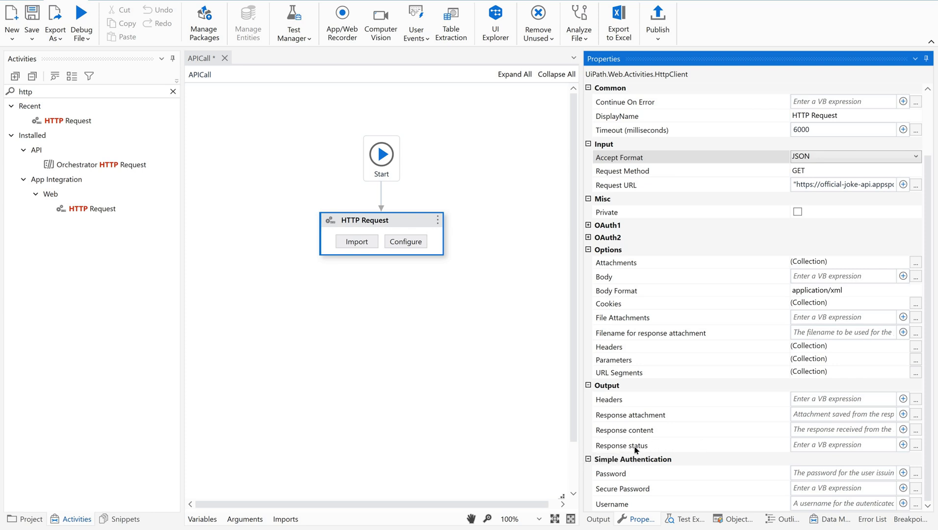
{"action": "mouse_move", "coordinate": [638, 450]}
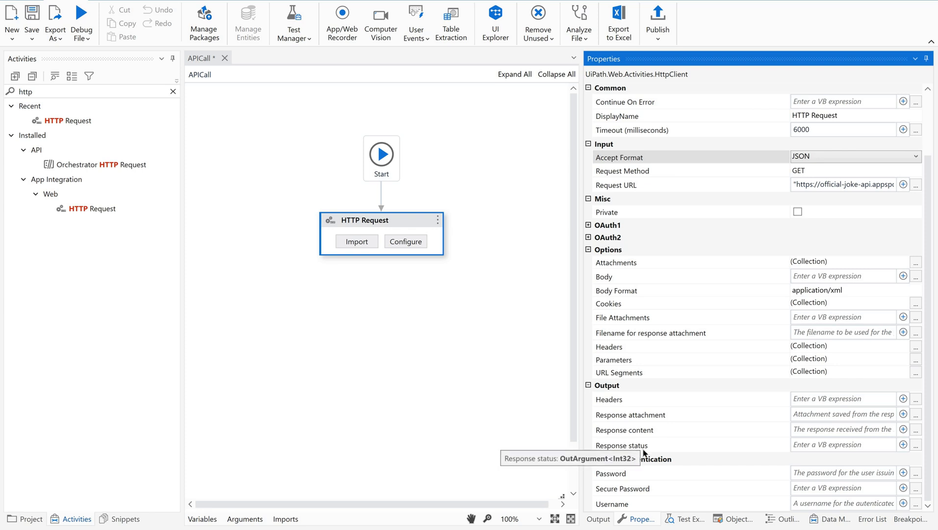
{"action": "mouse_move", "coordinate": [645, 447]}
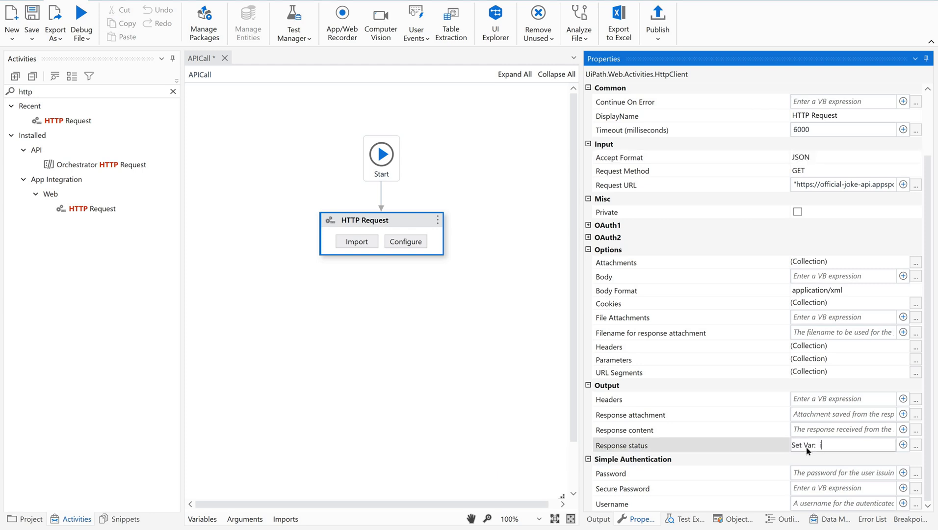
Step: Enter intAPIStatus for Response status and begin strAPIResponse for Response content
{"action": "type", "text": "intR"}
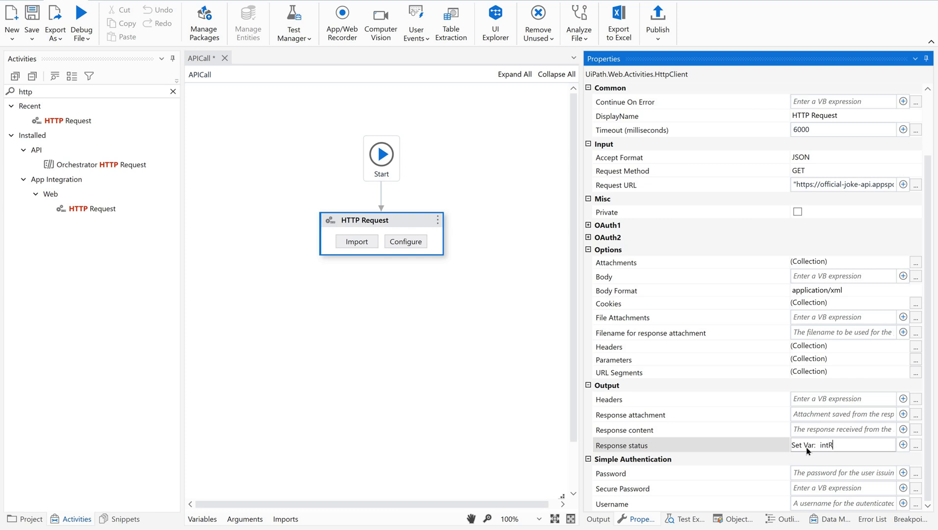
{"action": "type", "text": "AP"}
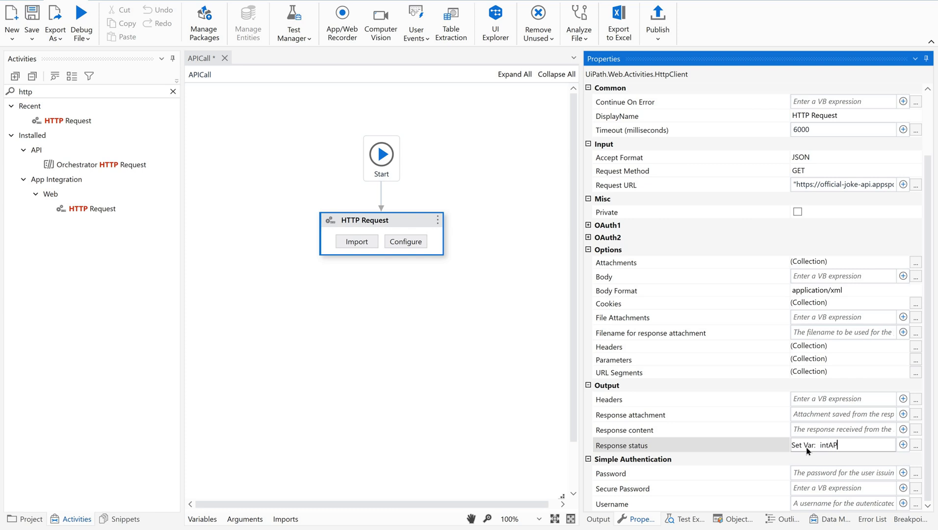
{"action": "type", "text": "IStatus"}
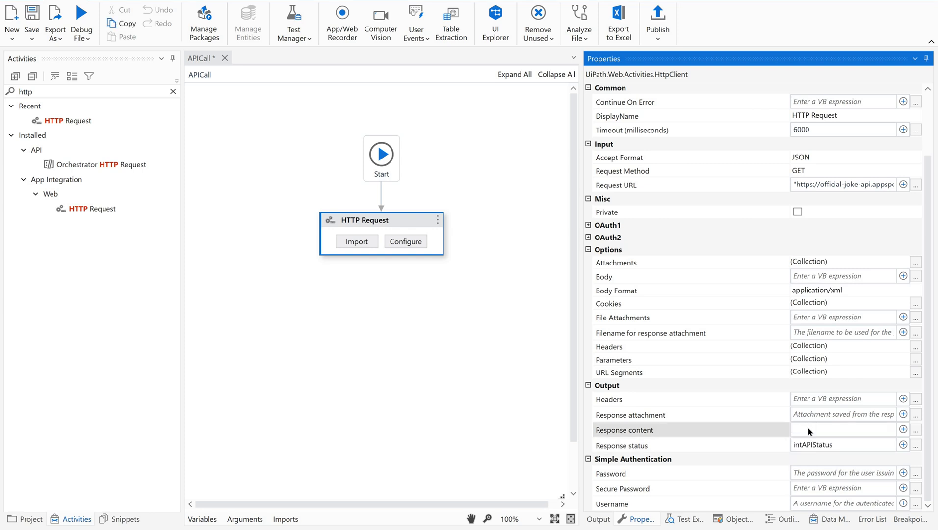
{"action": "type", "text": "strAPIResponse"}
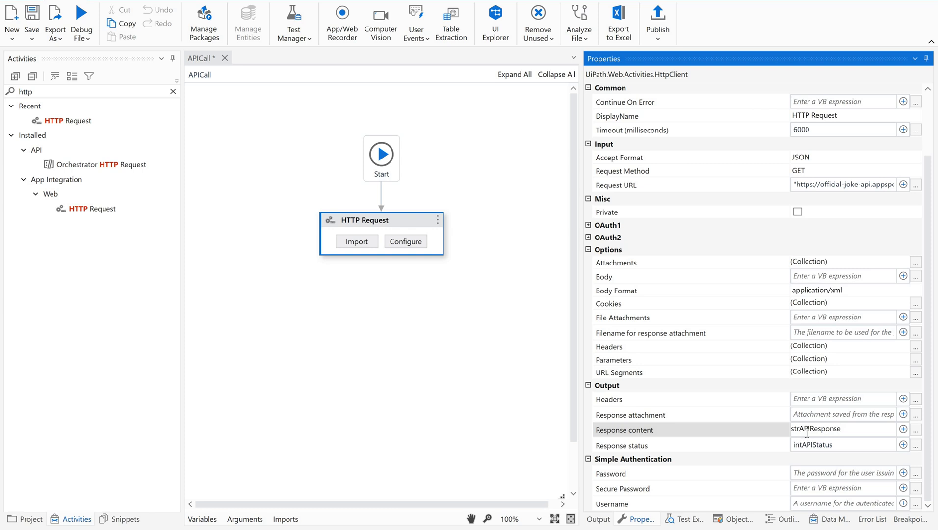
{"action": "mouse_move", "coordinate": [807, 430]}
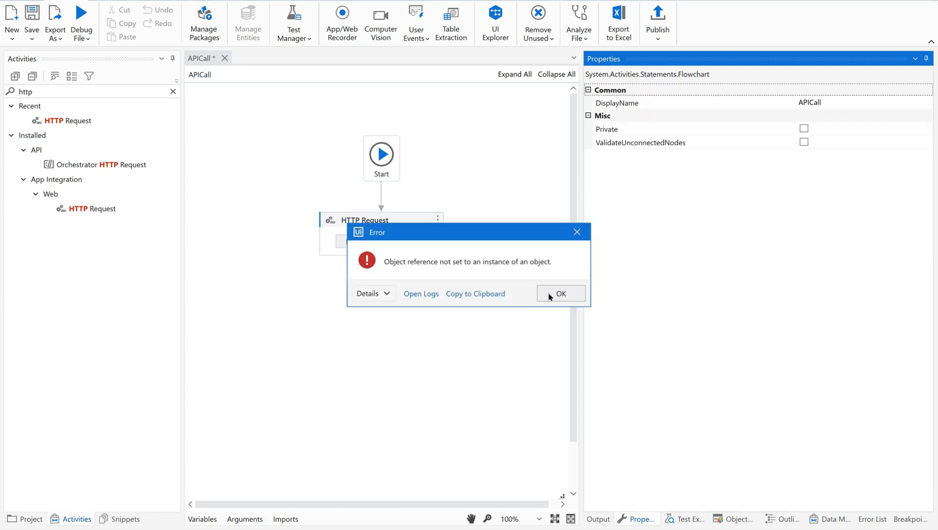
Step: Dismiss the error and view intAPIStatus (Int32) and strAPIResponse (String) in Variables
{"action": "left_click", "coordinate": [561, 293]}
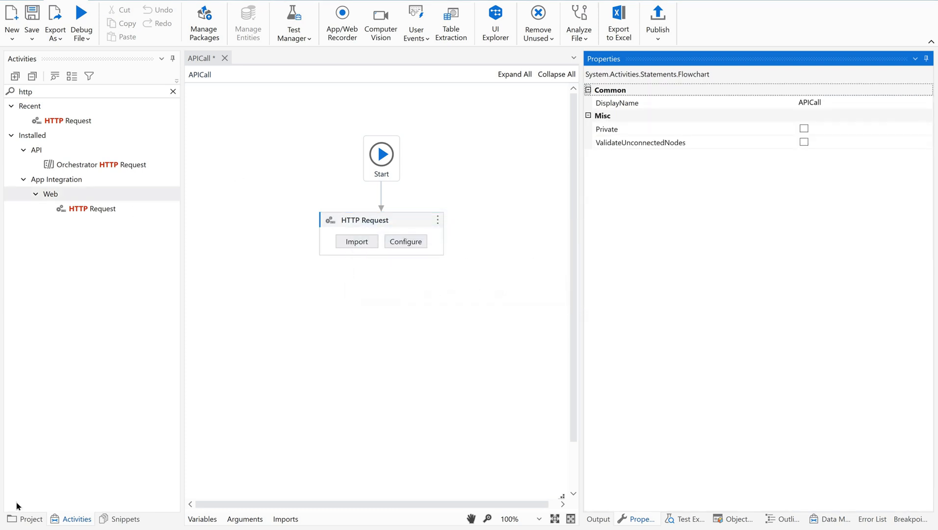
{"action": "left_click", "coordinate": [380, 220]}
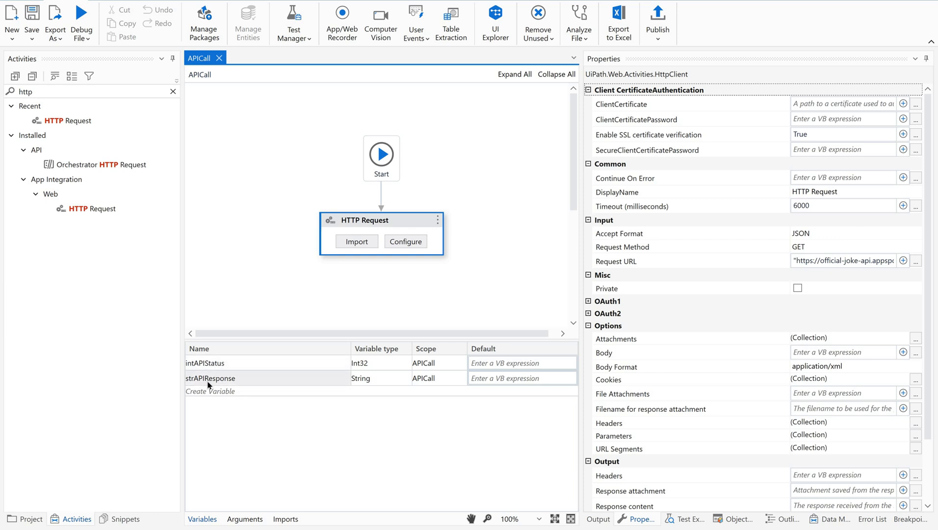
{"action": "mouse_move", "coordinate": [229, 382]}
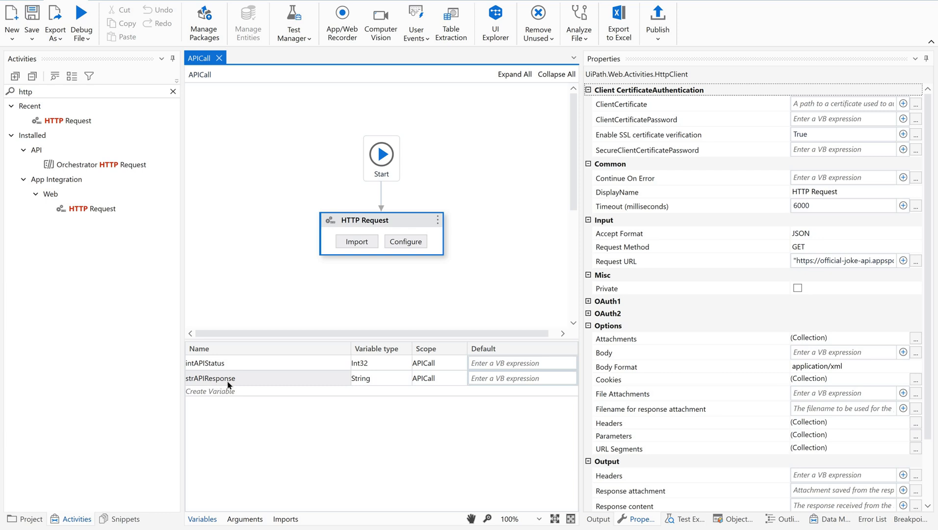
{"action": "mouse_move", "coordinate": [200, 486]}
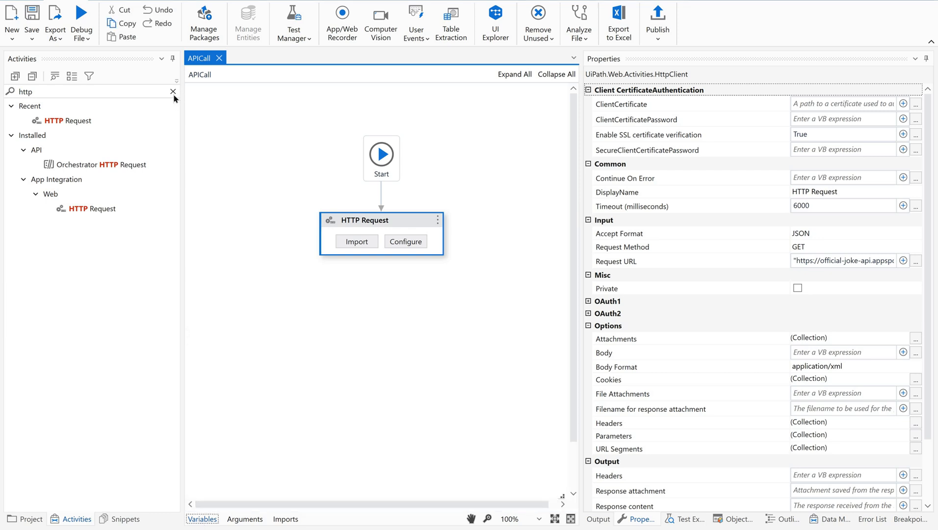
Step: Add a Log Message after HTTP Request at Info level and start its message
{"action": "left_click", "coordinate": [173, 92]}
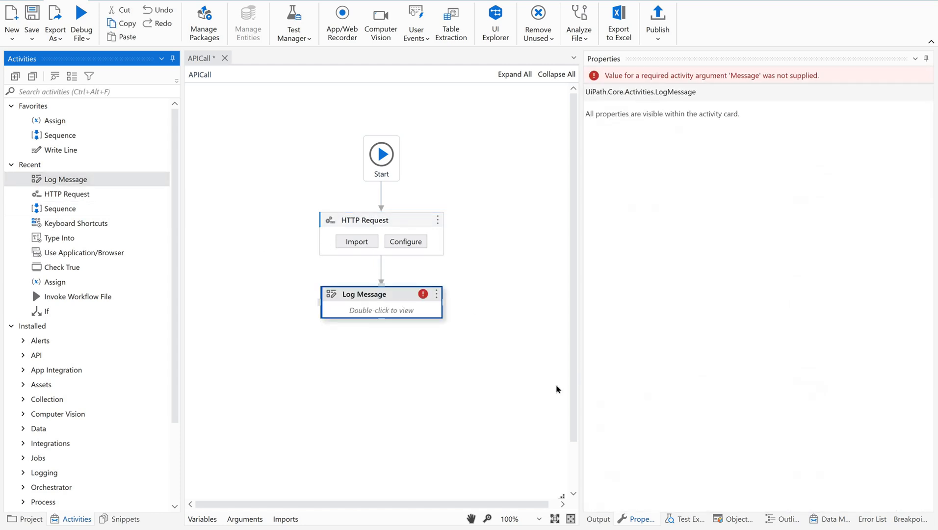
{"action": "mouse_move", "coordinate": [390, 314]}
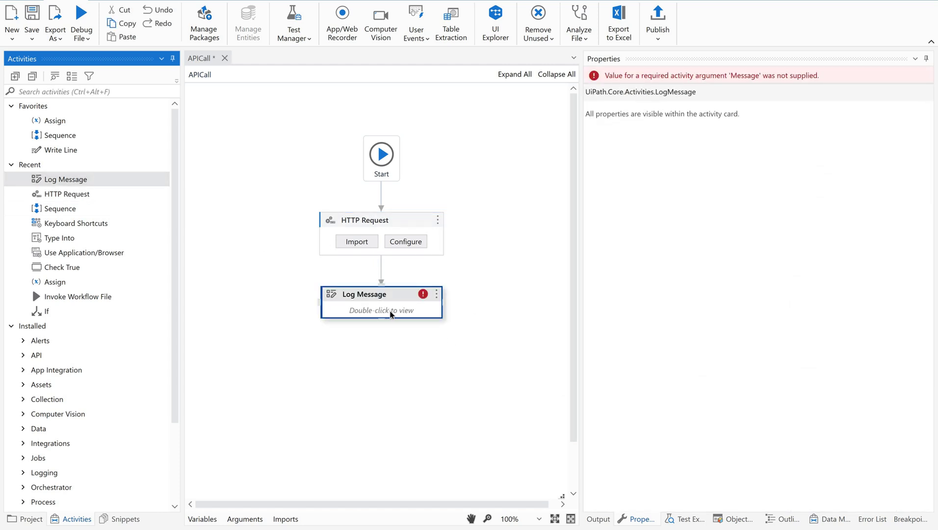
{"action": "double_click", "coordinate": [382, 310]}
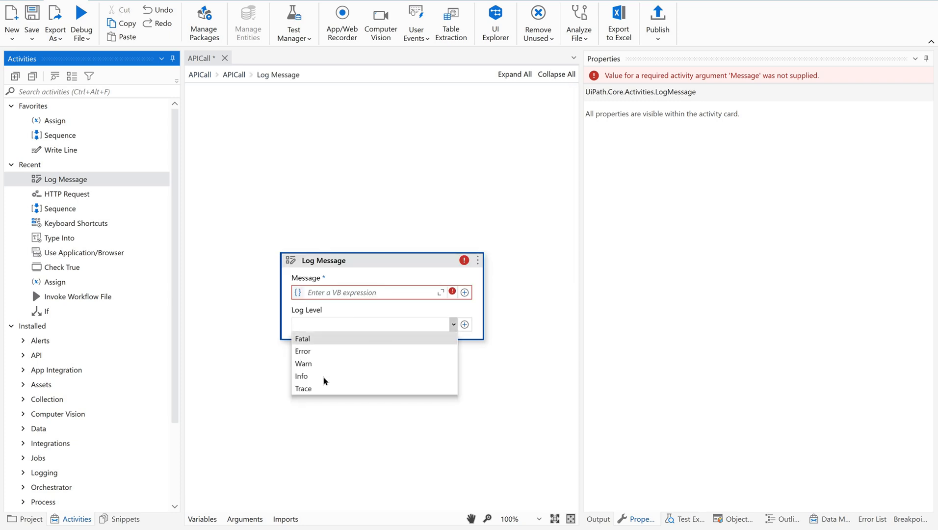
{"action": "left_click", "coordinate": [301, 375]}
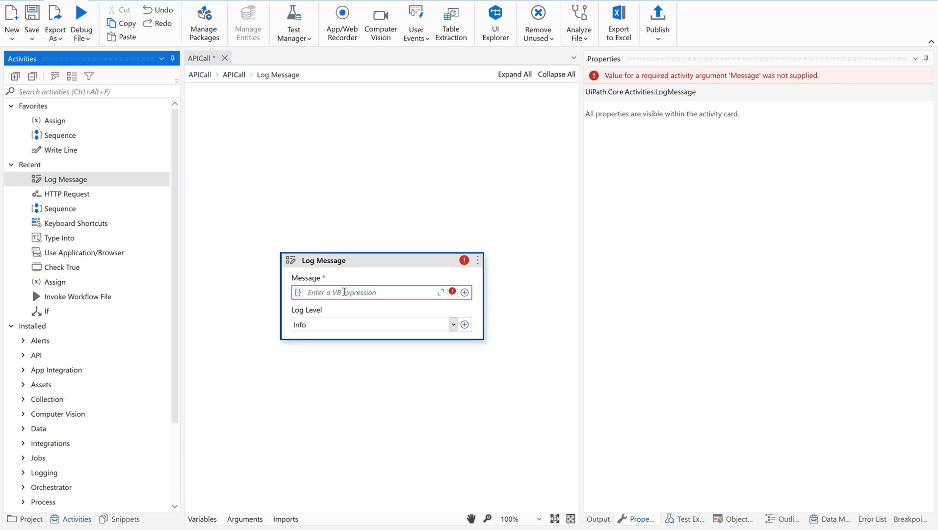
{"action": "type", "text": "st"}
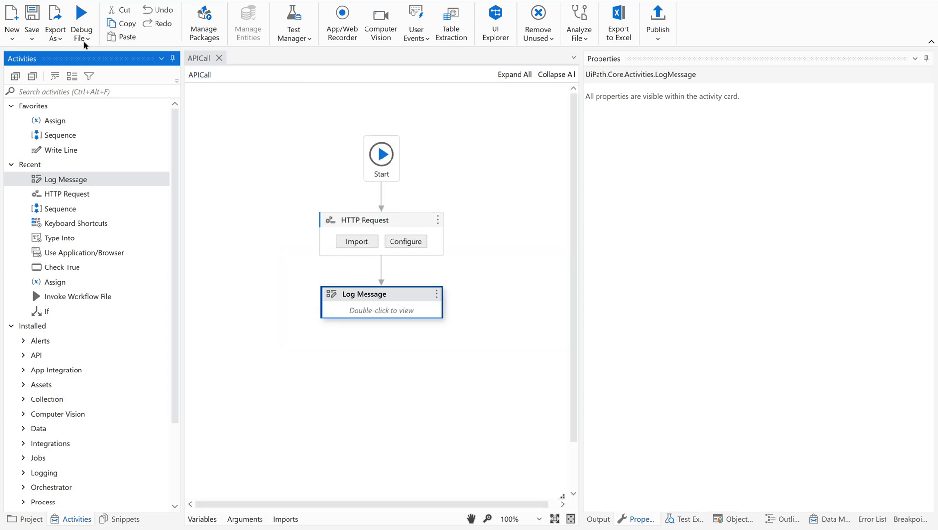
Step: Run the APICall workflow via Debug File > Run File and view the execution output log
{"action": "left_click", "coordinate": [81, 23]}
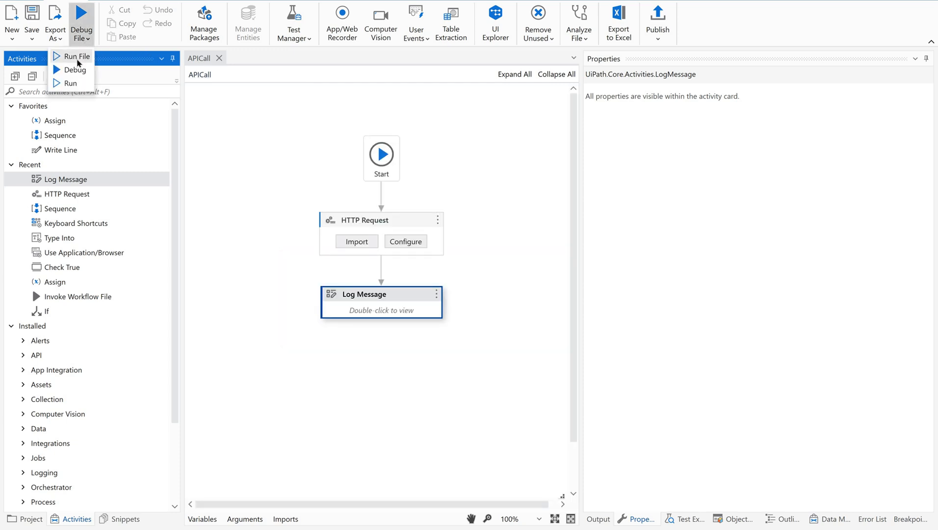
{"action": "left_click", "coordinate": [76, 56]}
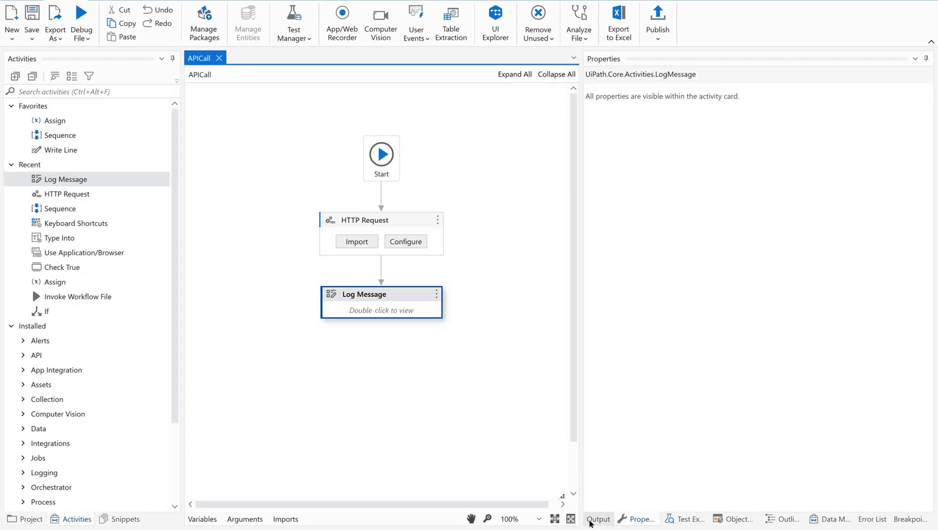
{"action": "left_click", "coordinate": [599, 519]}
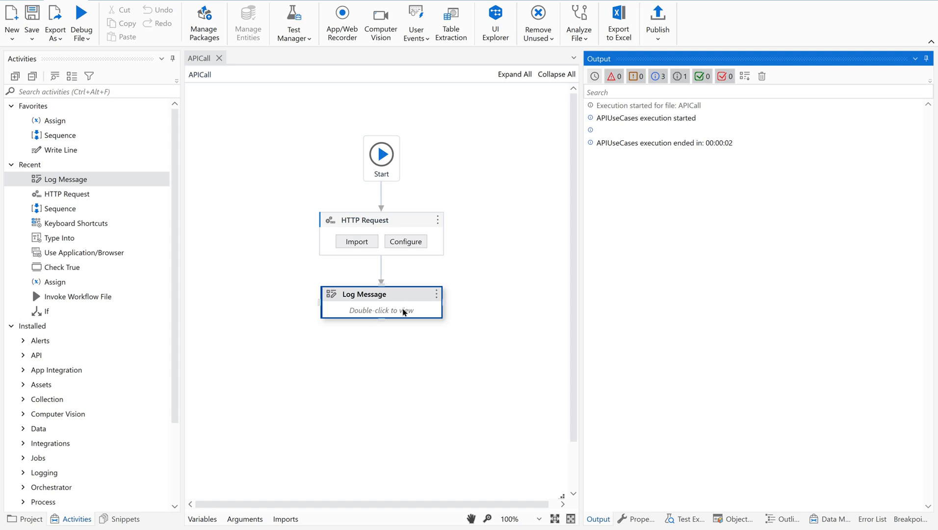
Step: Inspect the Log Message's strAPIResponse message, then return to the APICall flowchart
{"action": "double_click", "coordinate": [402, 310]}
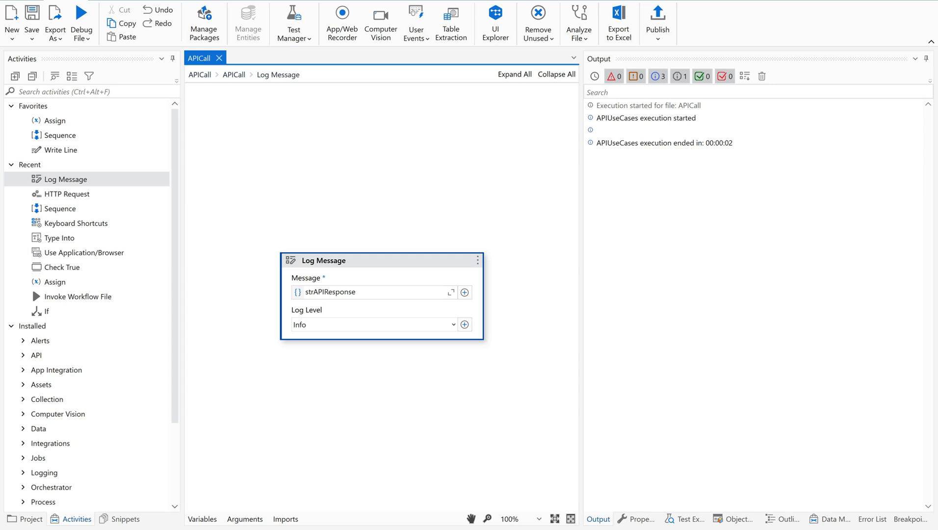
{"action": "left_click", "coordinate": [233, 74]}
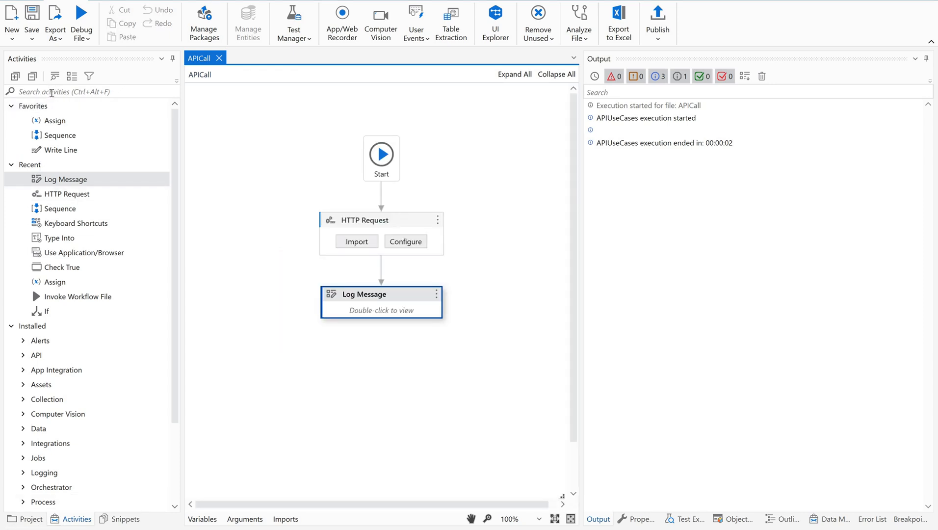
Step: Find Deserialize JSON in Activities and drag it onto the connector below HTTP Request
{"action": "type", "text": "deseriali"}
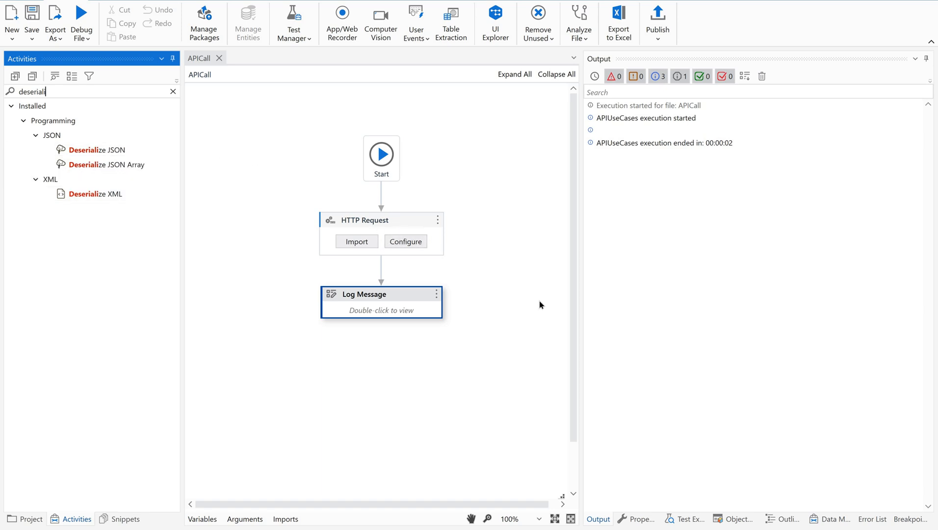
{"action": "left_click", "coordinate": [381, 219]}
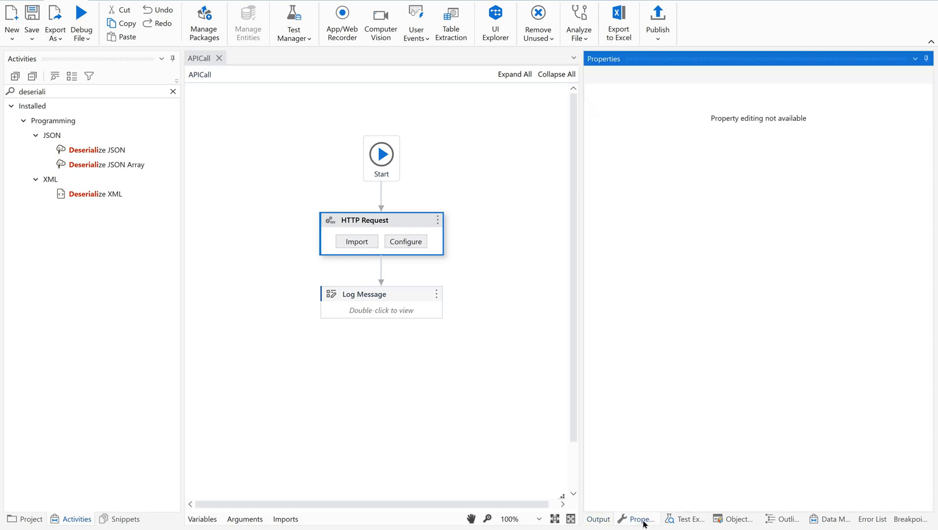
{"action": "left_click", "coordinate": [383, 220]}
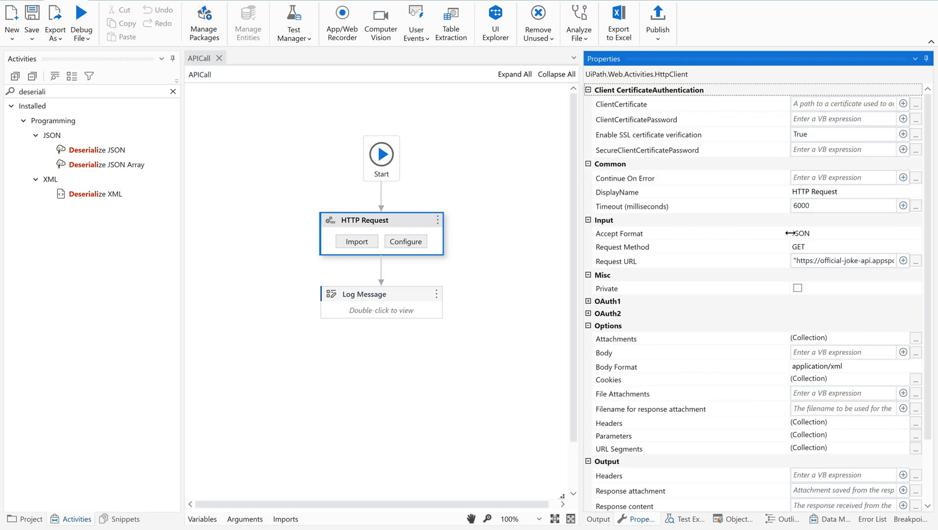
{"action": "left_click", "coordinate": [853, 233]}
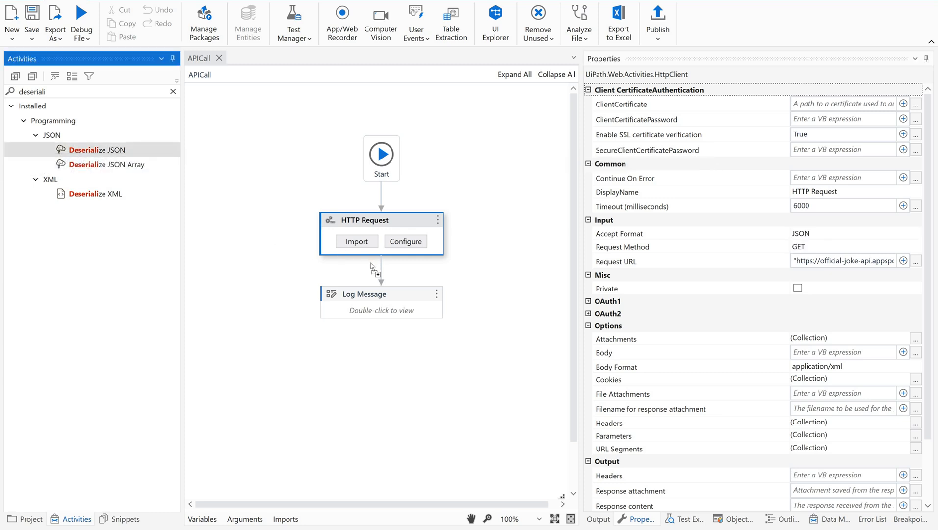
{"action": "mouse_move", "coordinate": [386, 274]}
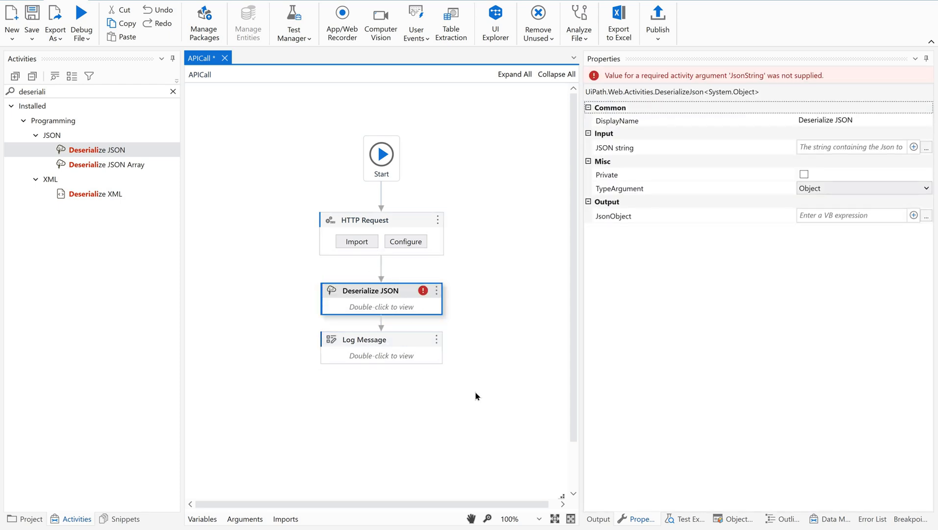
{"action": "mouse_move", "coordinate": [663, 212]}
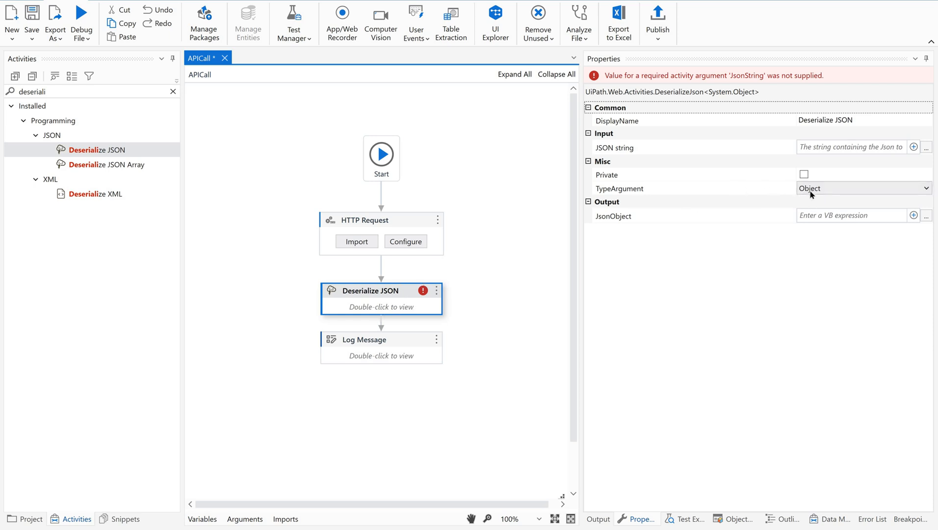
{"action": "mouse_move", "coordinate": [752, 187]}
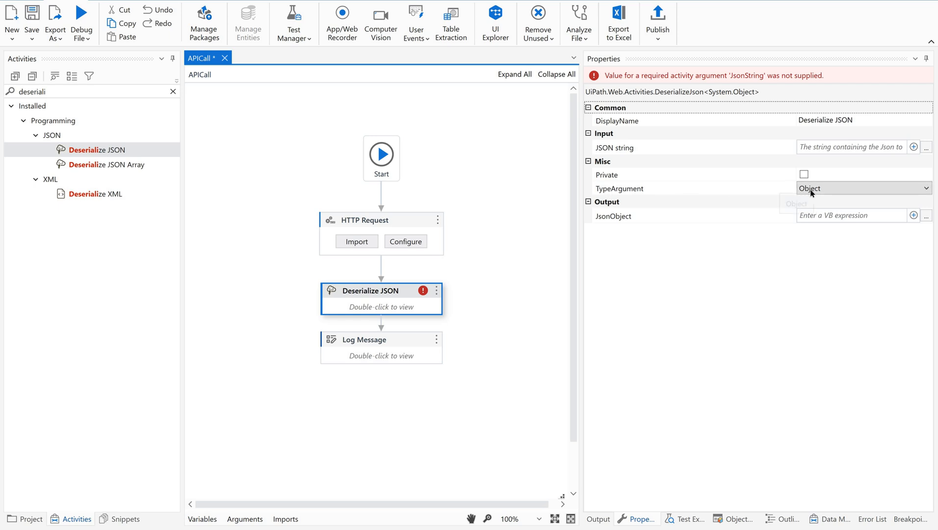
Step: Set Deserialize JSON's TypeArgument to Newtonsoft.Json.Linq.JObject via Browse for Types
{"action": "left_click", "coordinate": [862, 187]}
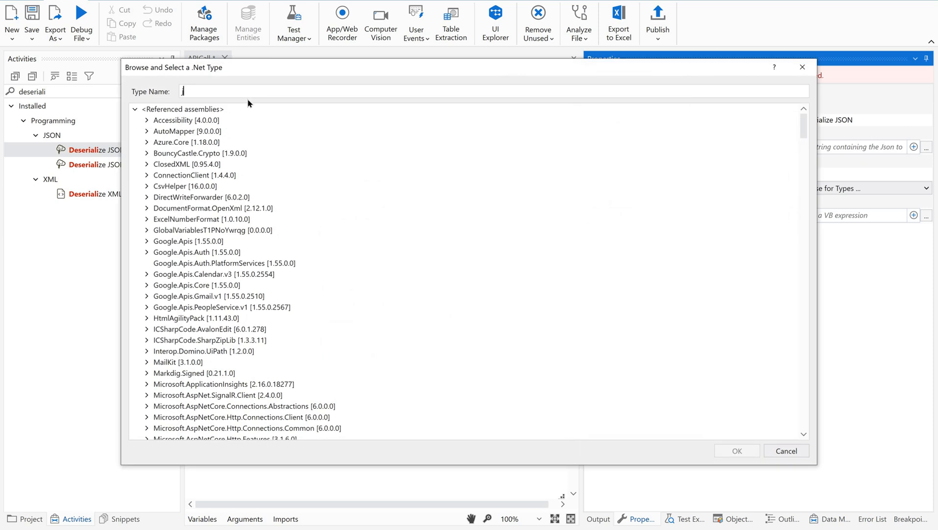
{"action": "type", "text": "object"}
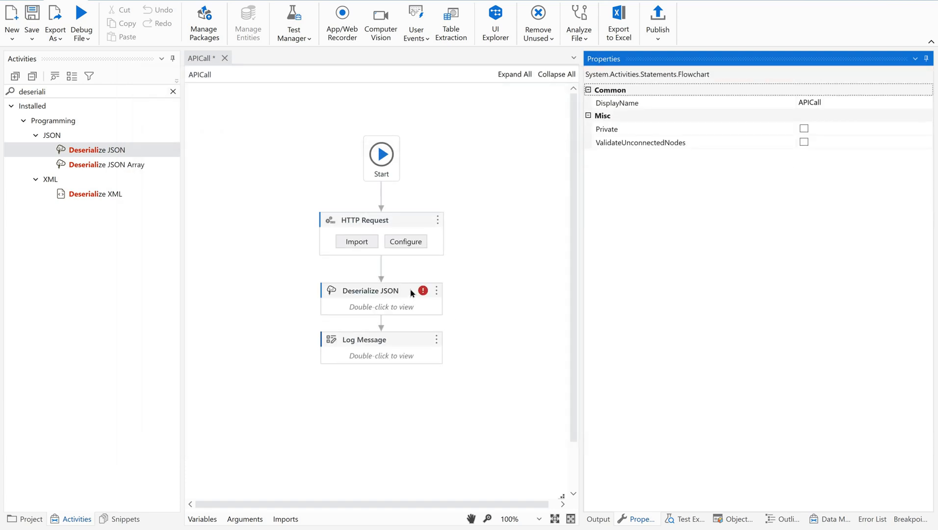
{"action": "left_click", "coordinate": [381, 298]}
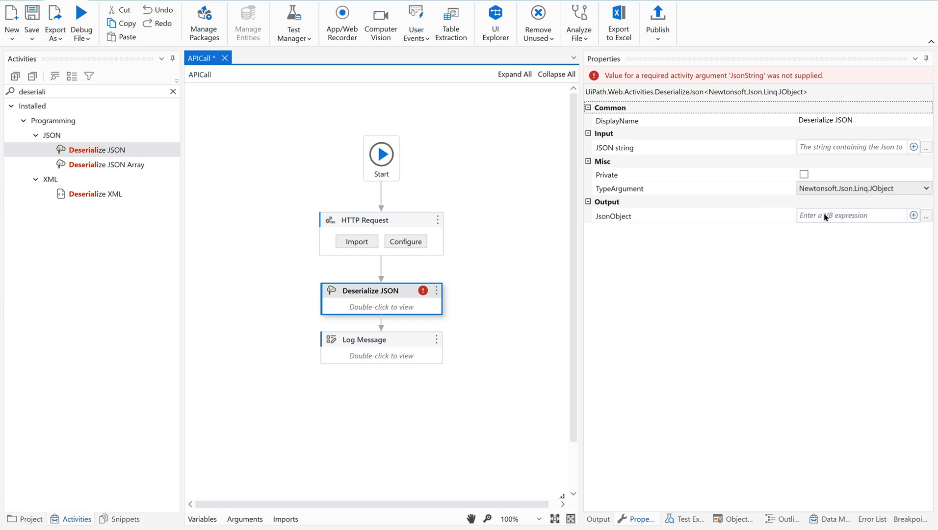
{"action": "mouse_move", "coordinate": [604, 211]}
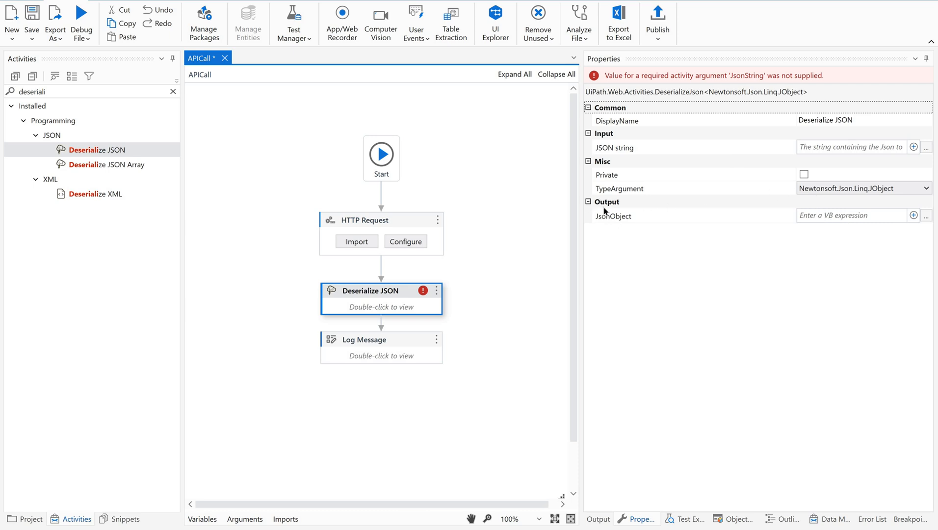
{"action": "mouse_move", "coordinate": [626, 229]}
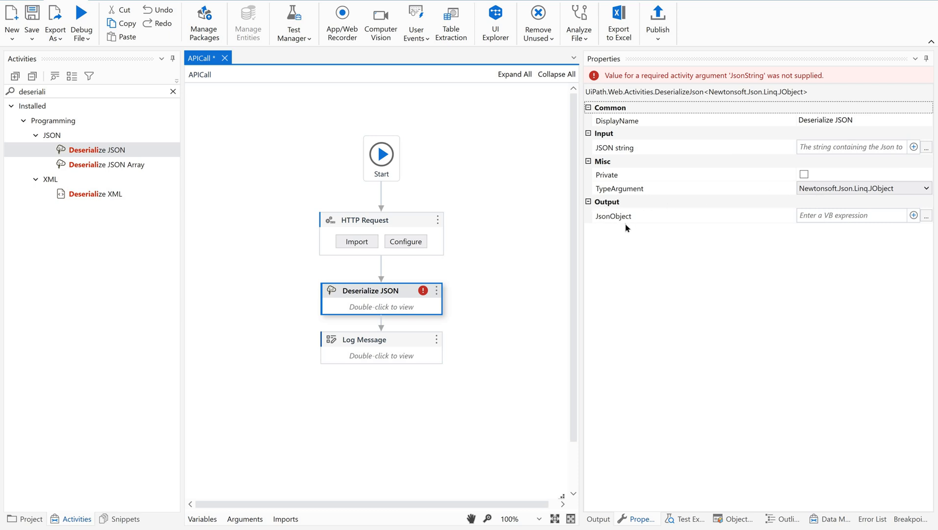
{"action": "mouse_move", "coordinate": [608, 212]}
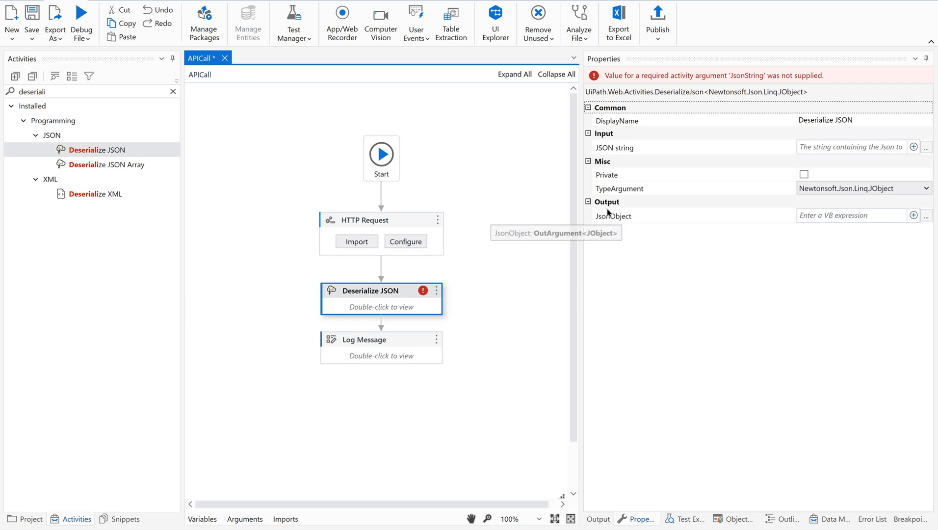
{"action": "mouse_move", "coordinate": [625, 242]}
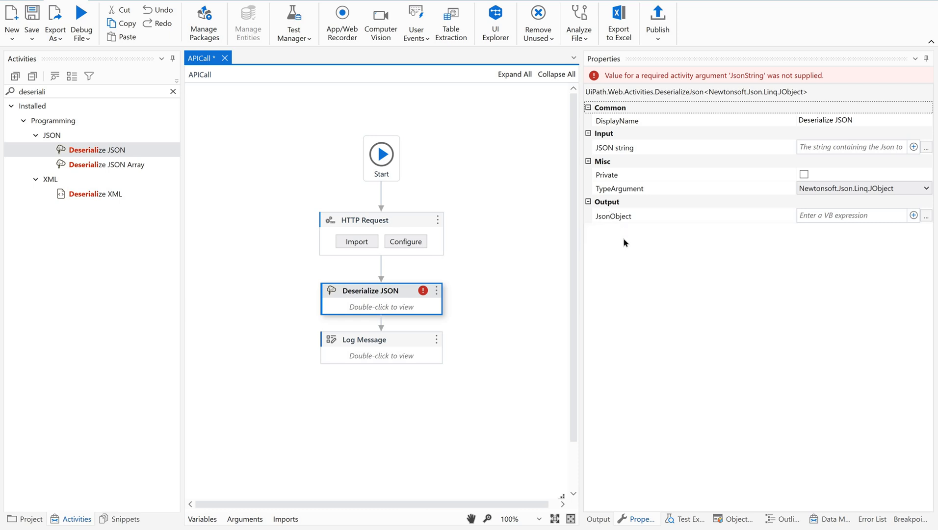
{"action": "mouse_move", "coordinate": [780, 150]}
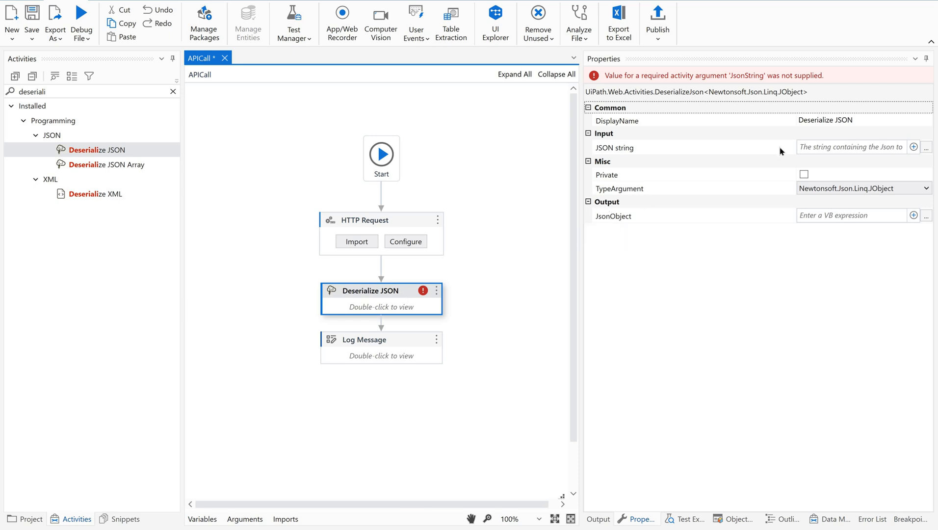
{"action": "mouse_move", "coordinate": [402, 297]}
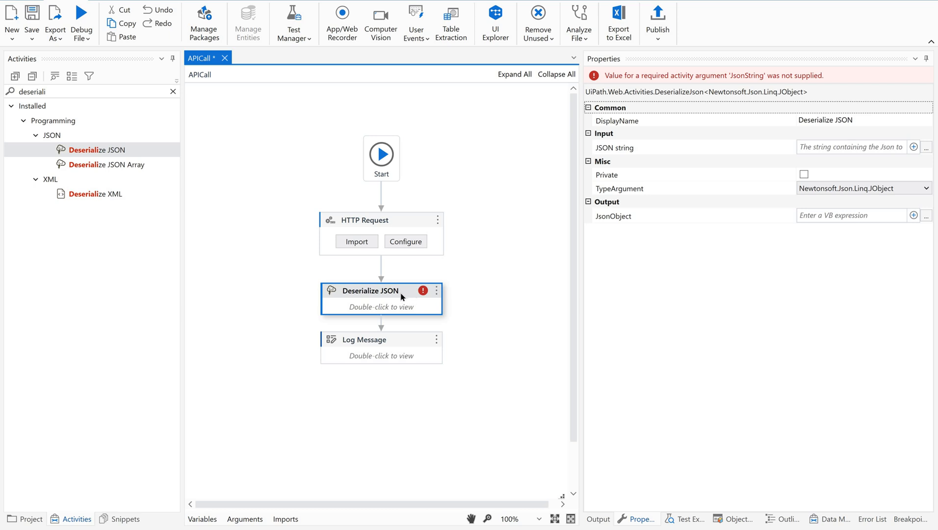
{"action": "mouse_move", "coordinate": [618, 222]}
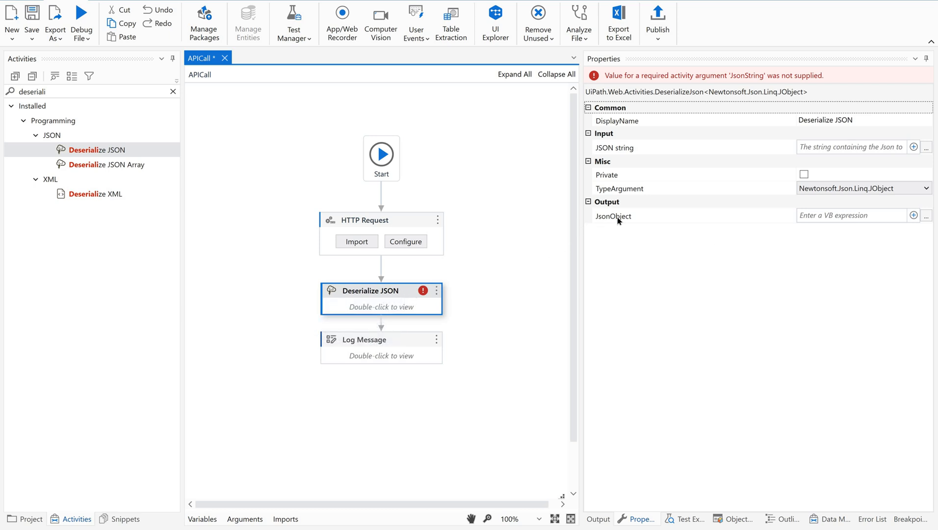
{"action": "mouse_move", "coordinate": [820, 217]}
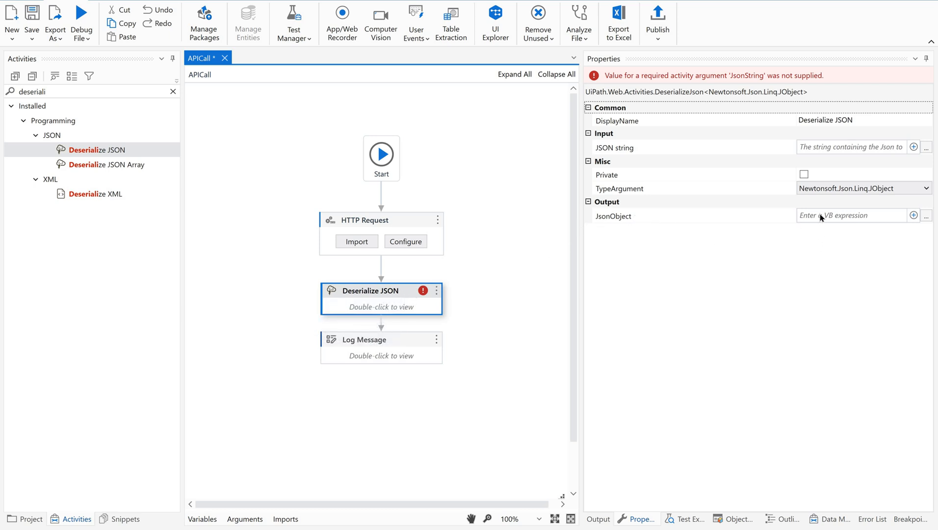
Step: Create a new JsonObject output variable jObjResponse with Ctrl+K
{"action": "left_click", "coordinate": [849, 215]}
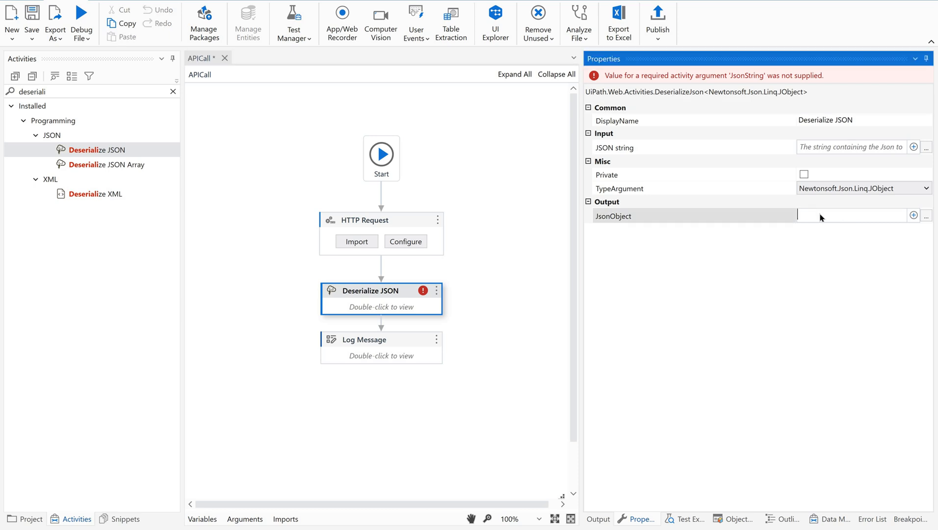
{"action": "left_click", "coordinate": [851, 215]}
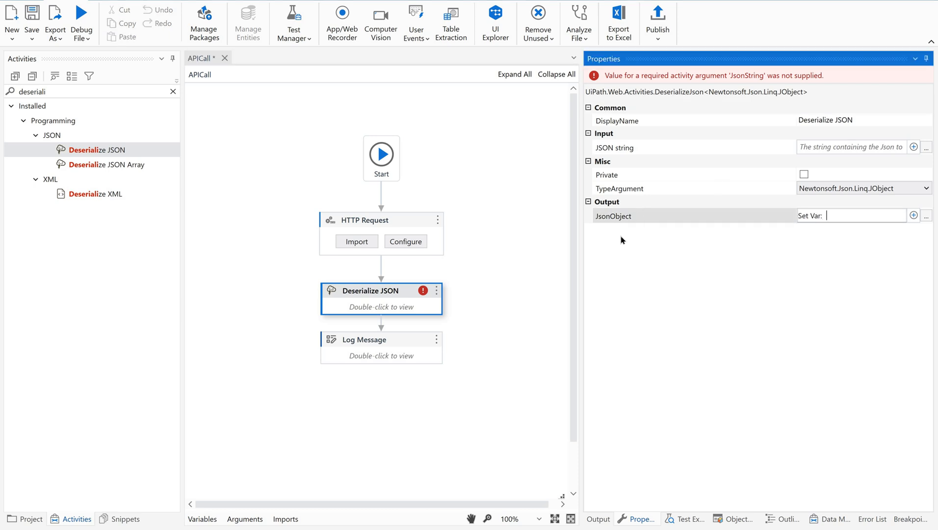
{"action": "mouse_move", "coordinate": [828, 251]}
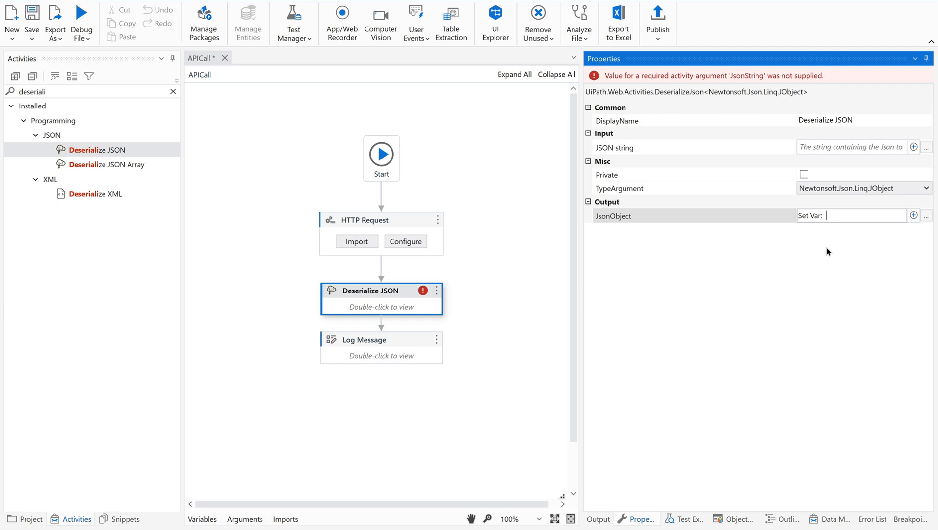
{"action": "type", "text": "jObjR"}
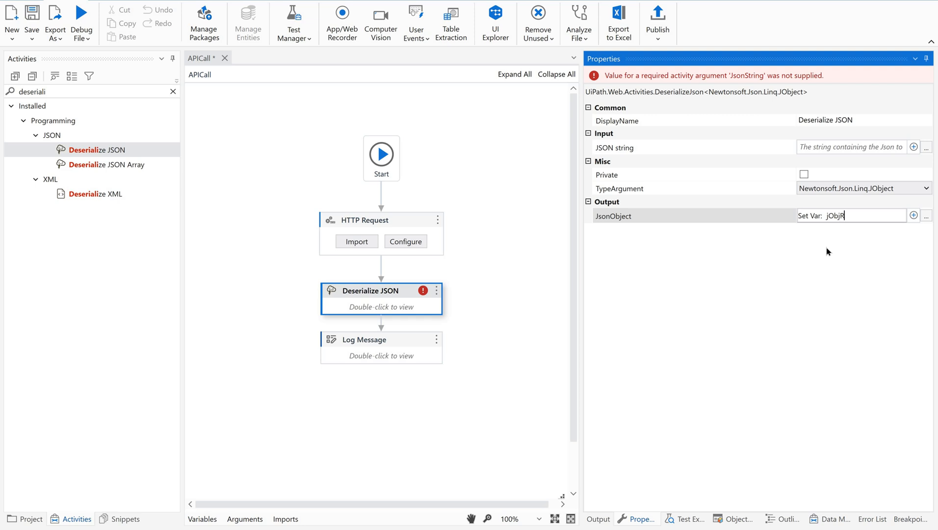
{"action": "type", "text": "esponse"}
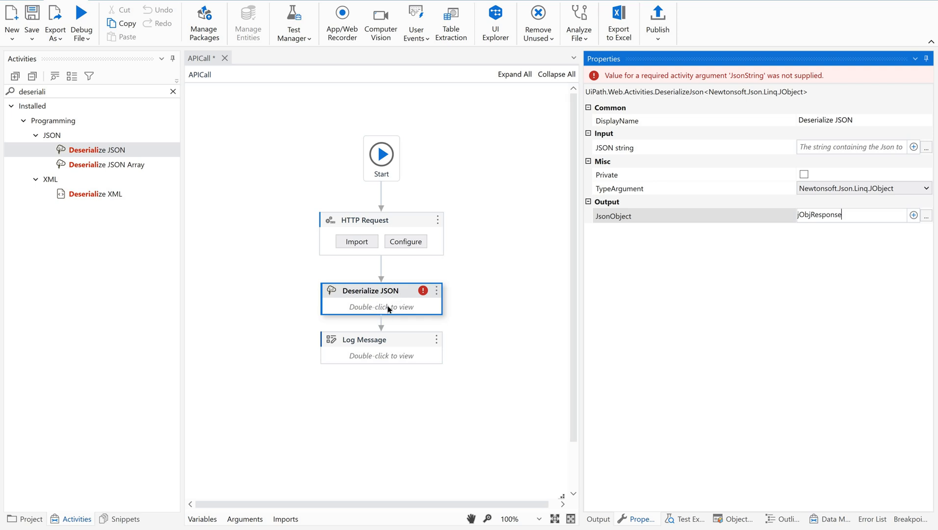
{"action": "mouse_move", "coordinate": [394, 220]}
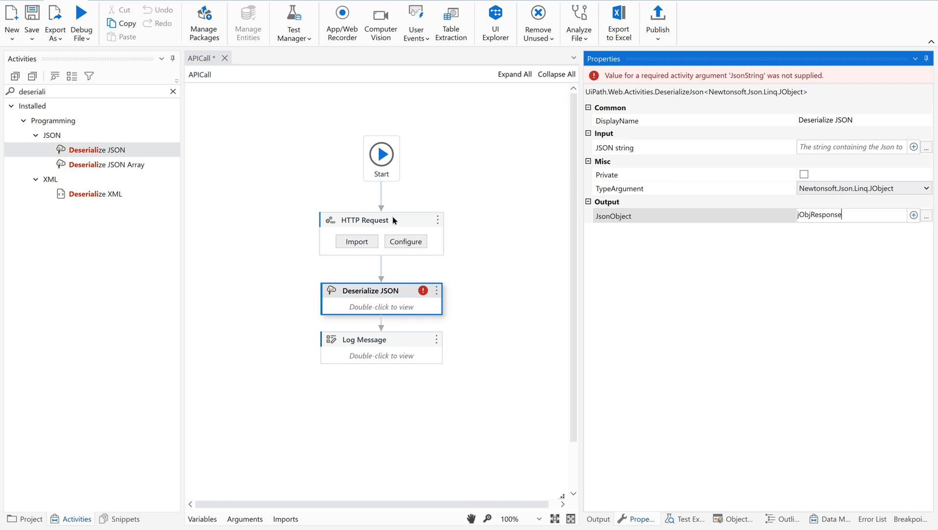
Step: Set the HTTP Request's Response content output to strAPIResponse
{"action": "left_click", "coordinate": [379, 220]}
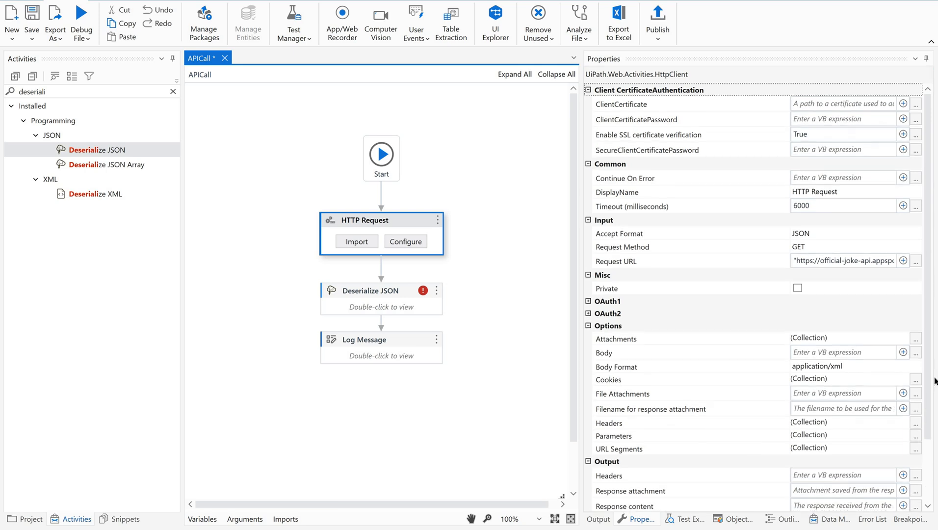
{"action": "scroll", "scroll_direction": "down", "scroll_amount": 3}
{"action": "type", "text": "st"}
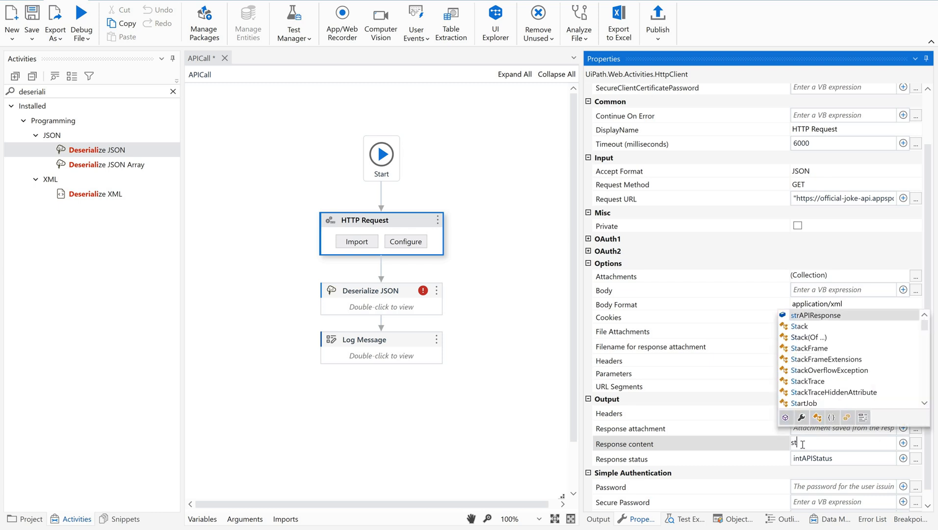
{"action": "left_click", "coordinate": [815, 315]}
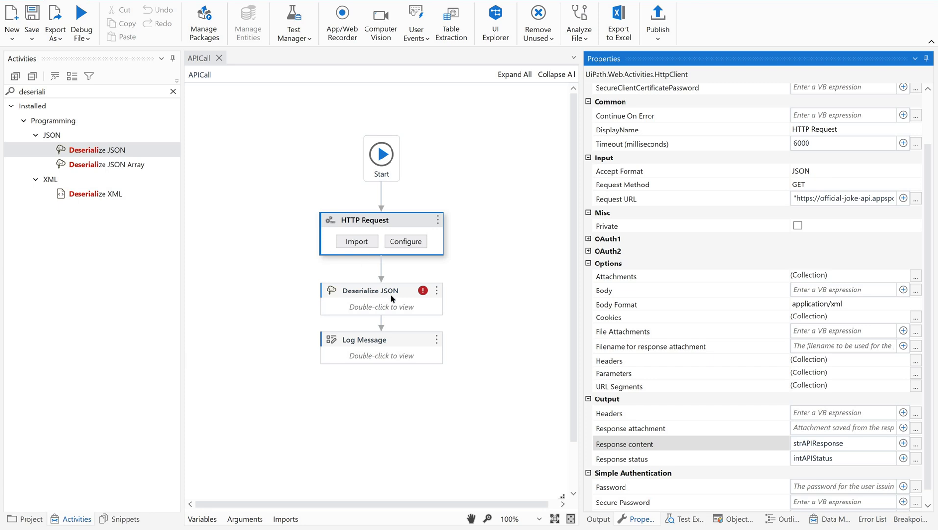
Step: Set Deserialize JSON's JSON string input to strAPIResponse
{"action": "left_click", "coordinate": [371, 291]}
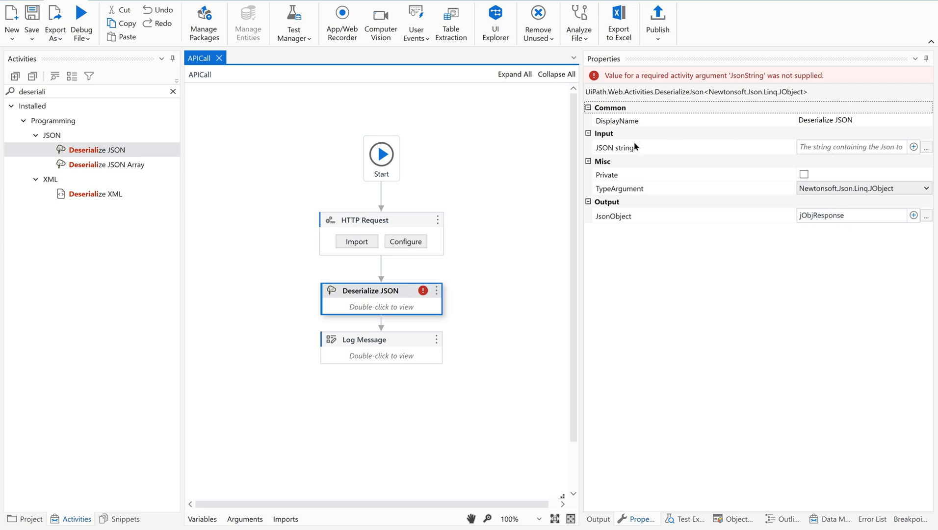
{"action": "mouse_move", "coordinate": [660, 207]}
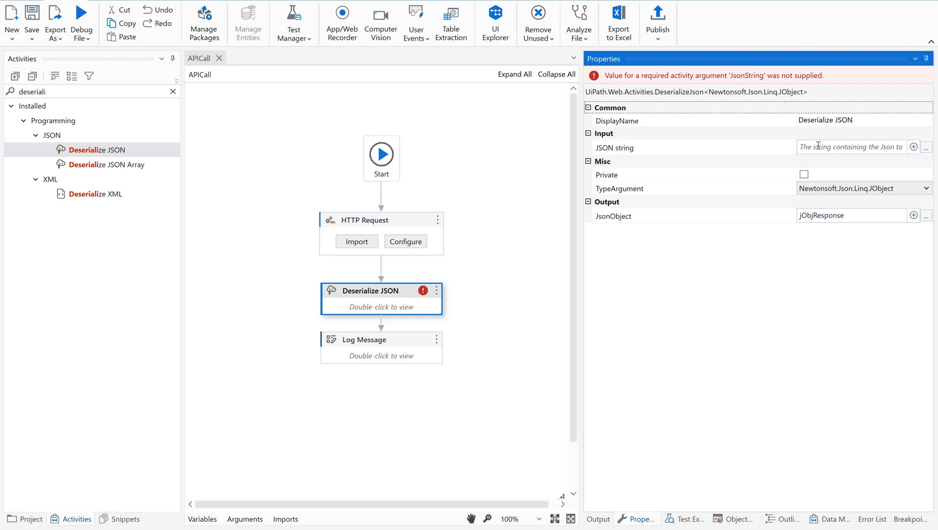
{"action": "type", "text": "st"}
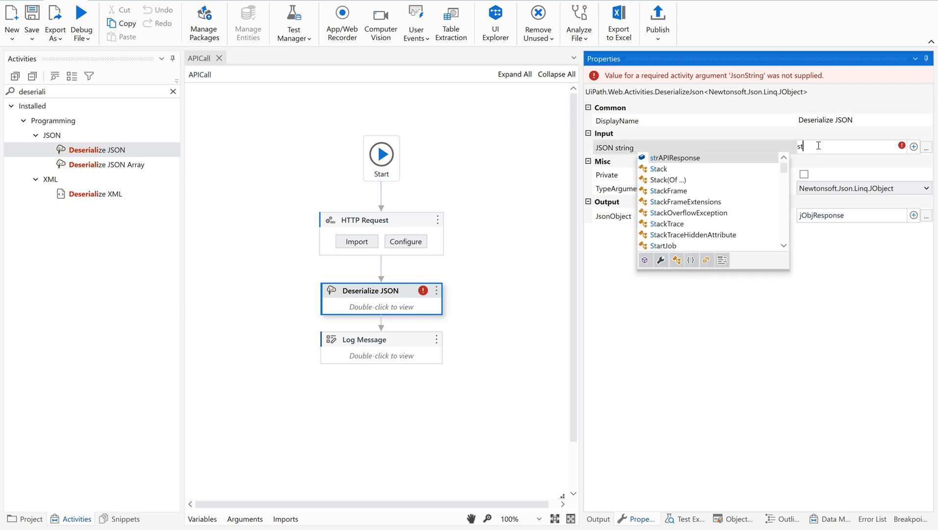
{"action": "left_click", "coordinate": [675, 157]}
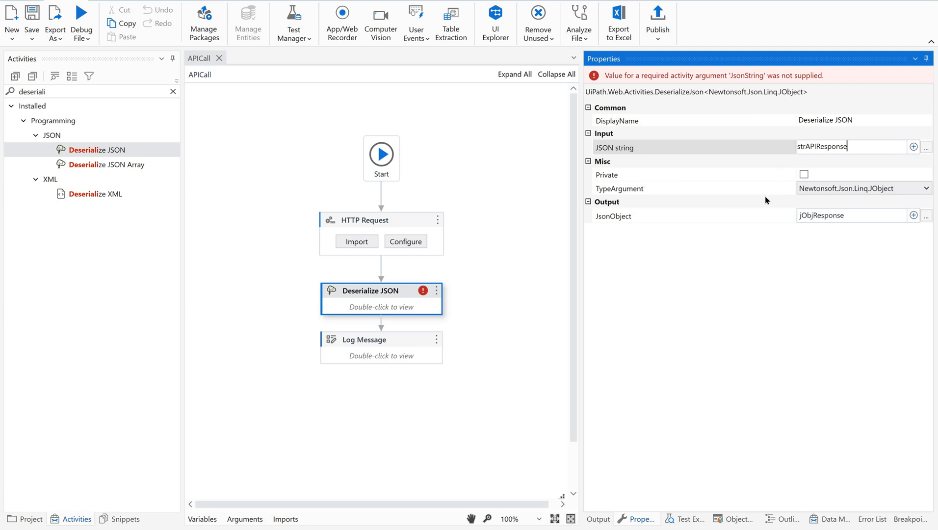
{"action": "mouse_move", "coordinate": [712, 249]}
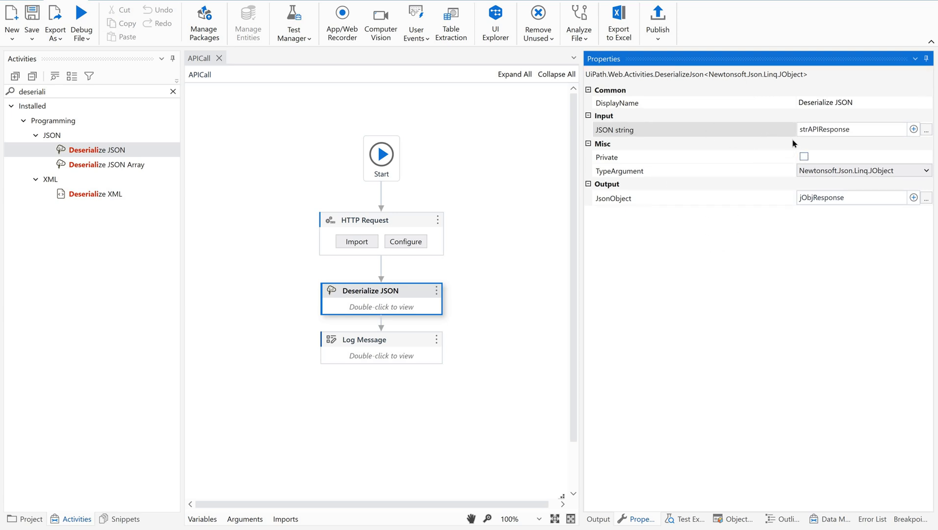
{"action": "mouse_move", "coordinate": [824, 229]}
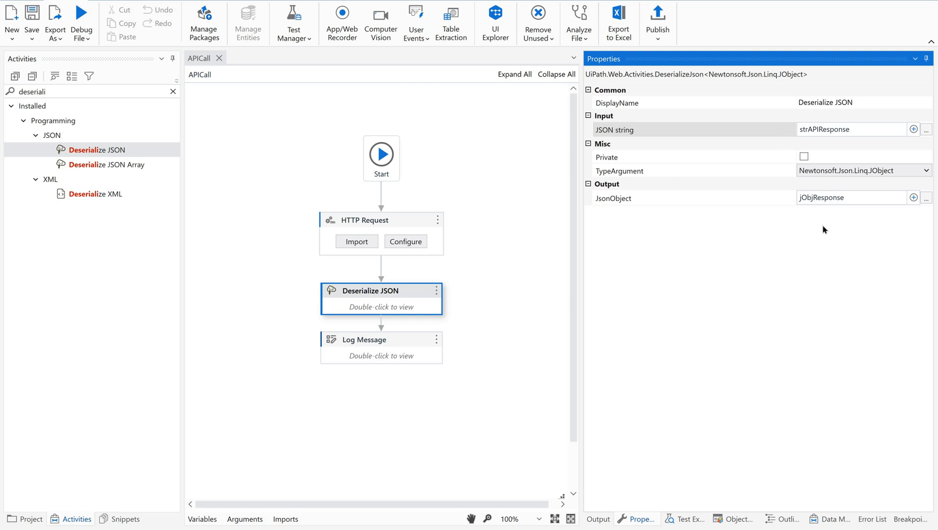
{"action": "mouse_move", "coordinate": [403, 339]}
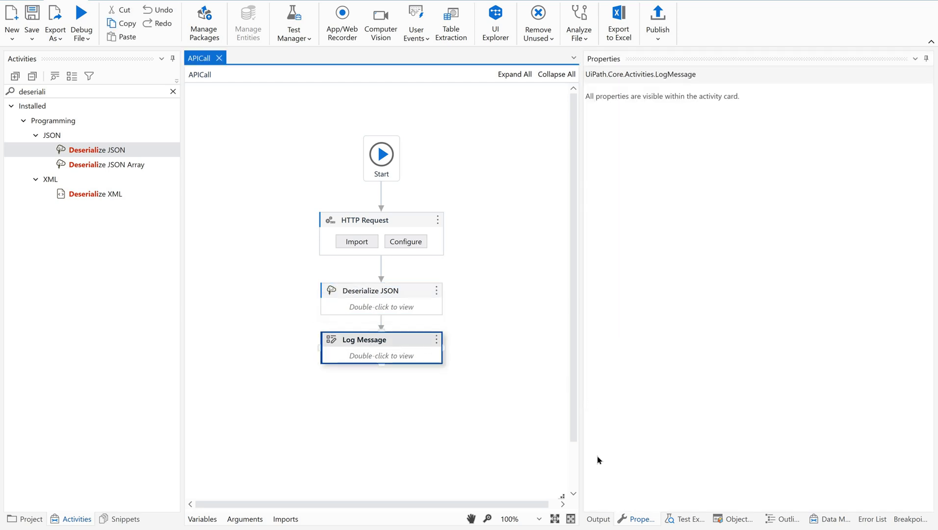
{"action": "mouse_move", "coordinate": [392, 312]}
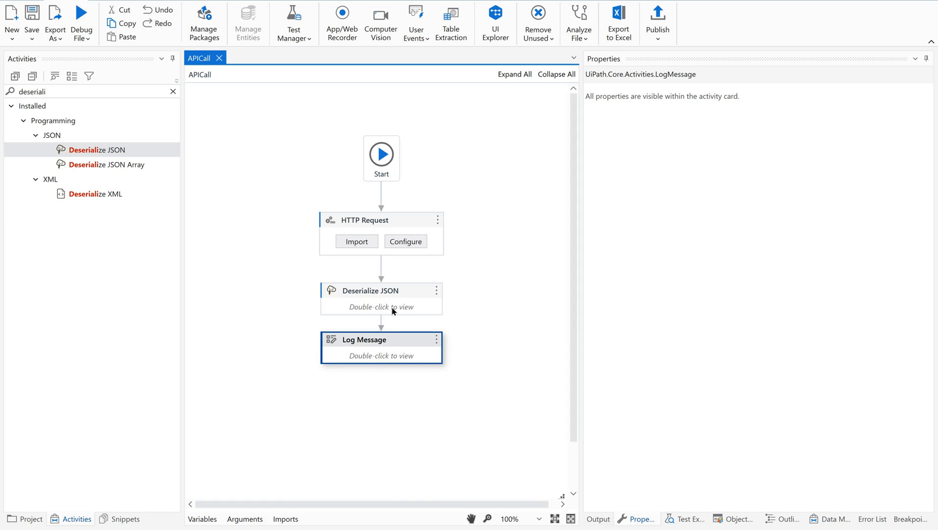
{"action": "left_click", "coordinate": [380, 290]}
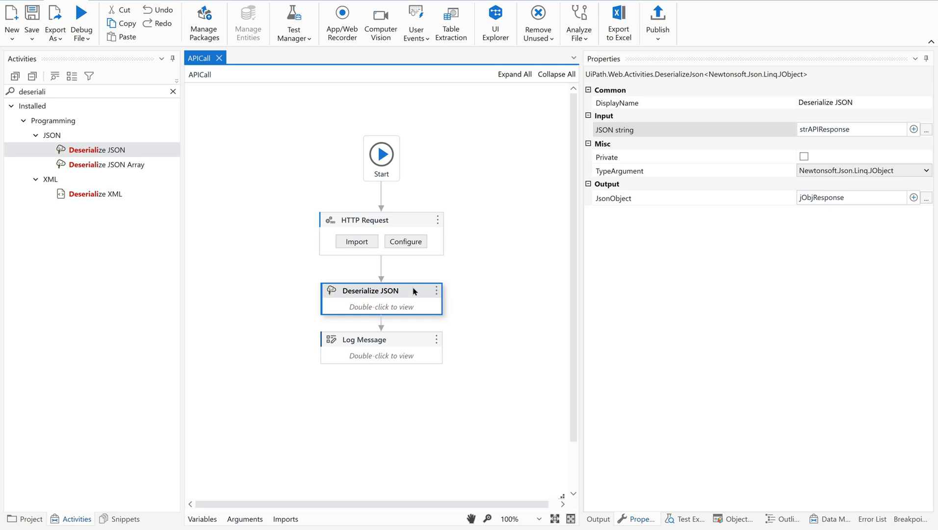
{"action": "right_click", "coordinate": [381, 290]}
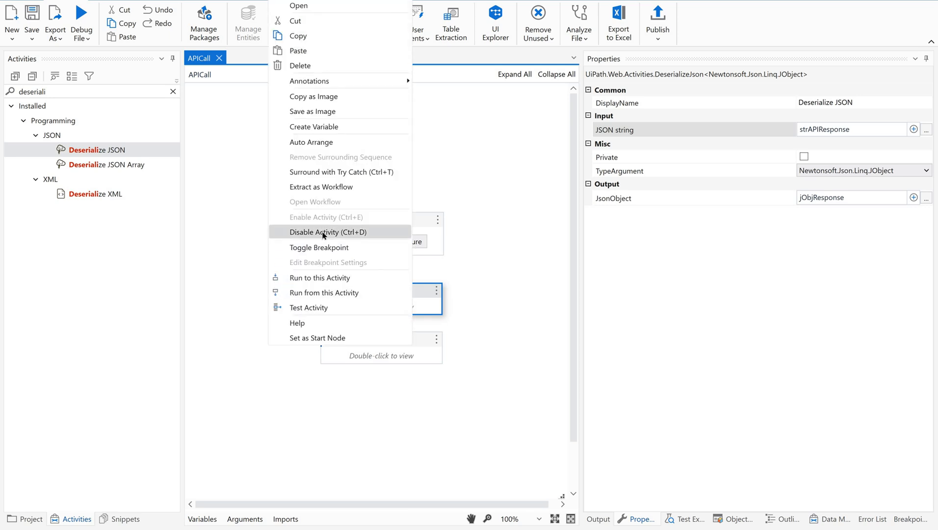
{"action": "left_click", "coordinate": [312, 231]}
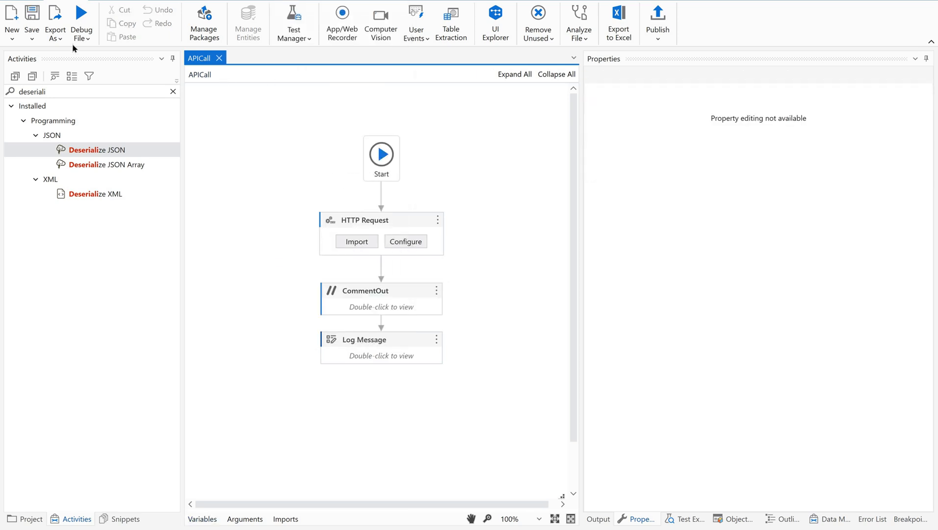
{"action": "left_click", "coordinate": [83, 20]}
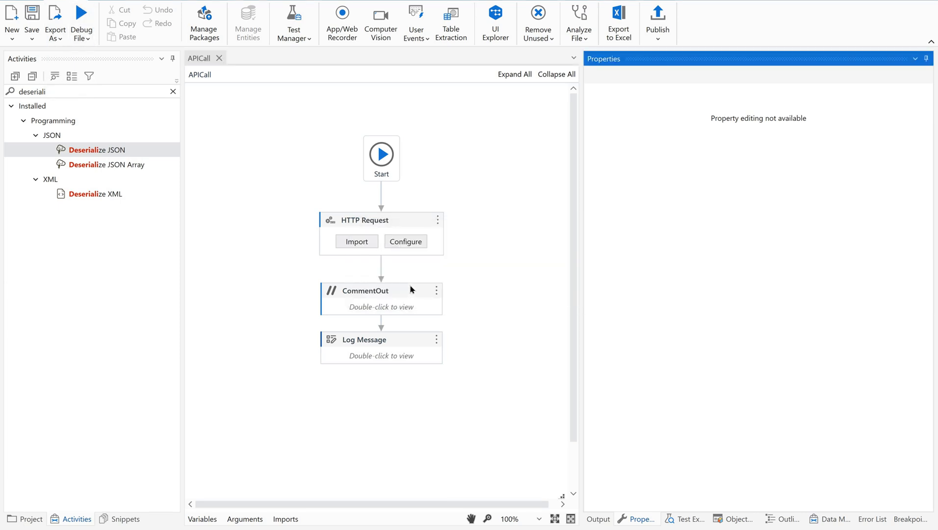
{"action": "right_click", "coordinate": [379, 290]}
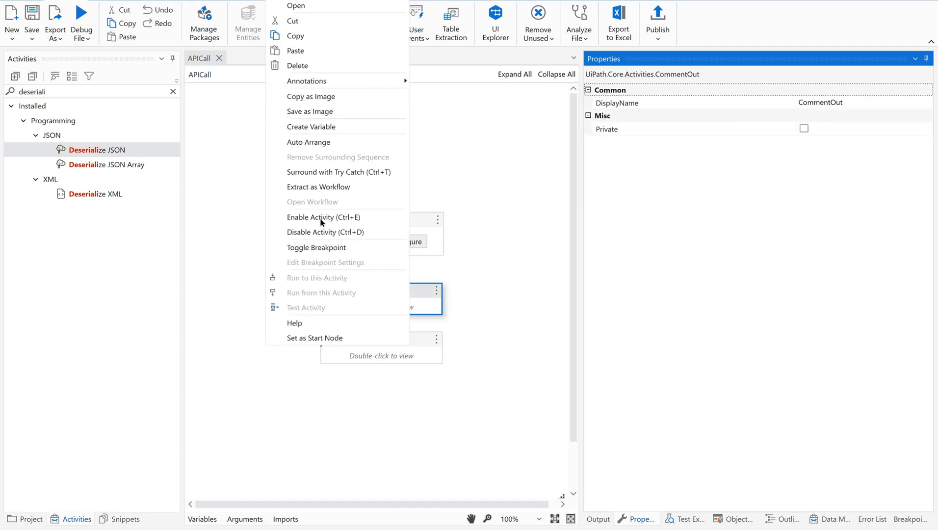
{"action": "left_click", "coordinate": [310, 216]}
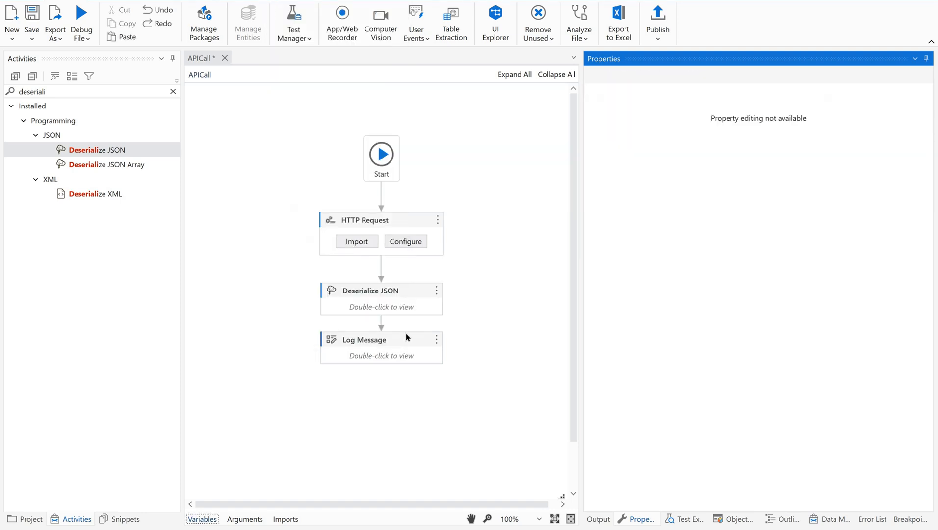
{"action": "left_click", "coordinate": [378, 339]}
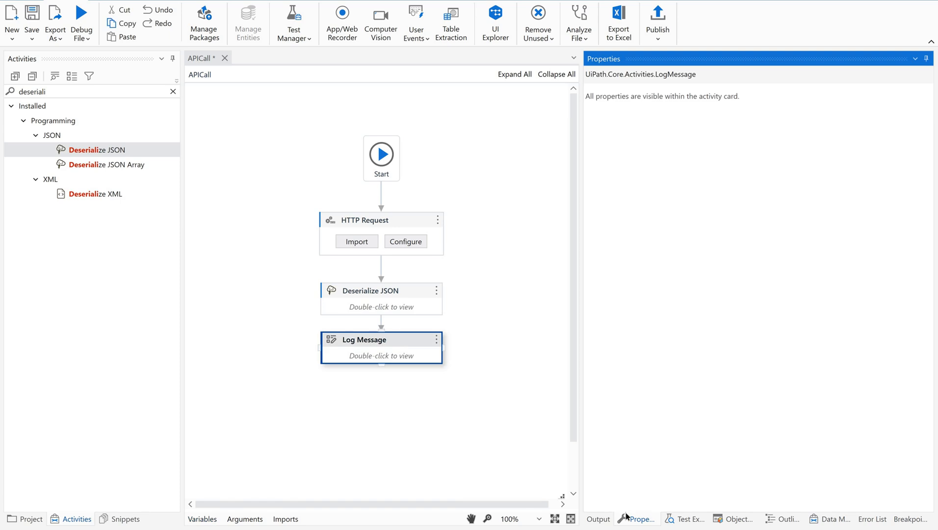
{"action": "mouse_move", "coordinate": [390, 356]}
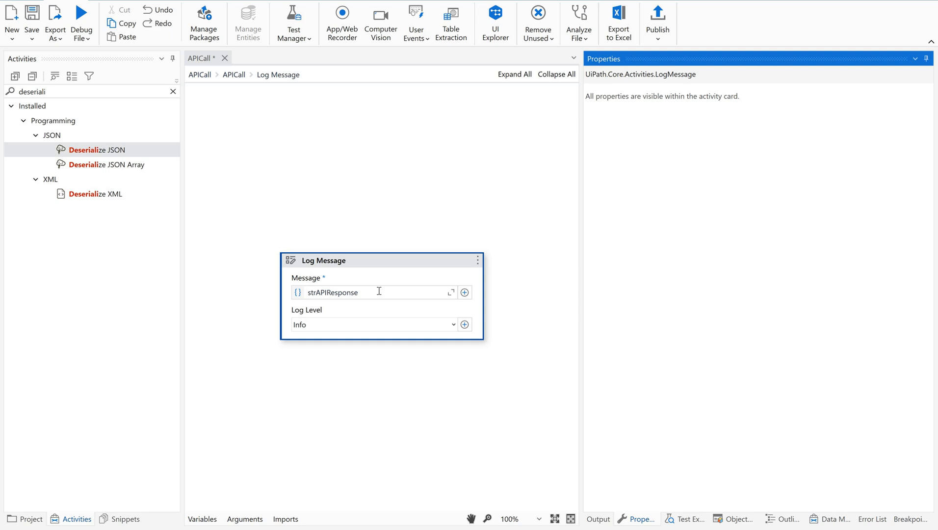
Step: Replace the Log Message's strAPIResponse expression with jObjResponse
{"action": "double_click", "coordinate": [332, 291]}
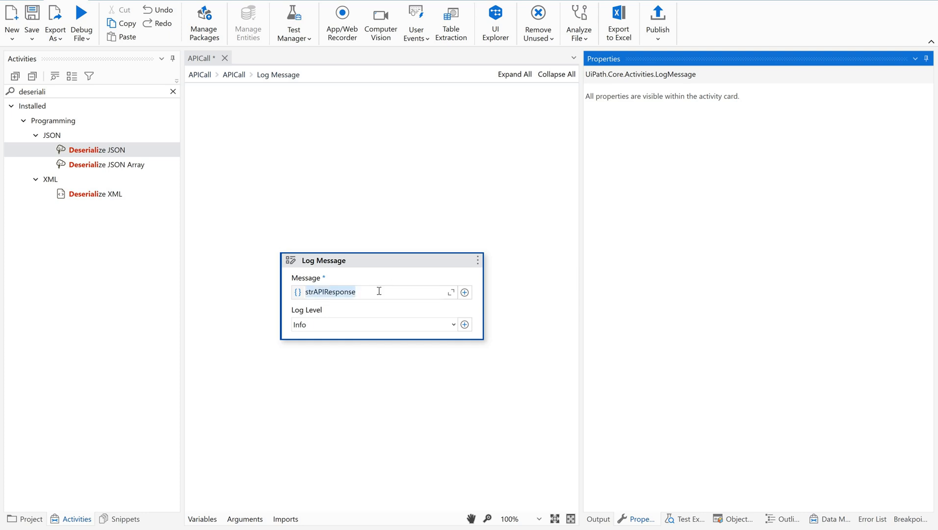
{"action": "key", "text": "Ctrl+a"}
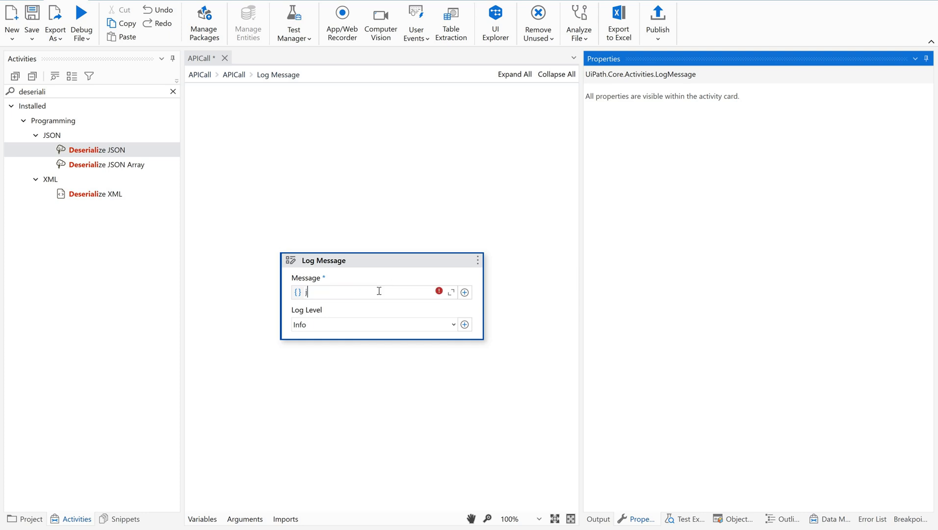
{"action": "type", "text": "jObjResponse"}
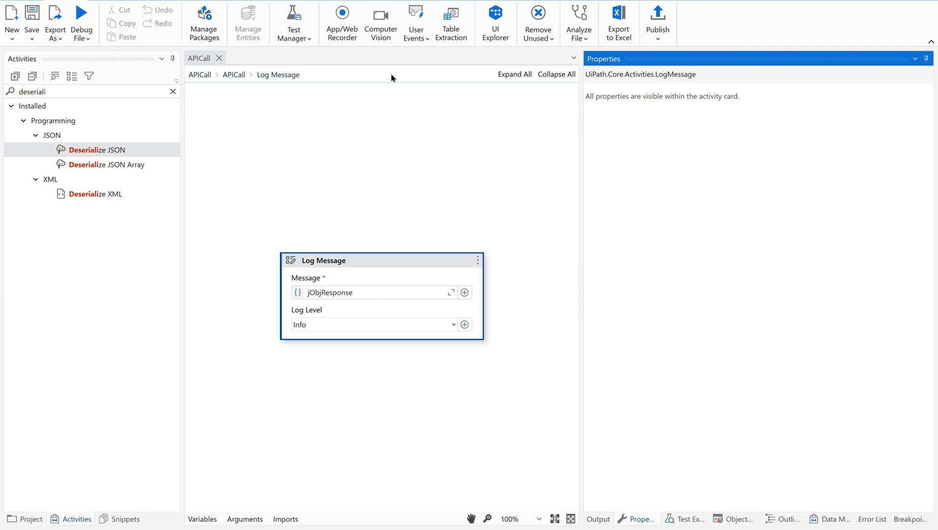
{"action": "mouse_move", "coordinate": [196, 82]}
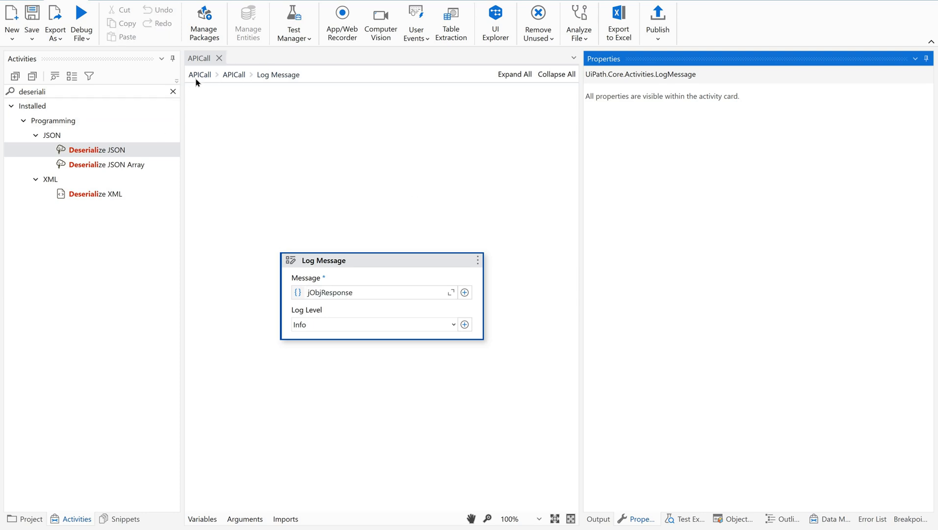
Step: Run APICall again and see the joke JSON printed in the output log
{"action": "left_click", "coordinate": [80, 24]}
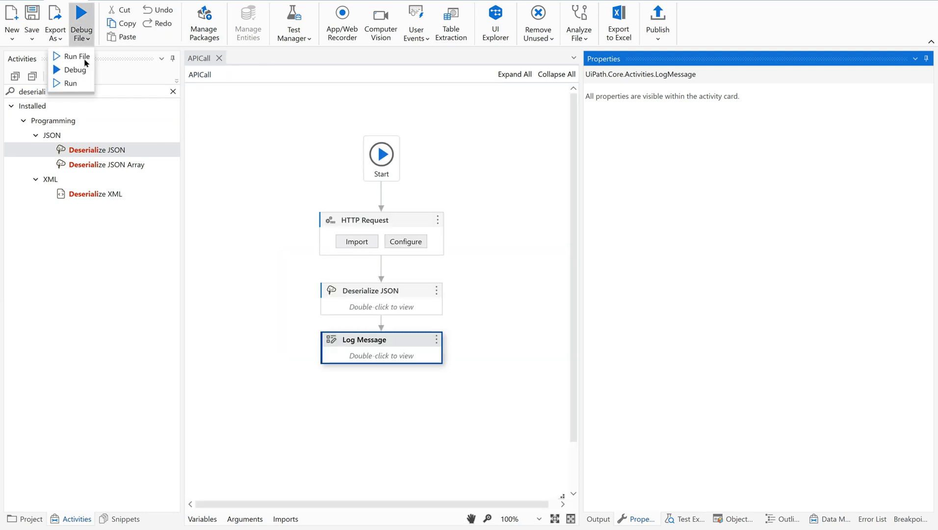
{"action": "left_click", "coordinate": [68, 55]}
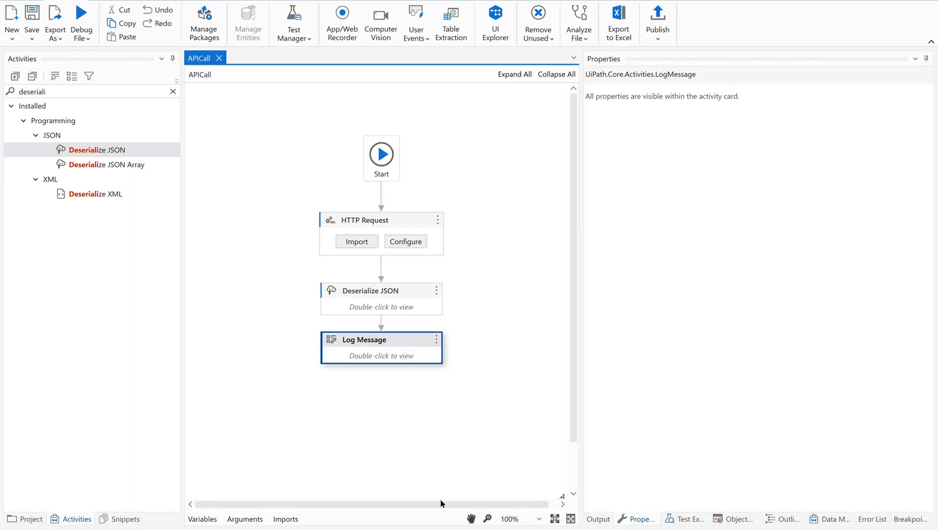
{"action": "left_click", "coordinate": [82, 15]}
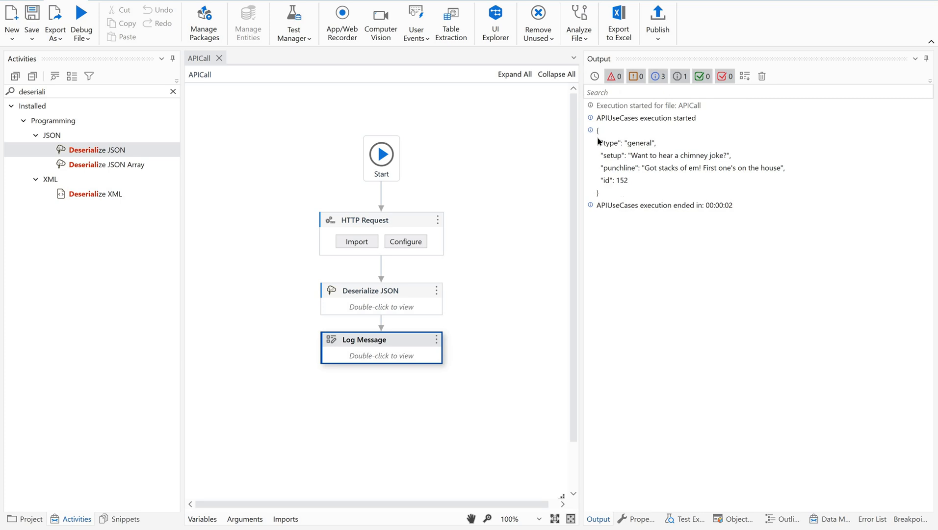
{"action": "mouse_move", "coordinate": [632, 160]}
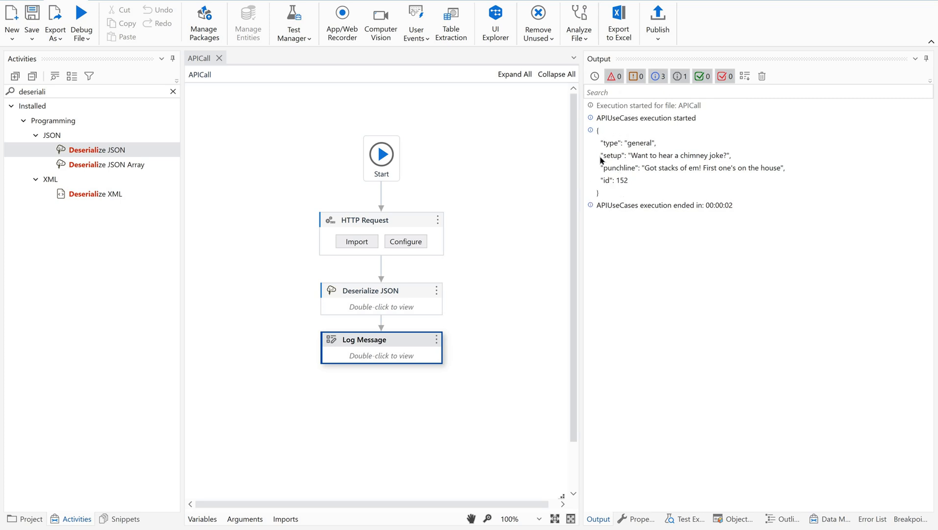
{"action": "mouse_move", "coordinate": [618, 156]}
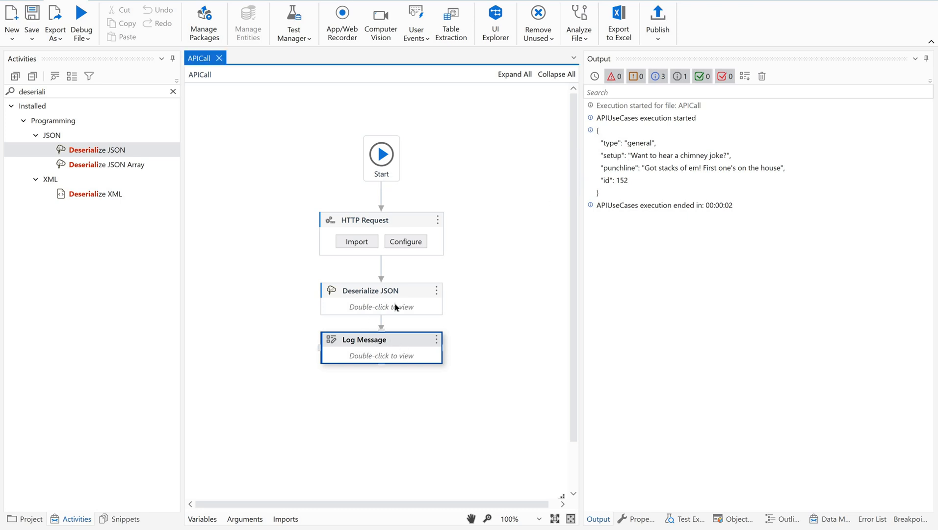
Step: Change the Log Message expression to jObjResponse("setup").ToString
{"action": "double_click", "coordinate": [381, 339]}
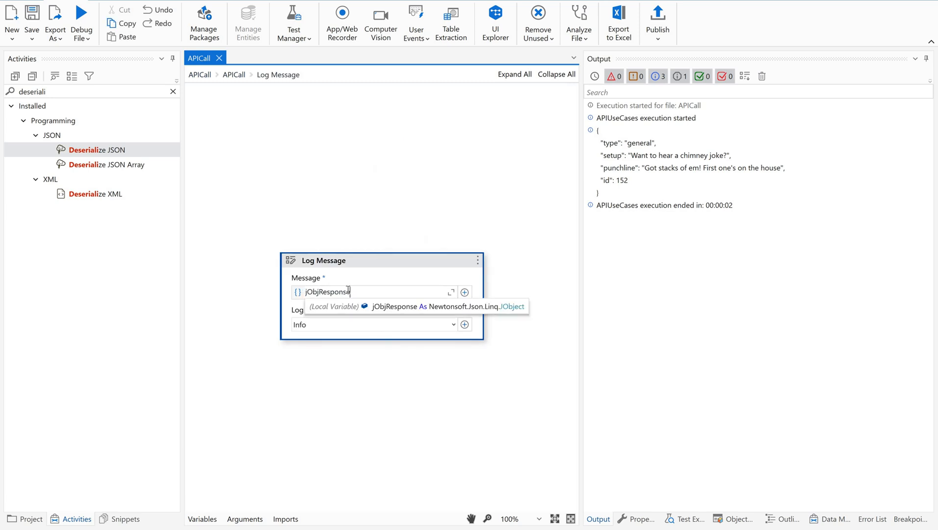
{"action": "type", "text": "(\"\")"}
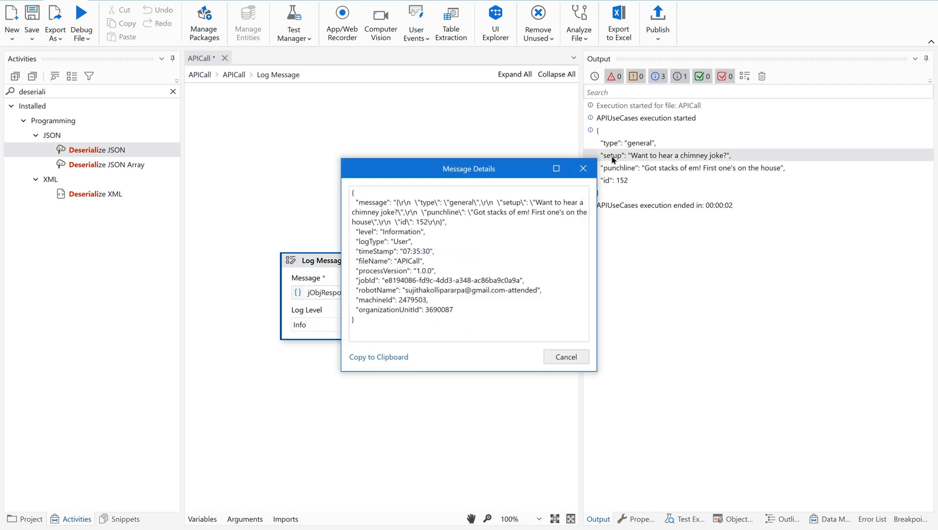
{"action": "left_click", "coordinate": [566, 356]}
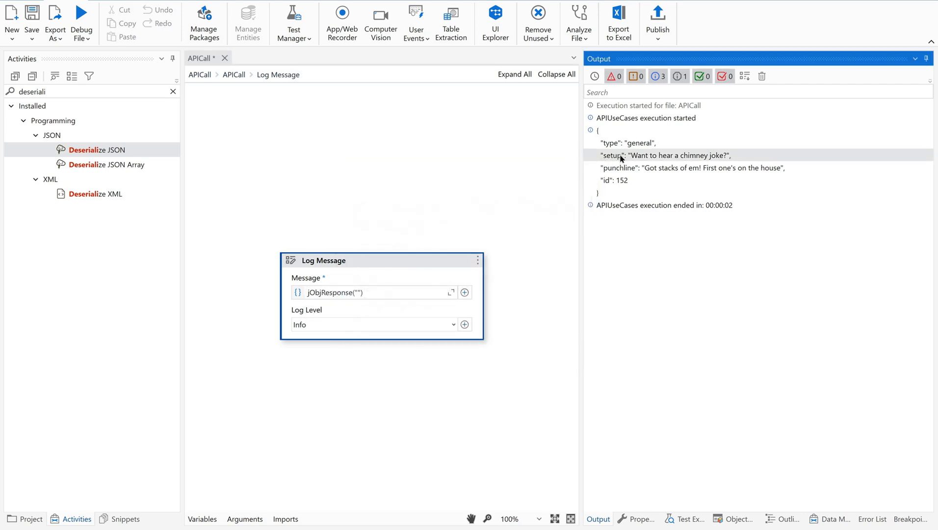
{"action": "left_click", "coordinate": [359, 292]}
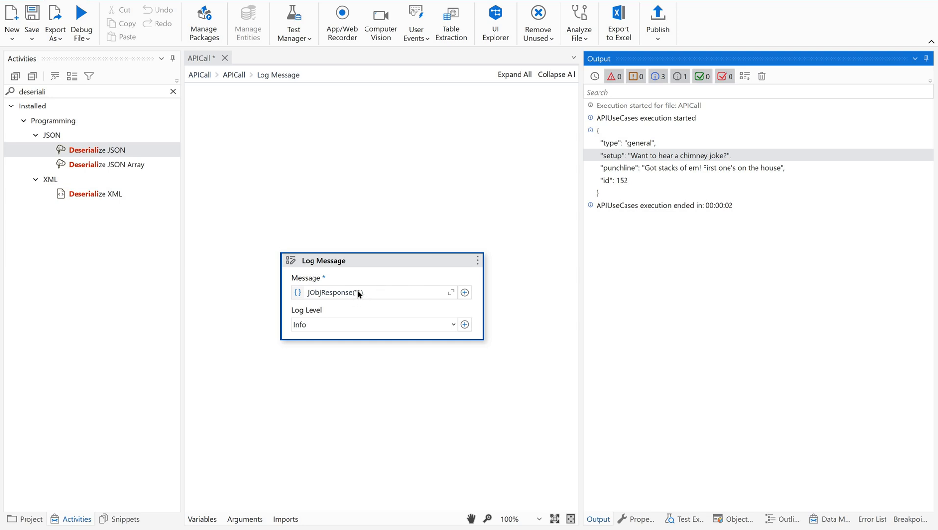
{"action": "type", "text": "\")"}
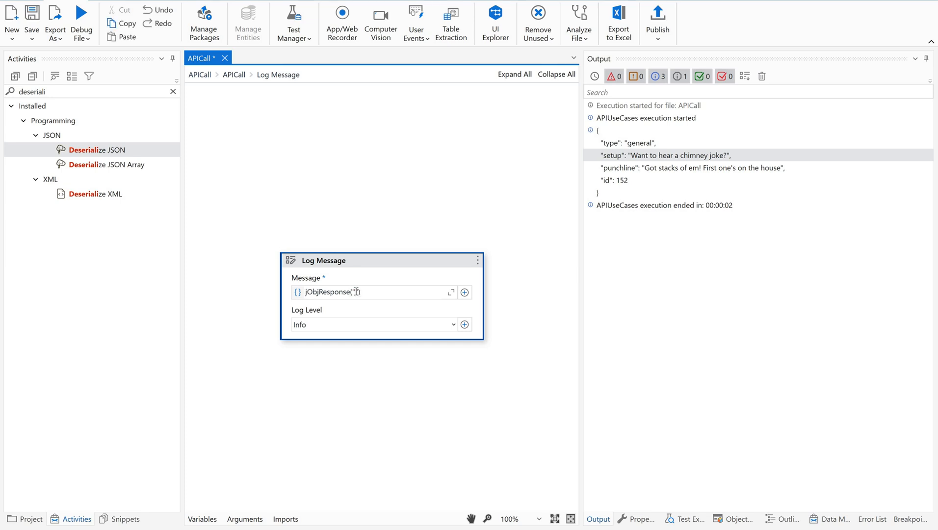
{"action": "type", "text": "Tet"}
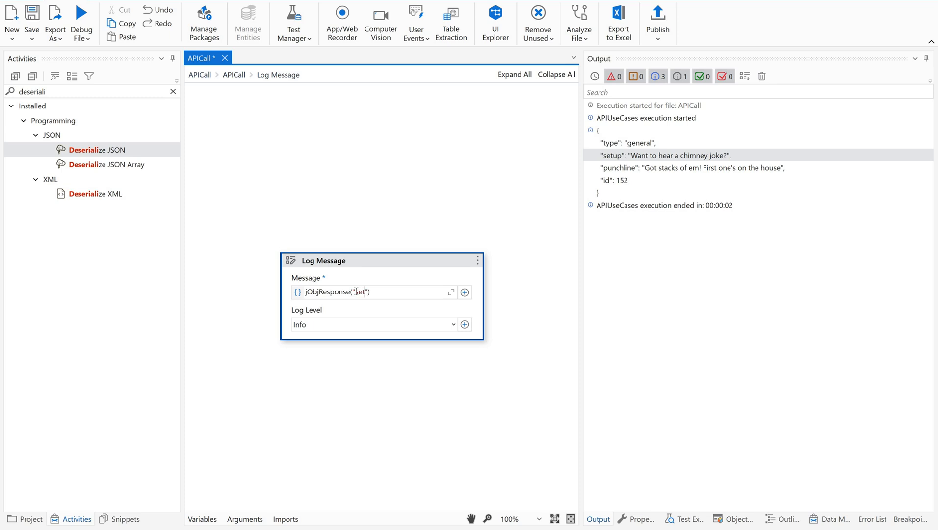
{"action": "type", "text": "setup"}
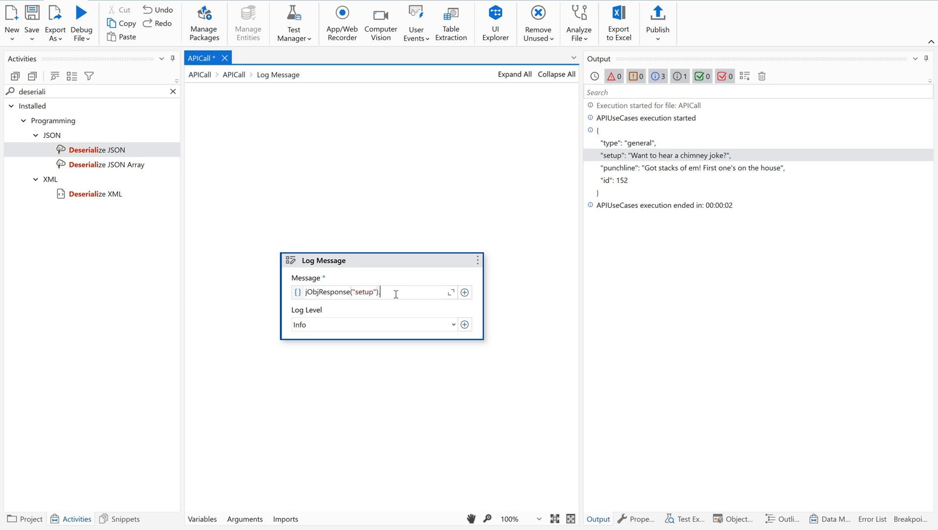
{"action": "type", "text": ".ToString"}
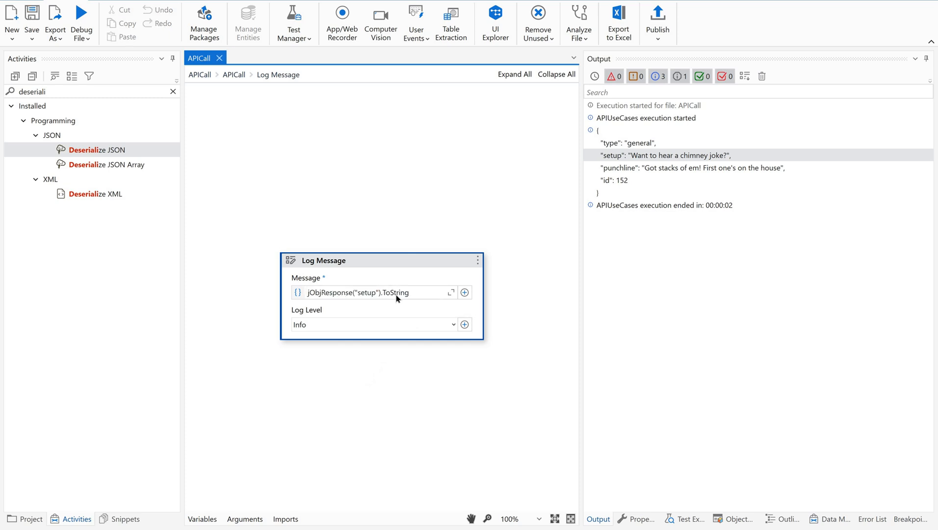
{"action": "mouse_move", "coordinate": [84, 34]}
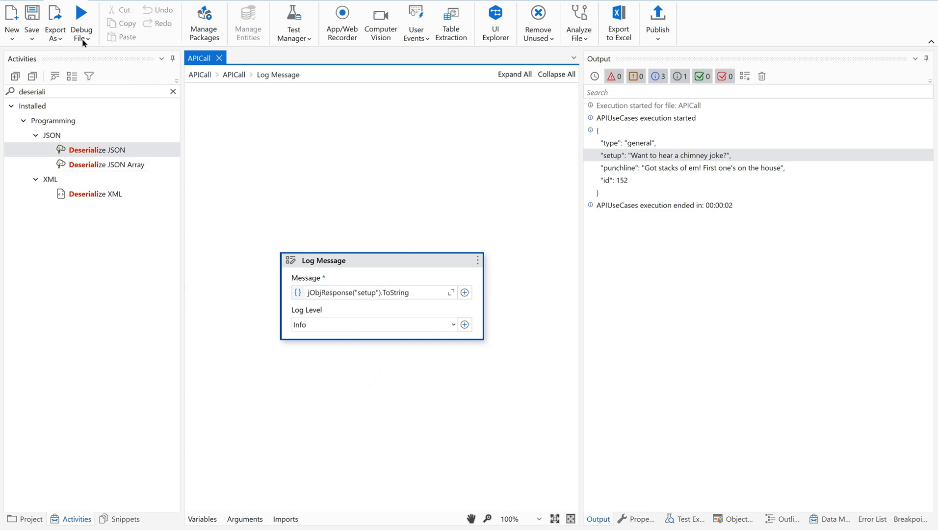
Step: Run APICall so the output logs only the joke's setup line
{"action": "left_click", "coordinate": [83, 32]}
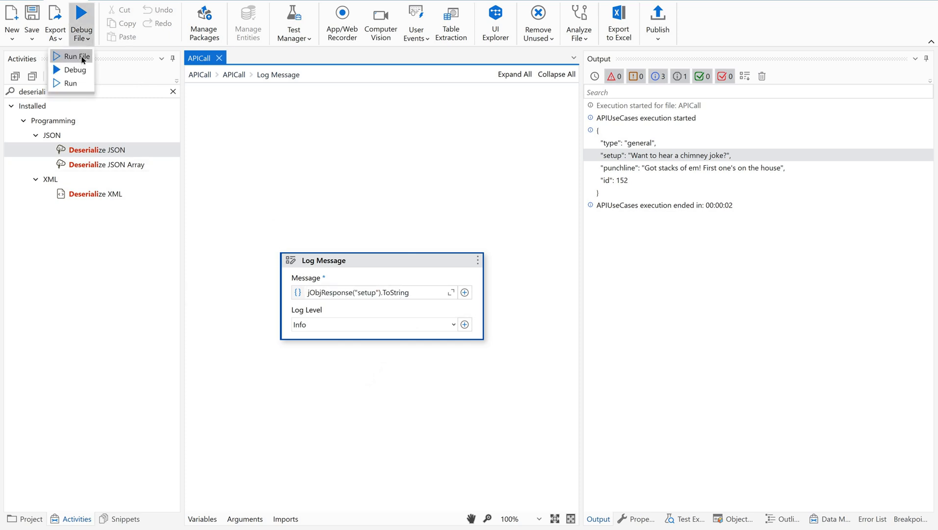
{"action": "left_click", "coordinate": [74, 56]}
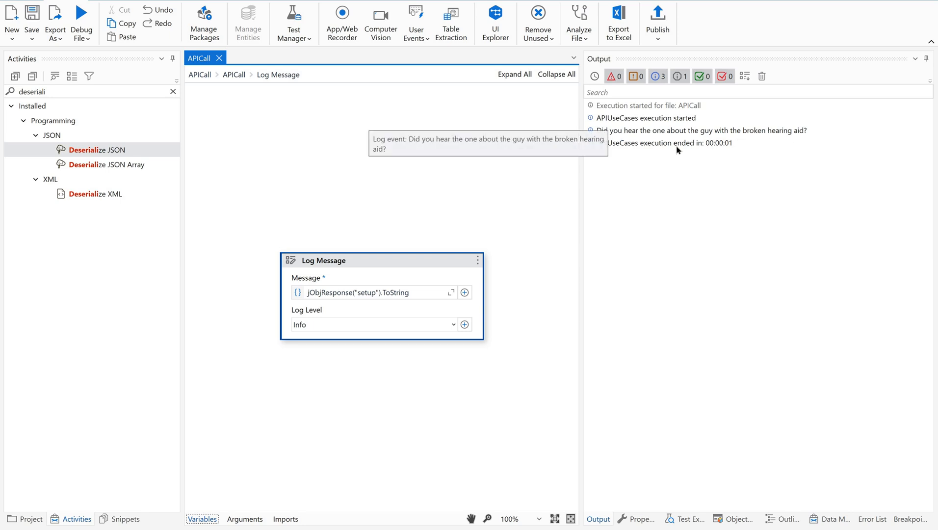
{"action": "mouse_move", "coordinate": [671, 164]}
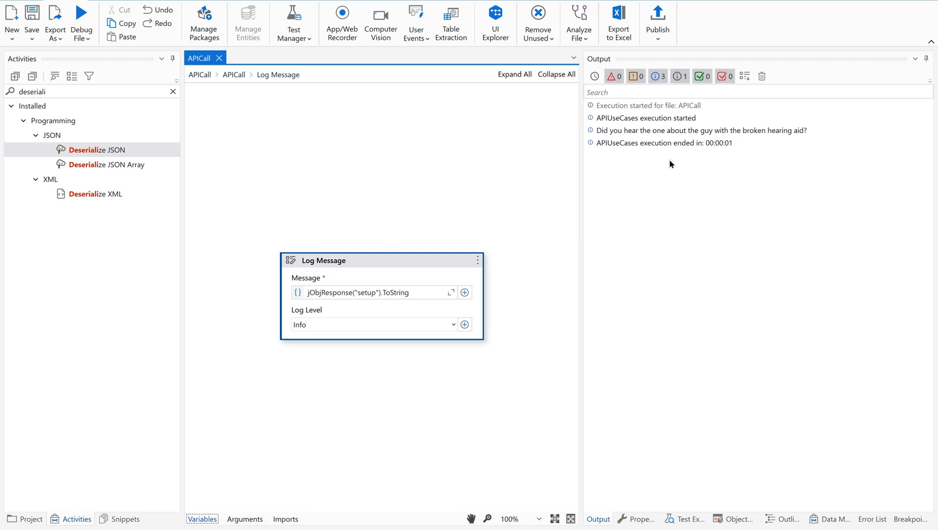
{"action": "mouse_move", "coordinate": [613, 133]}
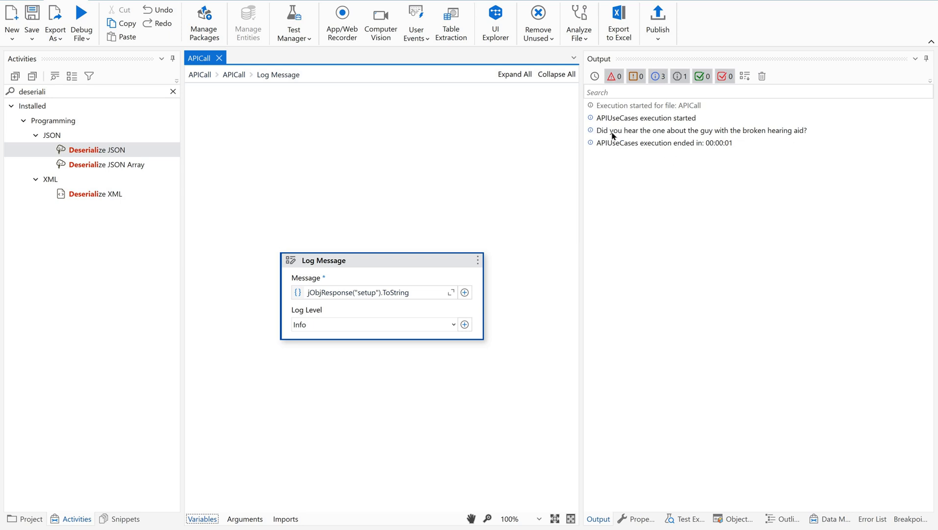
{"action": "mouse_move", "coordinate": [613, 133]}
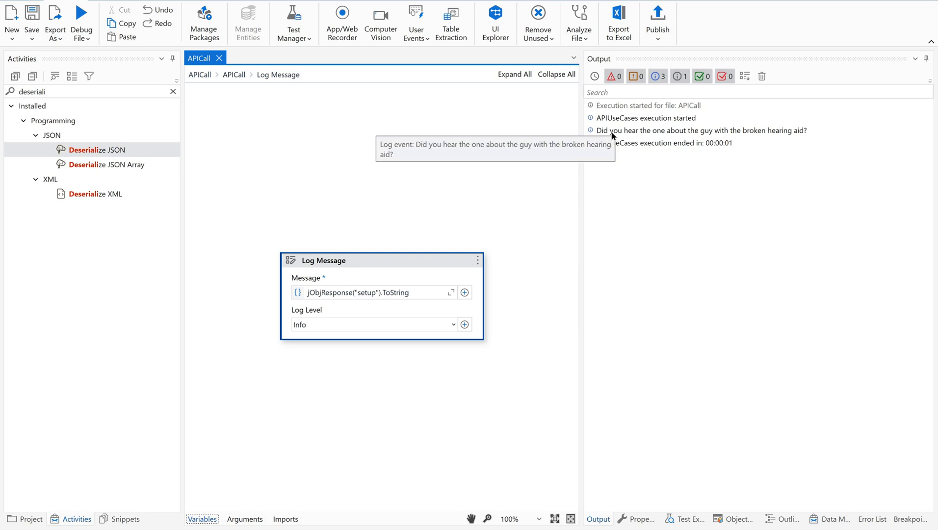
{"action": "mouse_move", "coordinate": [315, 321]}
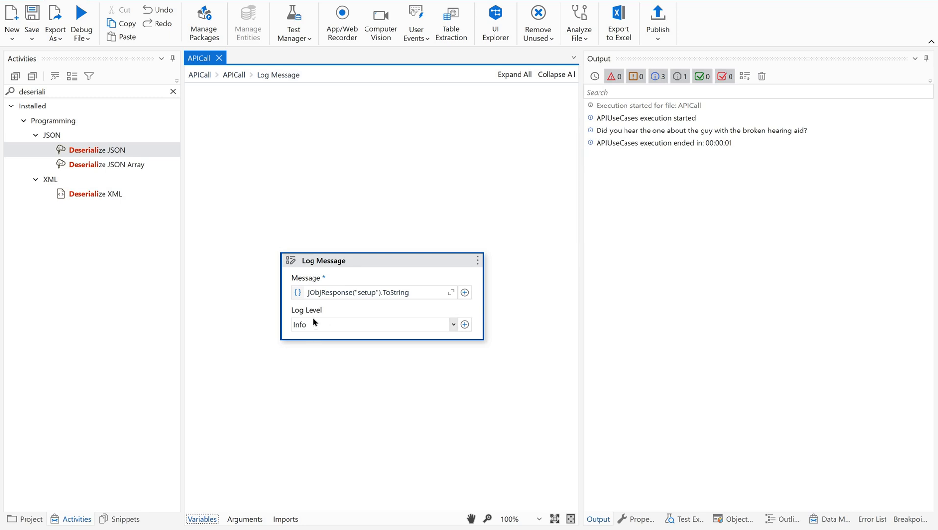
{"action": "mouse_move", "coordinate": [316, 346]}
{"action": "type", "text": "message"}
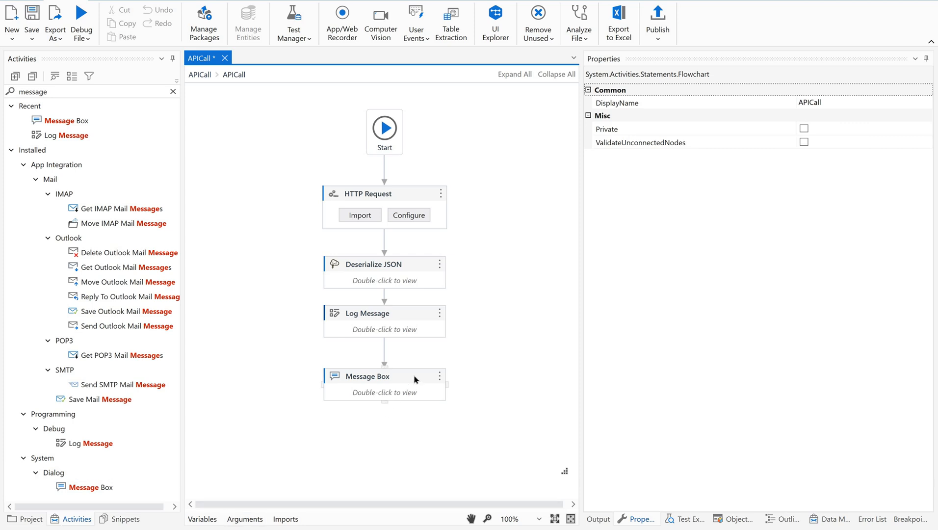
Step: Append +Environment.NewLine+jObjResponse to the Message Box text expression
{"action": "left_click", "coordinate": [384, 376]}
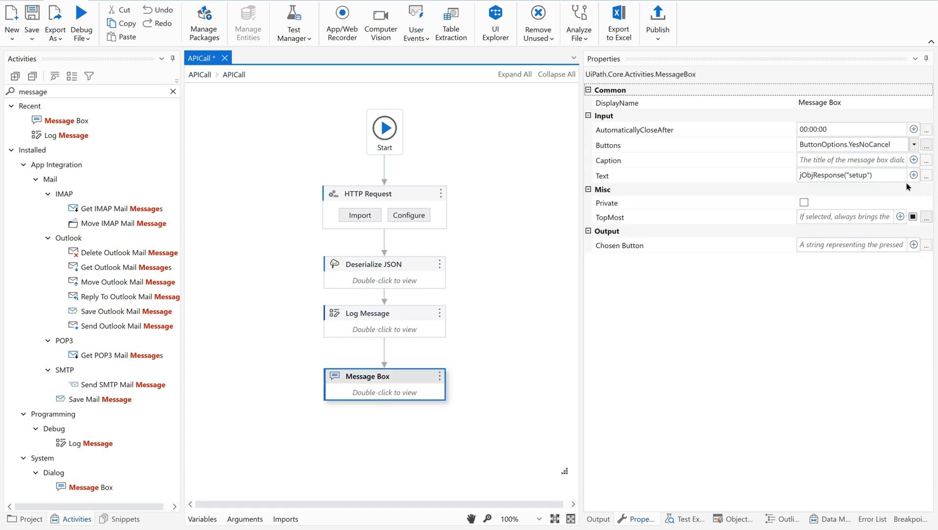
{"action": "left_click", "coordinate": [850, 174]}
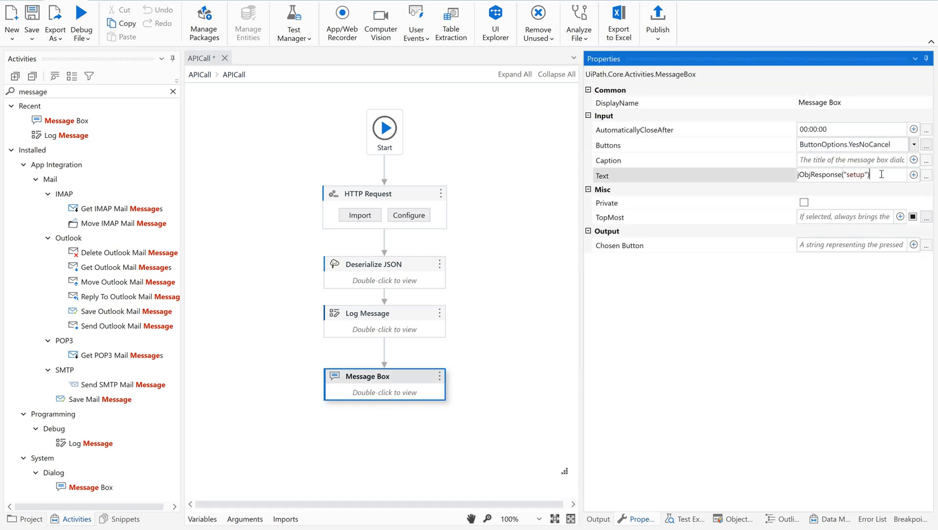
{"action": "type", "text": "+"}
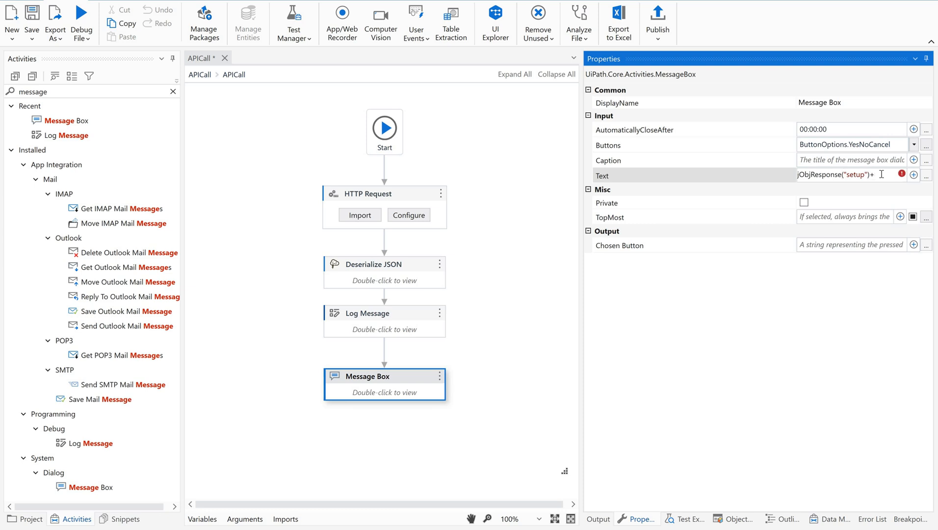
{"action": "type", "text": "environment.NewLine"}
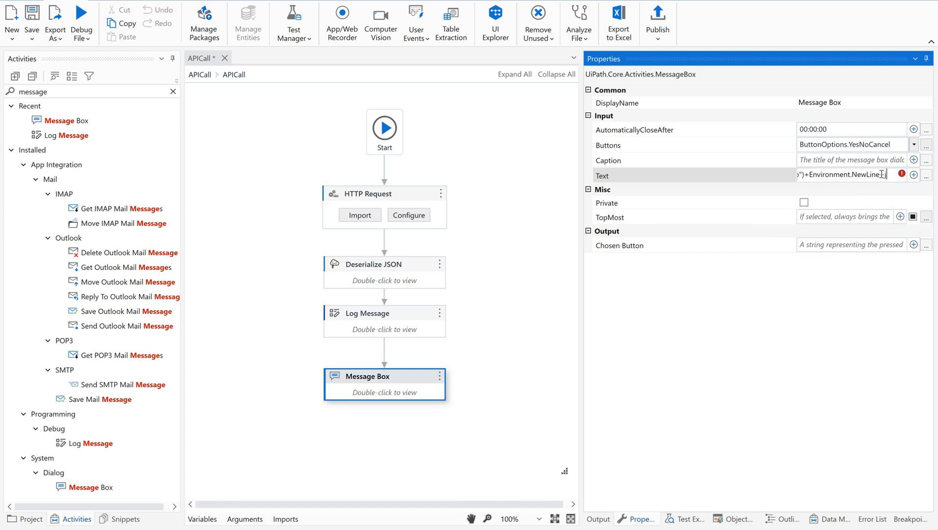
{"action": "type", "text": "+jObjResponse"}
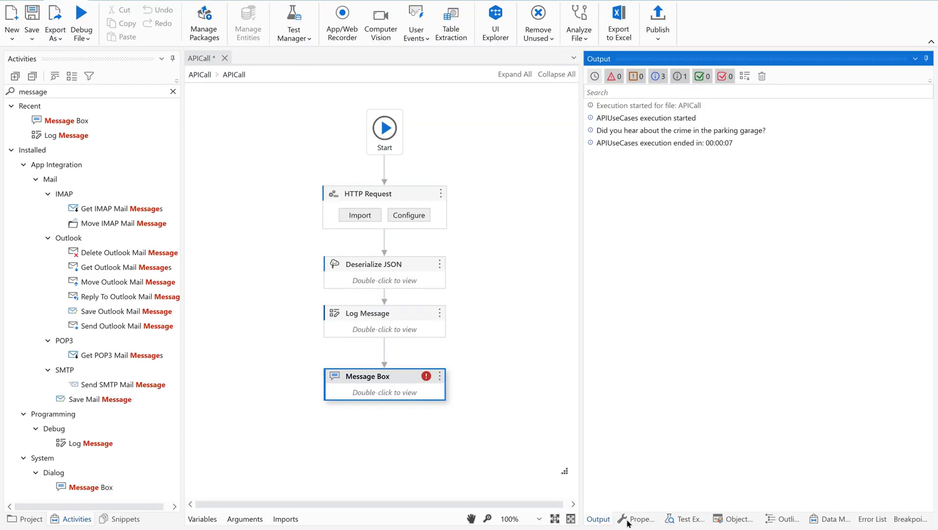
Step: Make the text jObjResponse("setup").ToString+punchline, caption "PunchLine", buttons OkCancel, clearing the error
{"action": "left_click", "coordinate": [640, 518]}
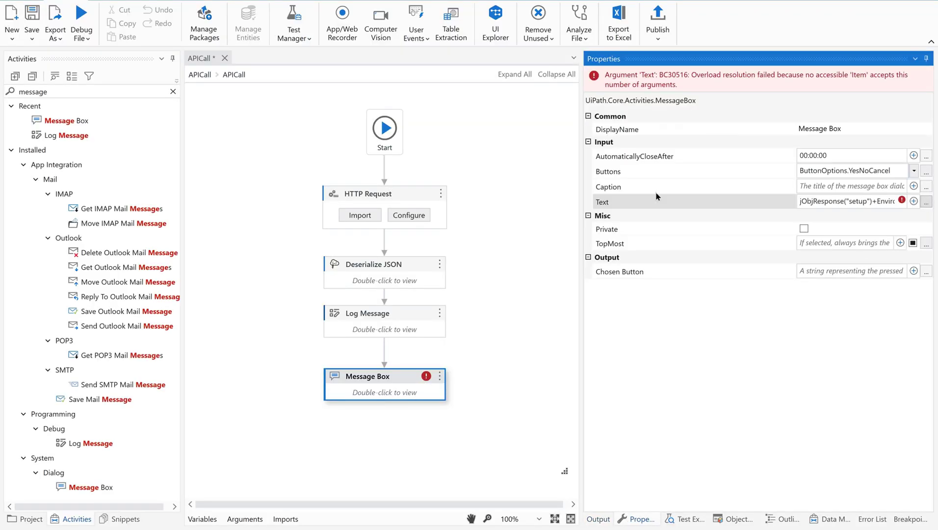
{"action": "left_click", "coordinate": [925, 202]}
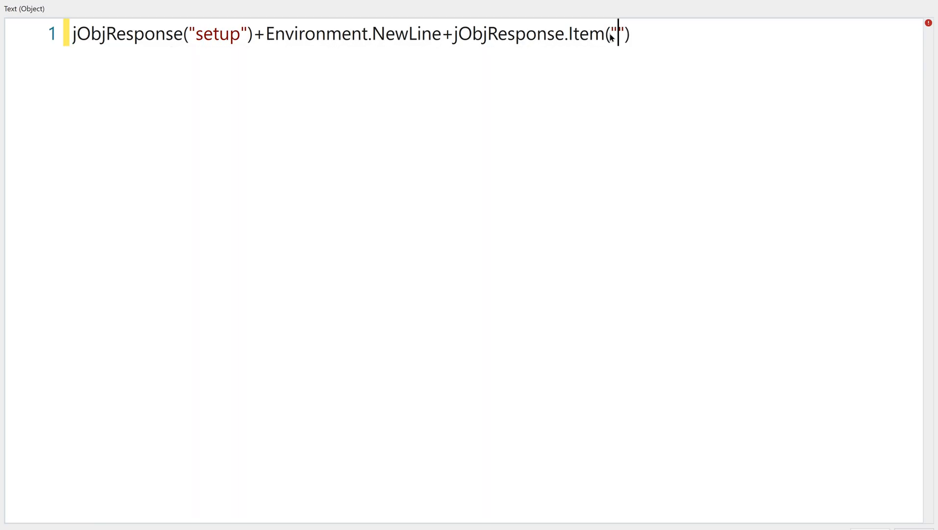
{"action": "type", "text": "punchline"}
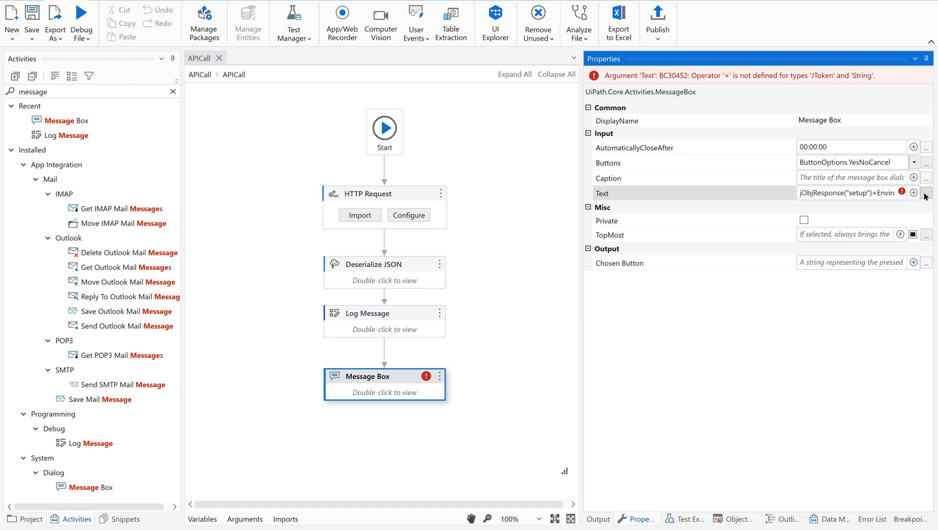
{"action": "left_click", "coordinate": [926, 193]}
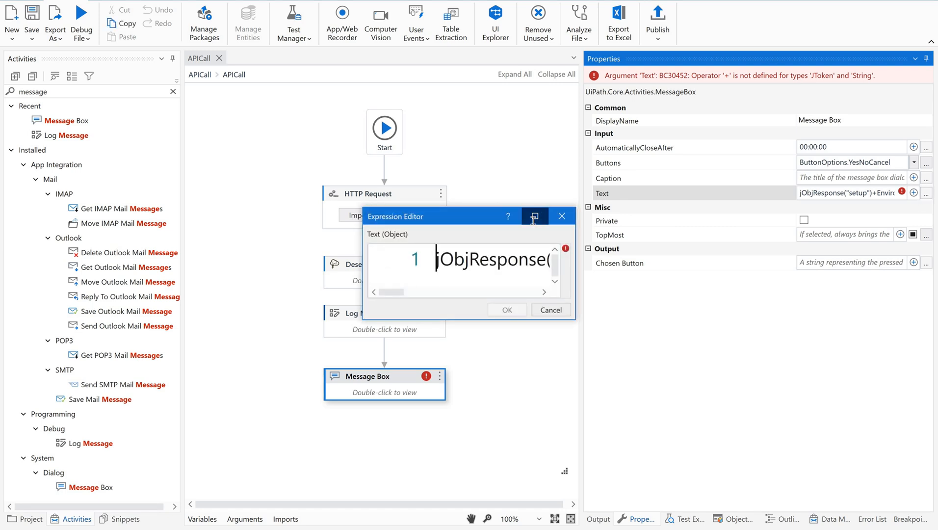
{"action": "left_click", "coordinate": [534, 216]}
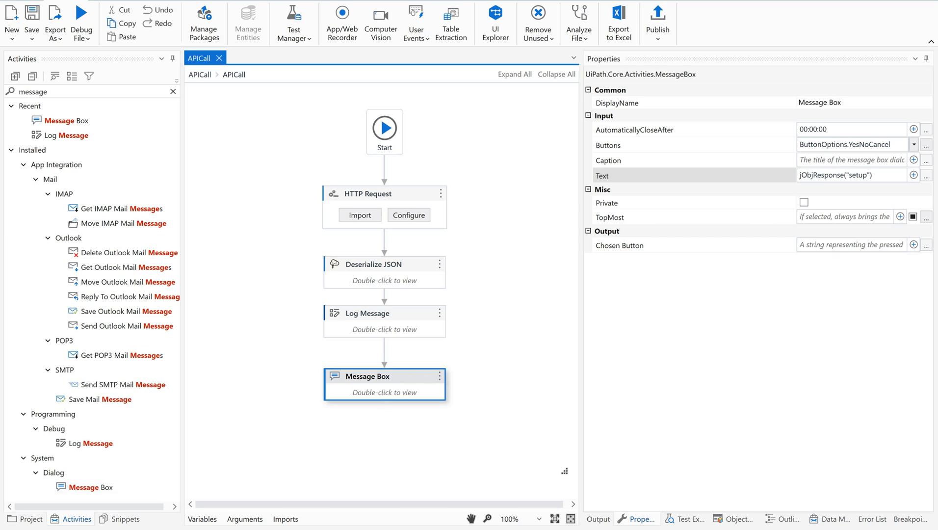
{"action": "left_click", "coordinate": [925, 175]}
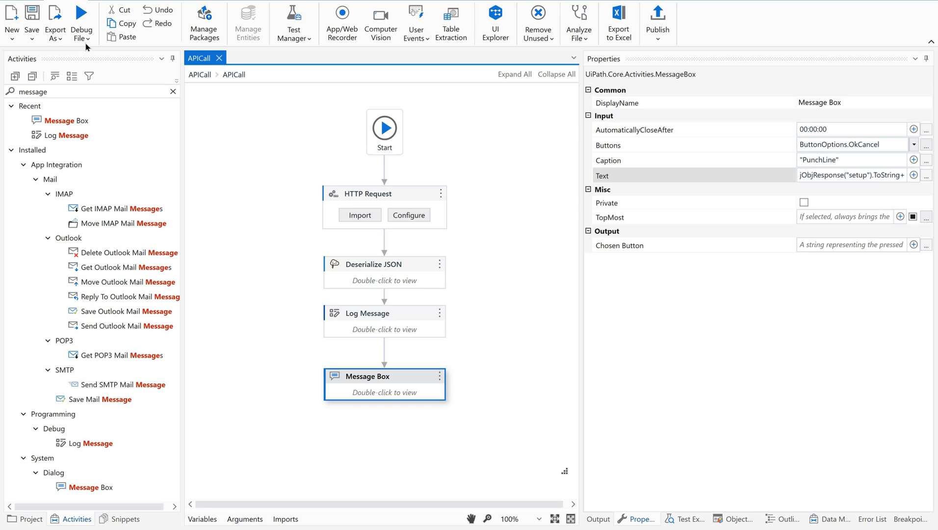
Step: Run APICall so the PunchLine dialog shows a joke's setup and punchline
{"action": "left_click", "coordinate": [81, 20]}
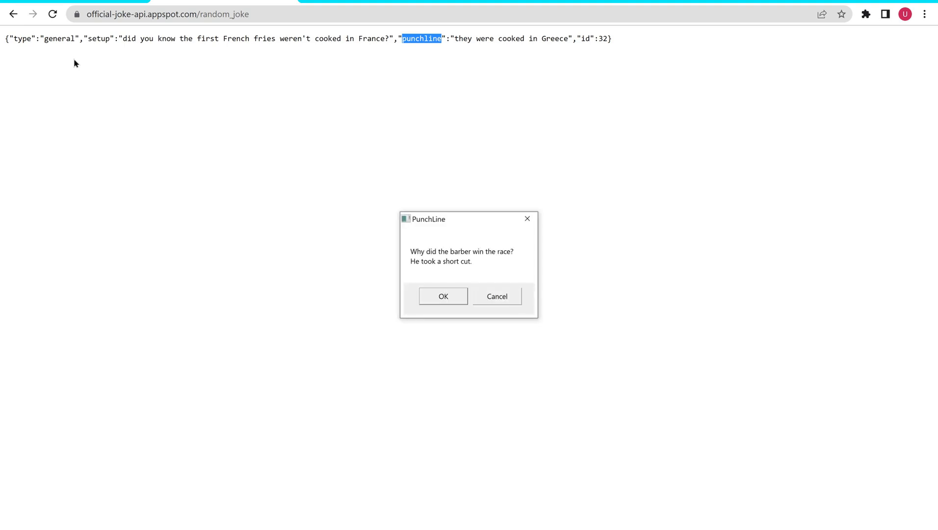
{"action": "mouse_move", "coordinate": [420, 251]}
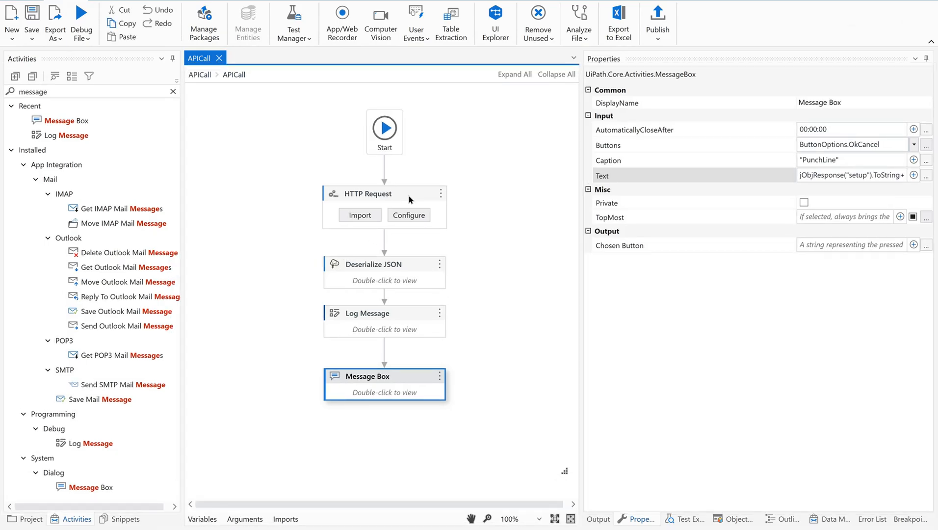
Step: Review the HTTP Request outputs: content into strAPIResponse, status into intAPIStatus
{"action": "left_click", "coordinate": [385, 193]}
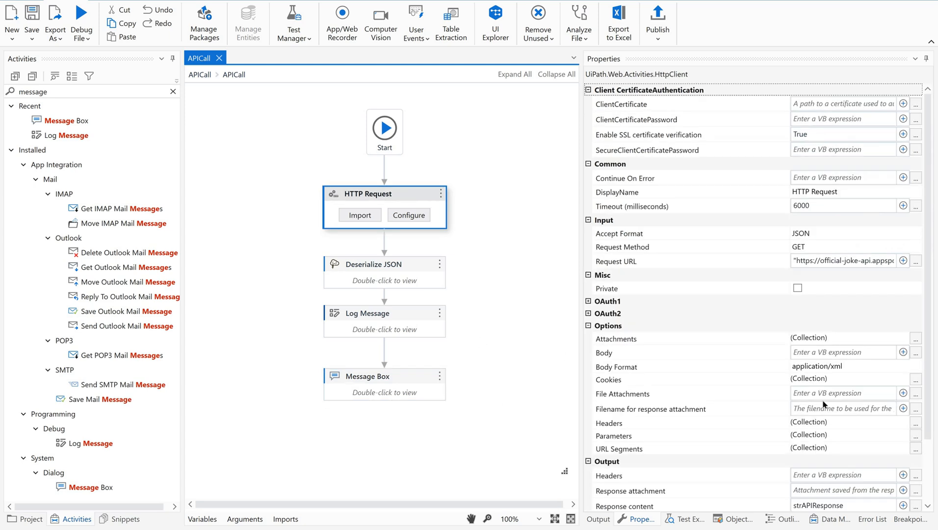
{"action": "mouse_move", "coordinate": [925, 517]}
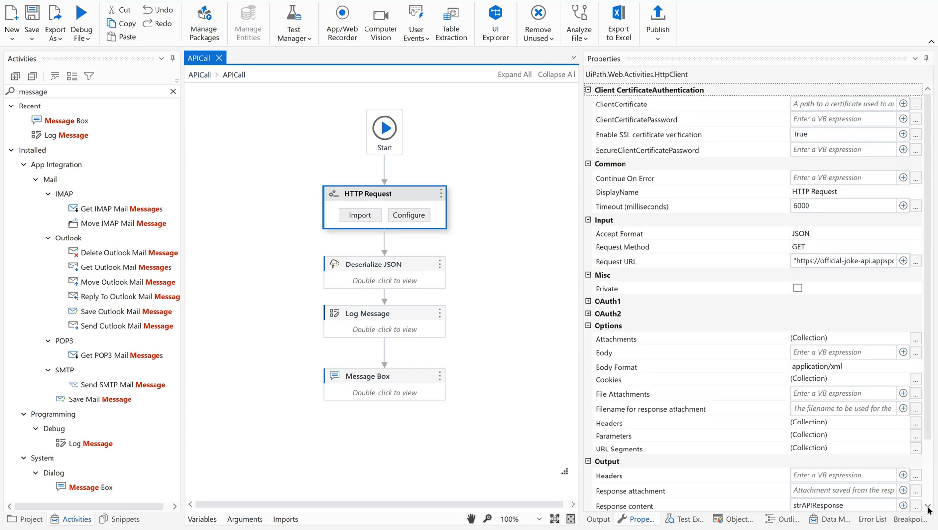
{"action": "scroll", "scroll_direction": "down", "scroll_amount": 3}
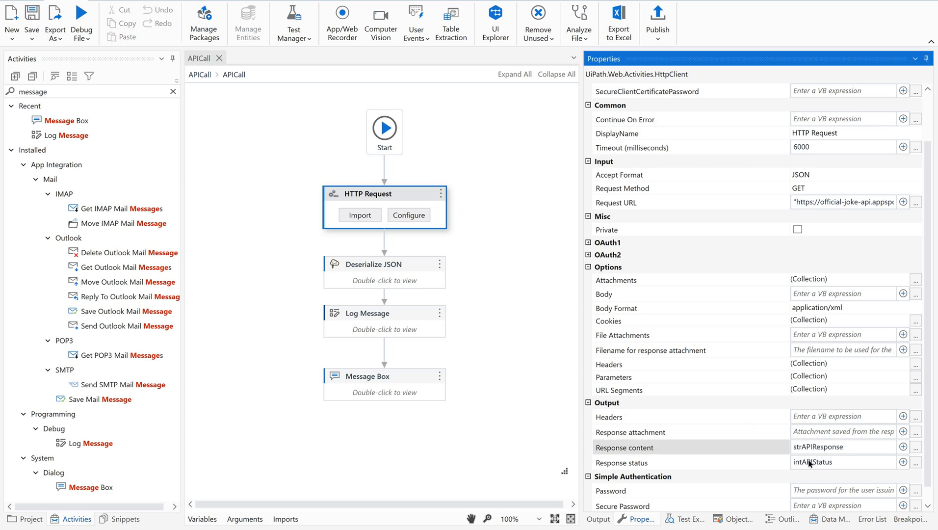
{"action": "mouse_move", "coordinate": [814, 464]}
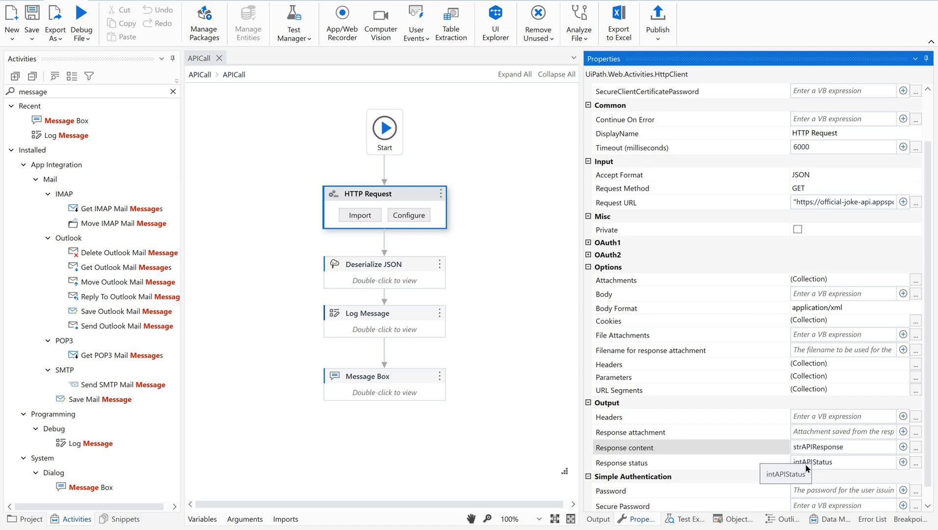
{"action": "mouse_move", "coordinate": [424, 318]}
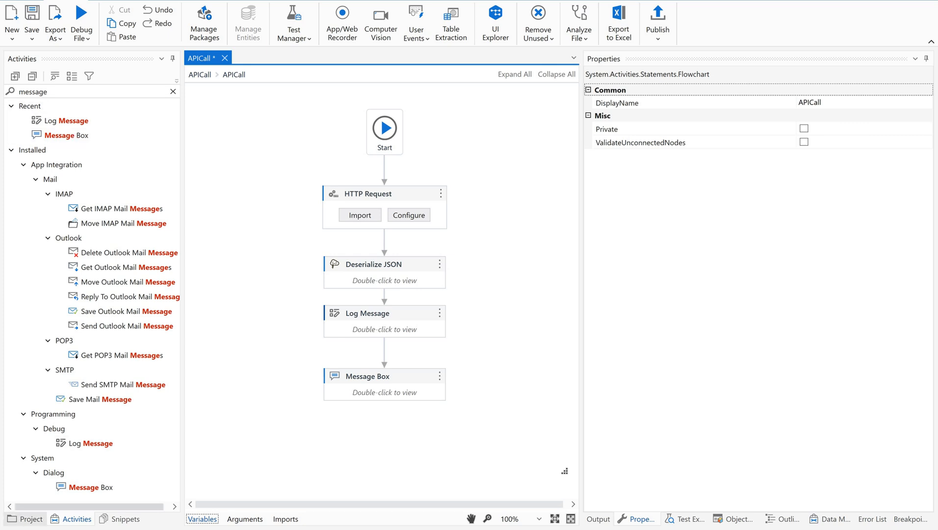
Step: Set the Log Message text to intAPIStatus.ToString
{"action": "double_click", "coordinate": [384, 321]}
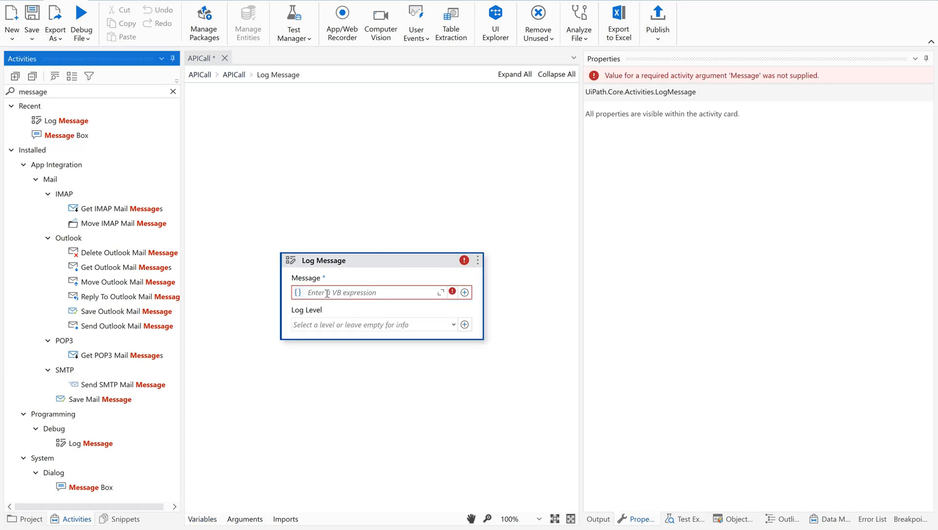
{"action": "type", "text": "int"}
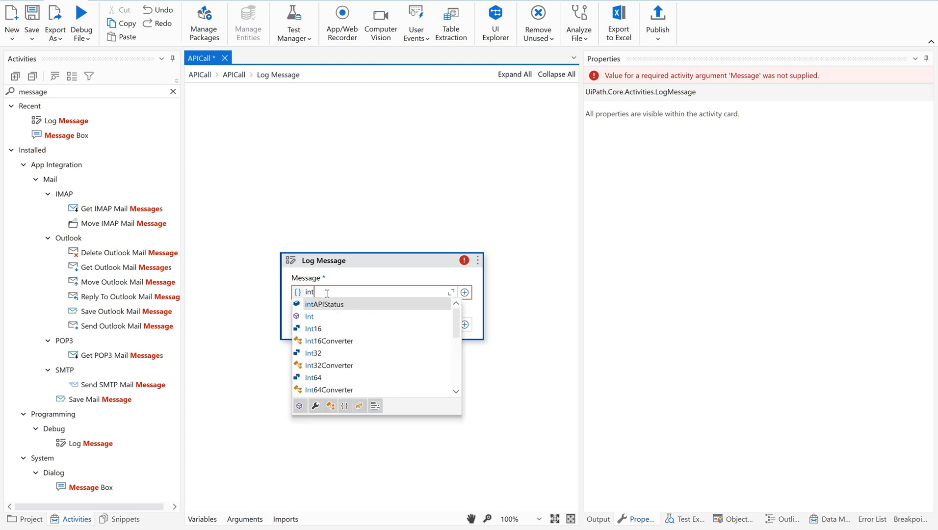
{"action": "left_click", "coordinate": [324, 304]}
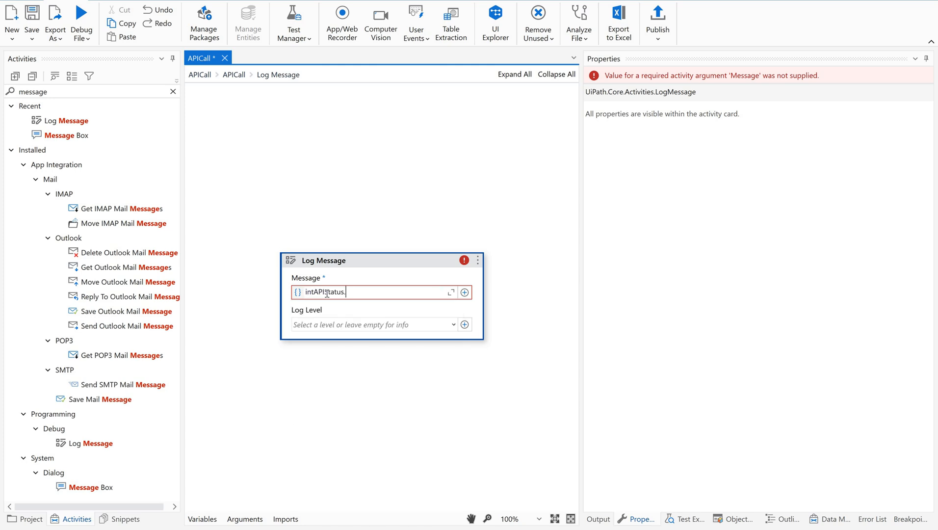
{"action": "type", "text": "ToString"}
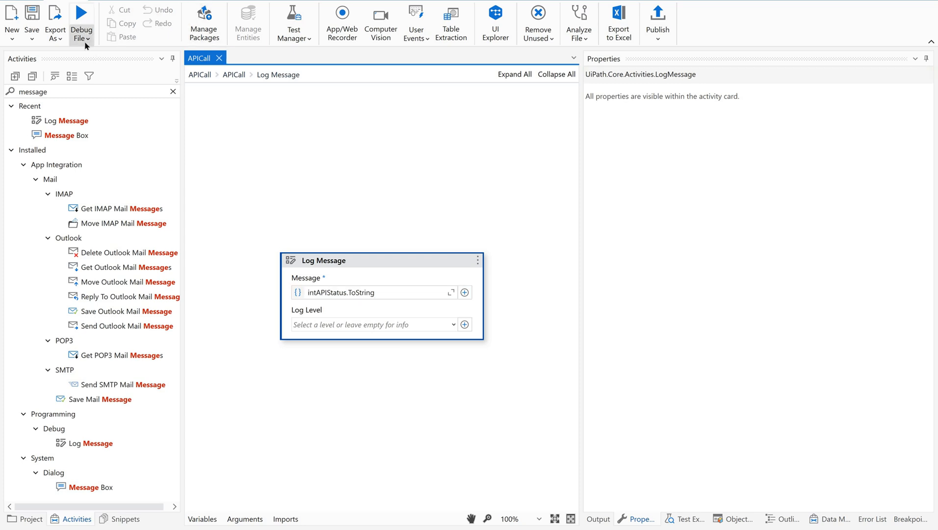
Step: Run APICall to see status 200 and the joke logged, then return to the top-level flowchart
{"action": "left_click", "coordinate": [82, 11]}
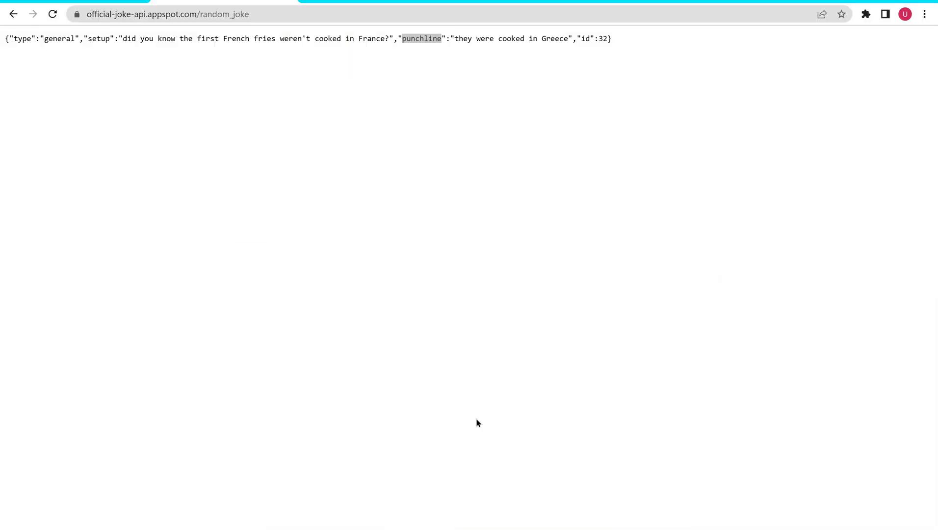
{"action": "mouse_move", "coordinate": [456, 302]}
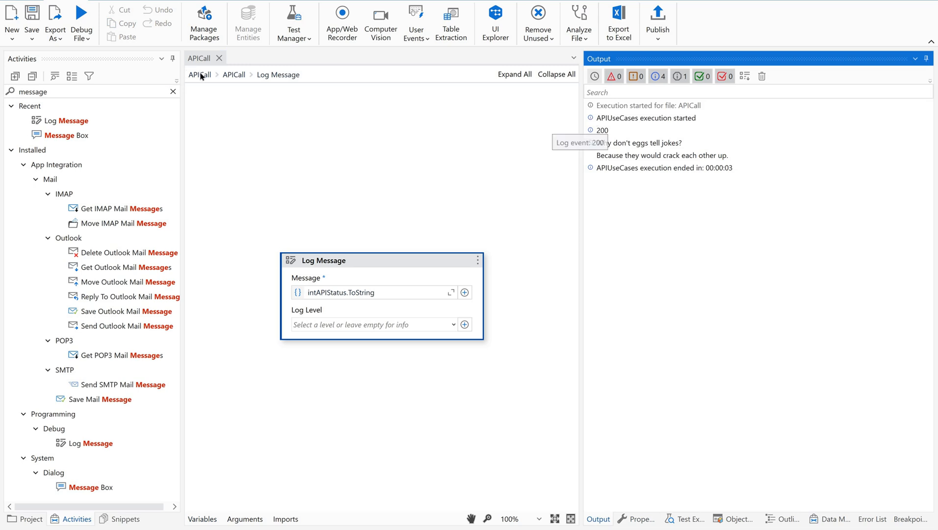
{"action": "left_click", "coordinate": [199, 74]}
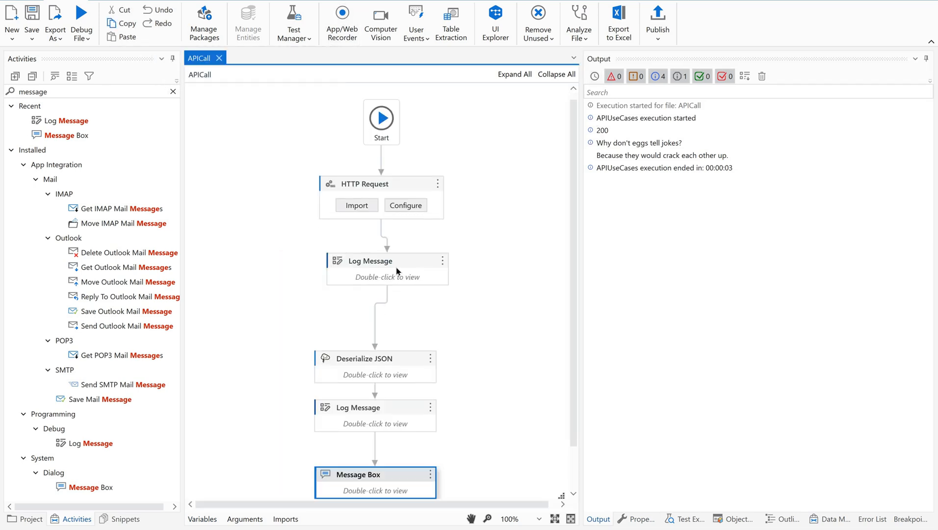
{"action": "left_click", "coordinate": [385, 261]}
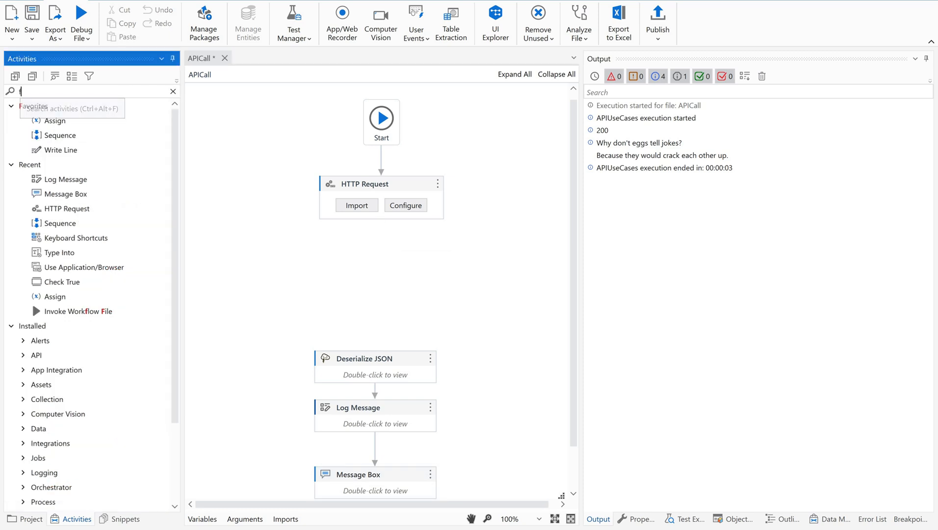
Step: Replace the status Log Message with a Flow Decision placed right below HTTP Request
{"action": "type", "text": "flow"}
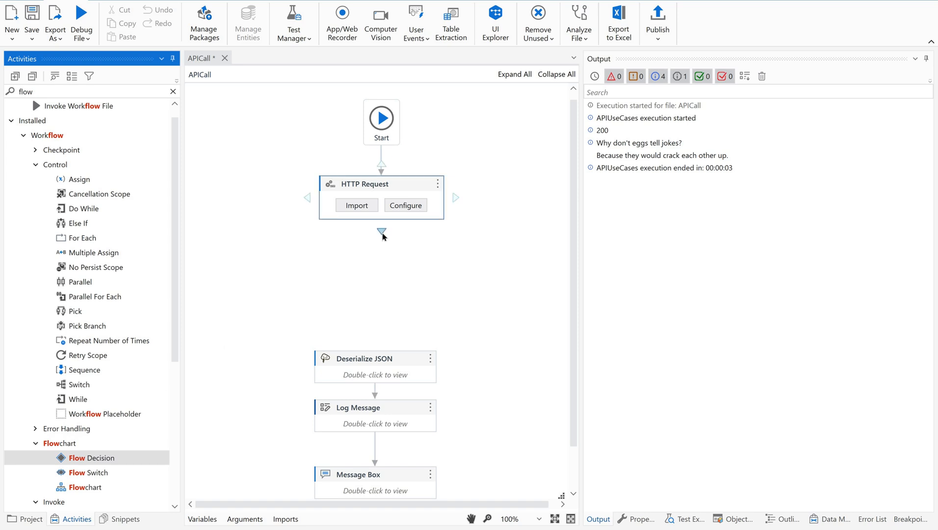
{"action": "left_click_drag", "start_coordinate": [88, 457], "coordinate": [380, 275]}
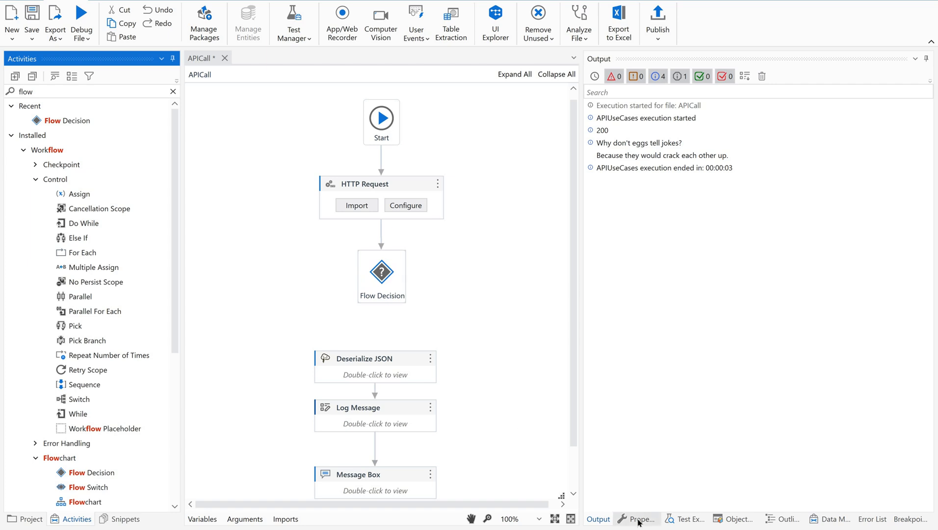
{"action": "left_click", "coordinate": [640, 519]}
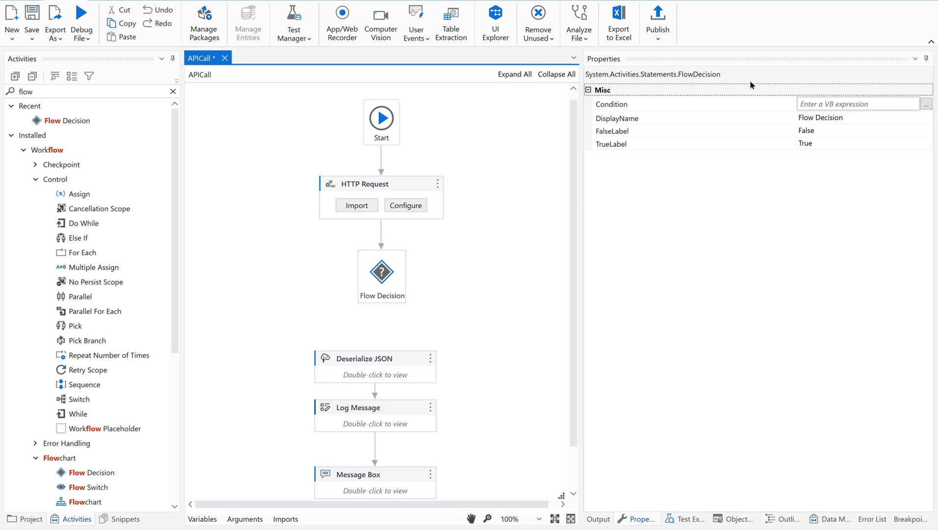
Step: Set the Flow Decision condition to intAPIStatus=200, True branch to Deserialize JSON
{"action": "left_click", "coordinate": [929, 103]}
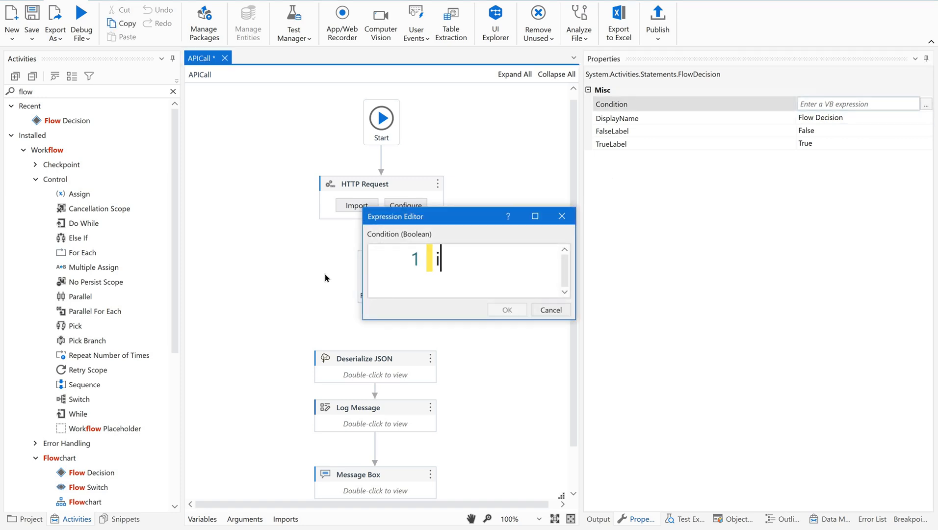
{"action": "type", "text": "ntAPIStatus"}
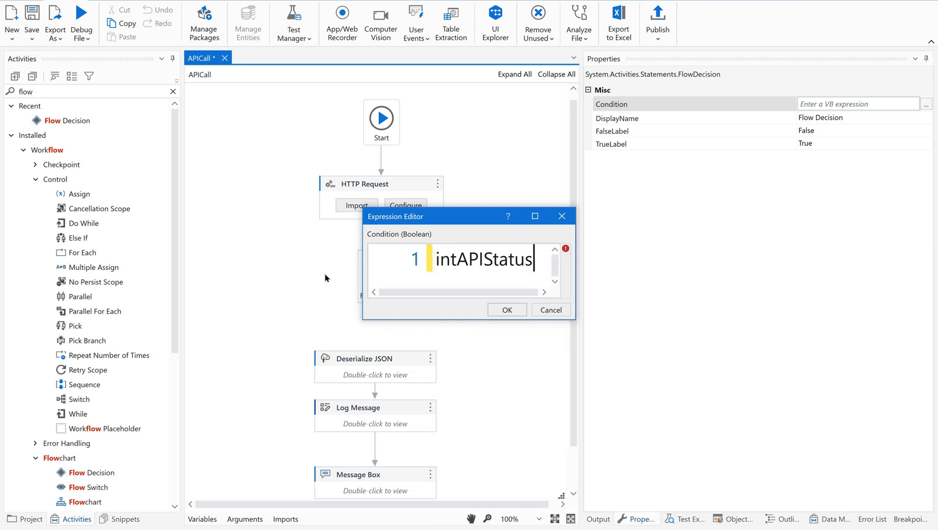
{"action": "type", "text": "=200"}
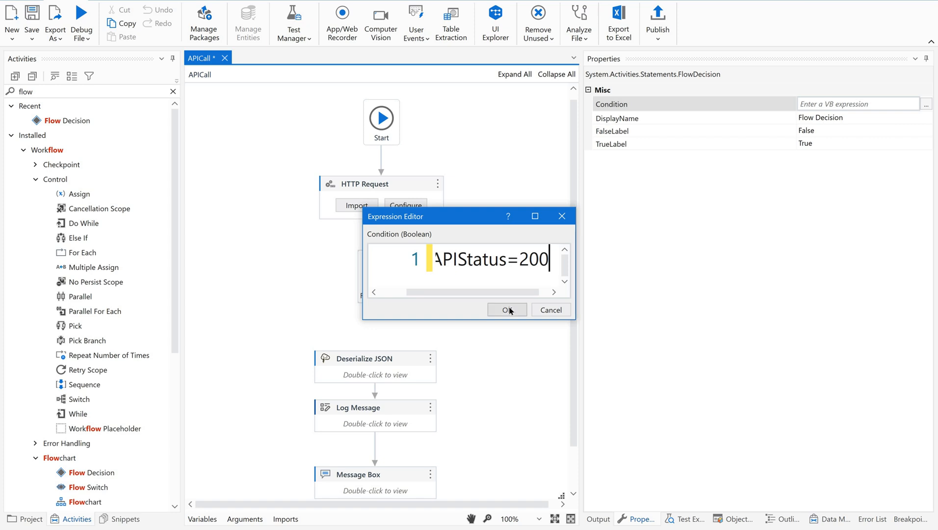
{"action": "left_click", "coordinate": [506, 310]}
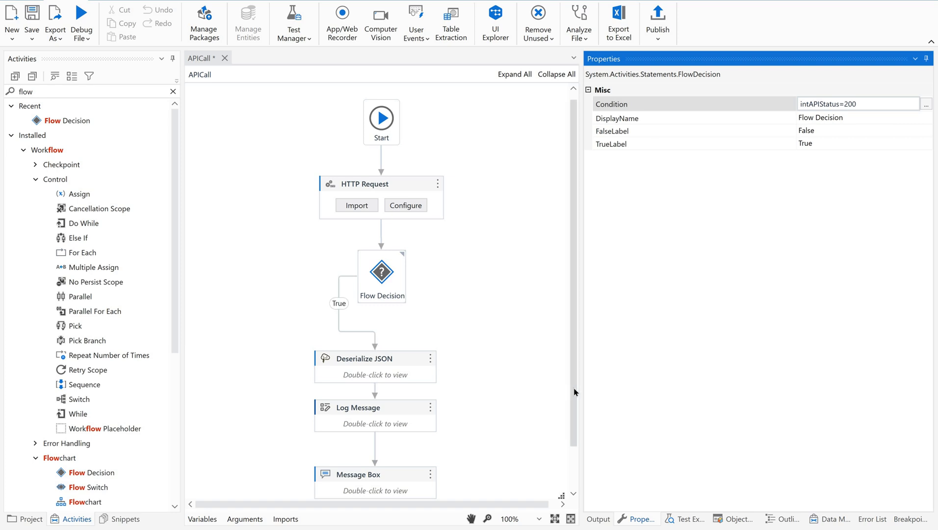
{"action": "scroll", "scroll_direction": "down", "scroll_amount": 3}
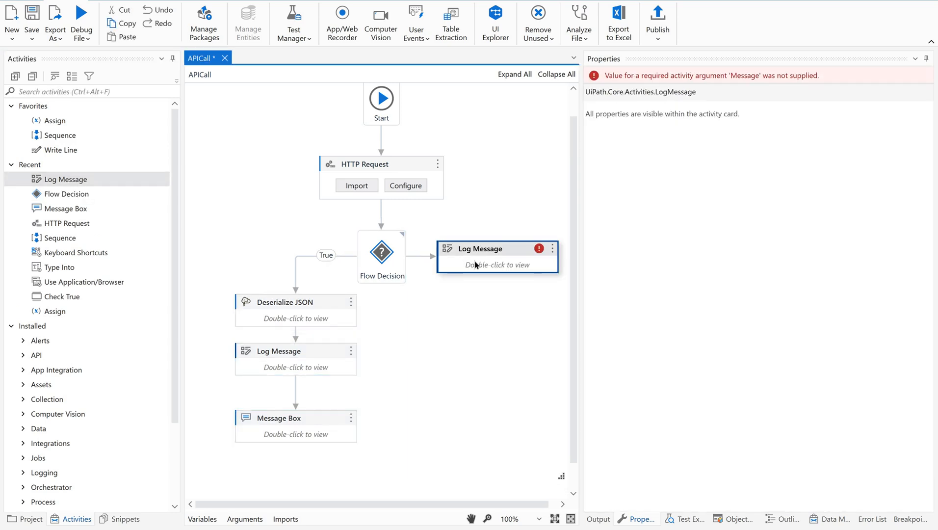
Step: Open the False-branch Log Message for editing
{"action": "double_click", "coordinate": [497, 256]}
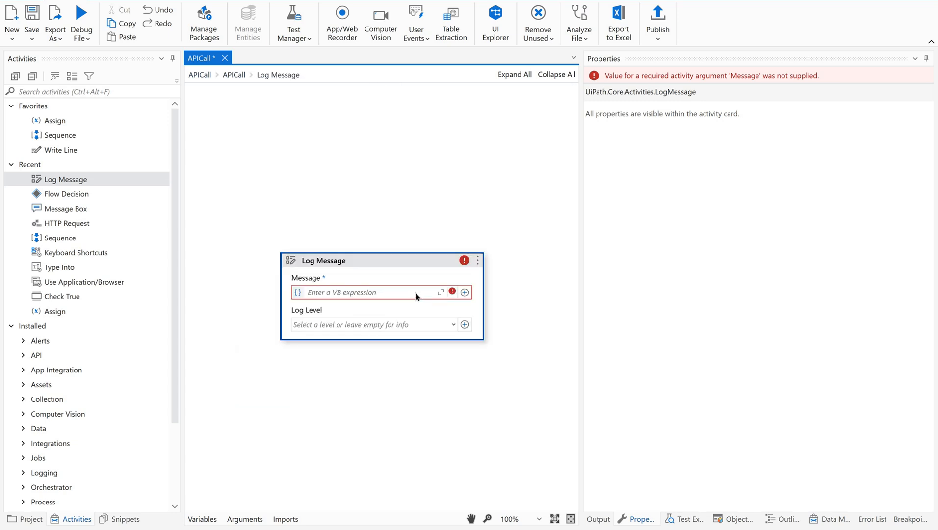
Step: Enter the message "API Call Failed. Status of API is --> "+intAPIStatus
{"action": "left_click", "coordinate": [379, 292]}
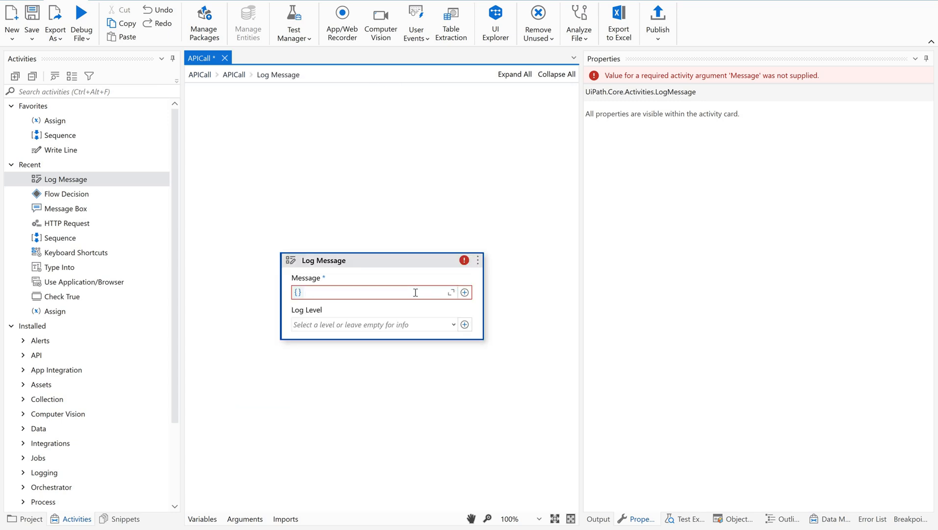
{"action": "type", "text": "\"\""}
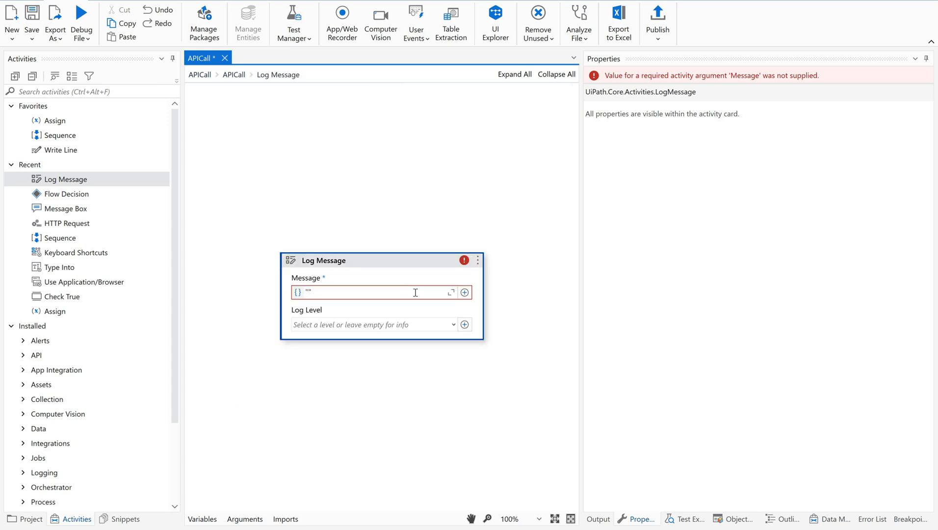
{"action": "type", "text": "API"}
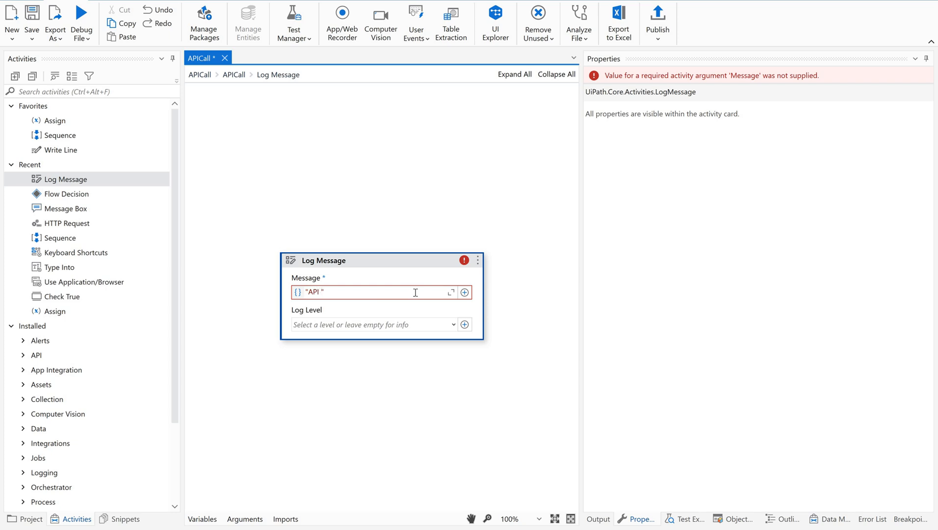
{"action": "type", "text": "Call Fail"}
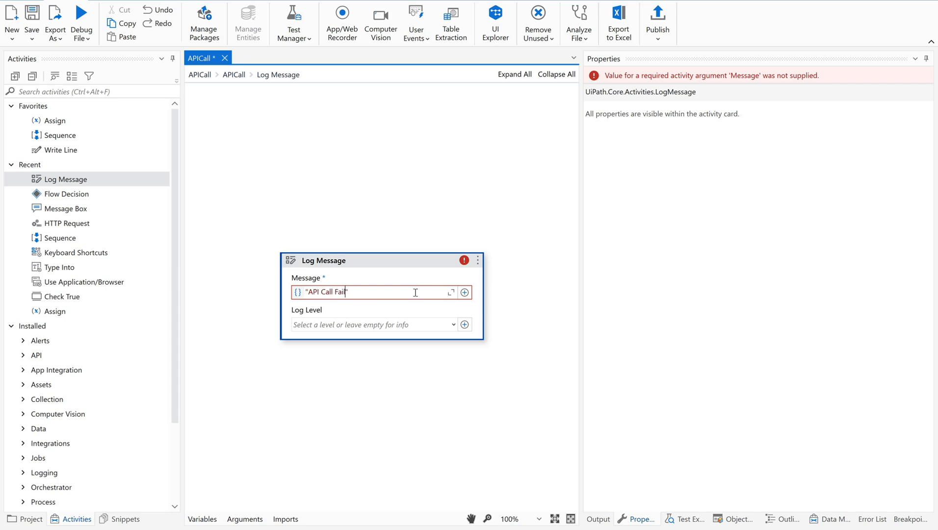
{"action": "type", "text": "ed"}
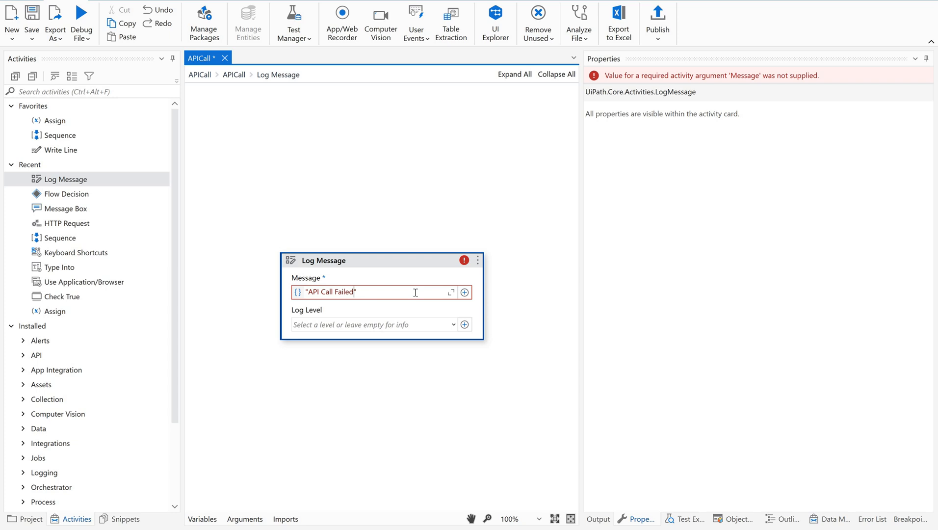
{"action": "type", "text": ". S"}
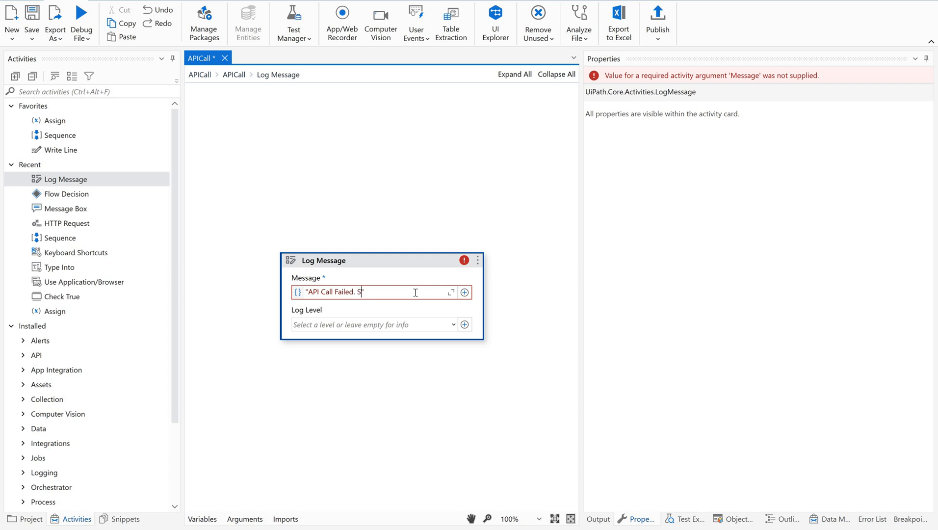
{"action": "type", "text": "tatus of API is --"}
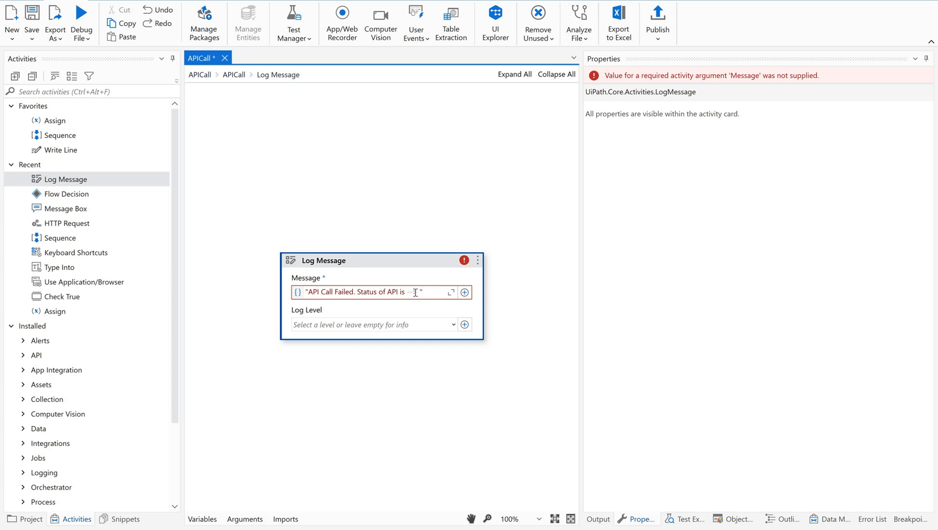
{"action": "type", "text": "+int"}
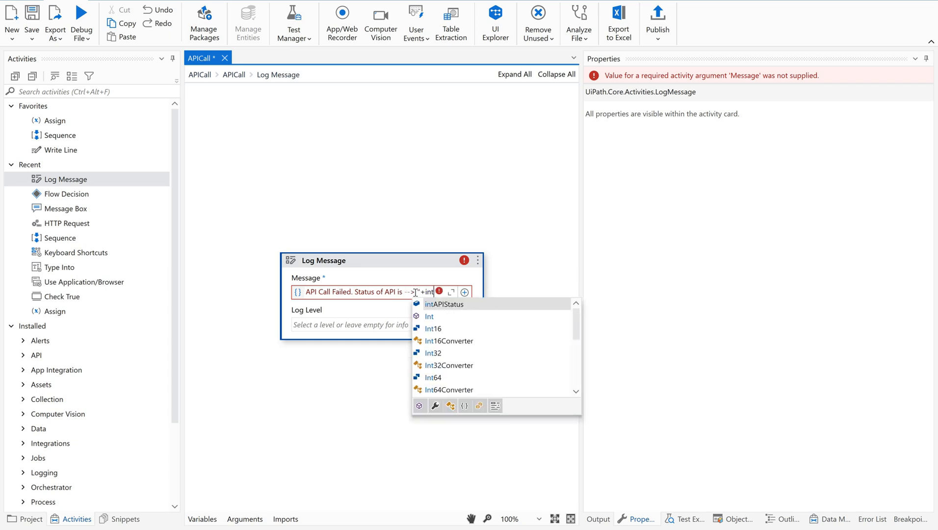
{"action": "left_click", "coordinate": [444, 304]}
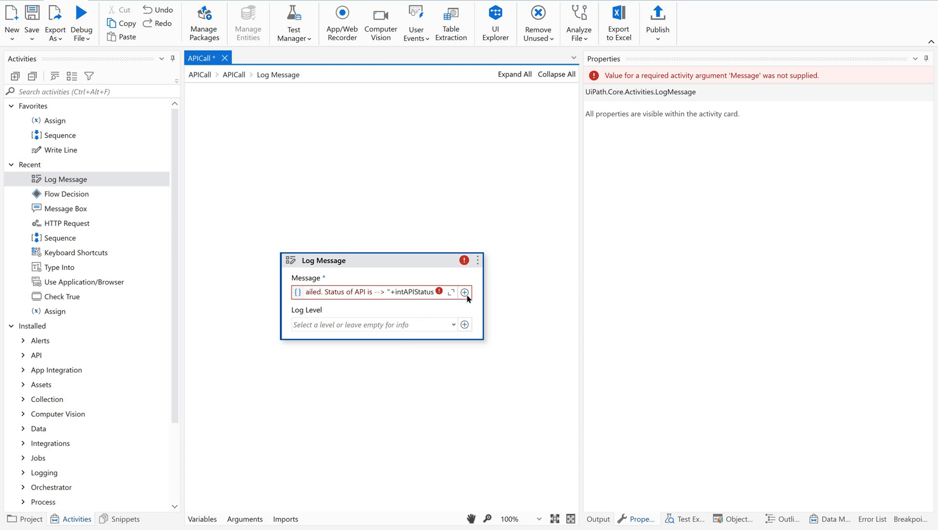
Step: Bring the message expression into the Advanced Expression Editor
{"action": "left_click", "coordinate": [464, 291]}
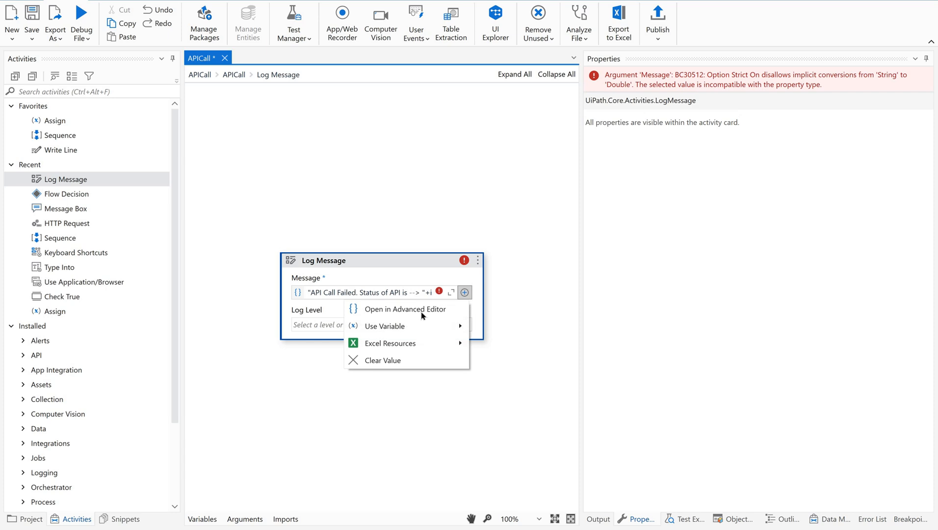
{"action": "left_click", "coordinate": [404, 309]}
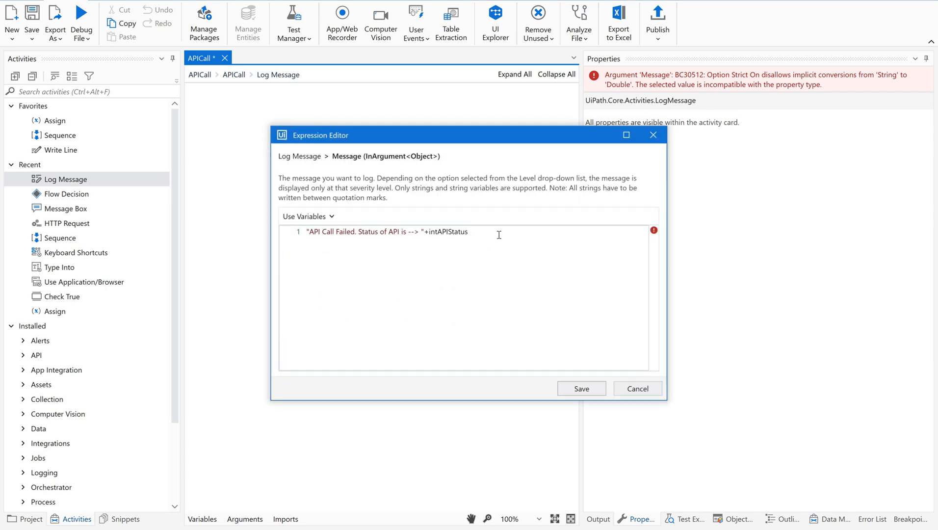
Step: Append .ToString+Environment.NewLine+"API Response is--> "+strAPIResponse to the failure message and save it
{"action": "type", "text": ".to"}
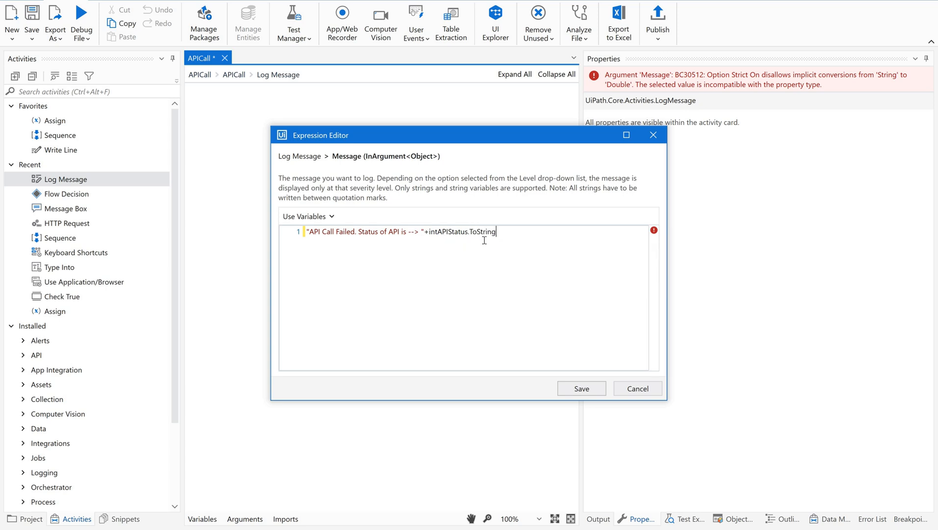
{"action": "type", "text": "+envir"}
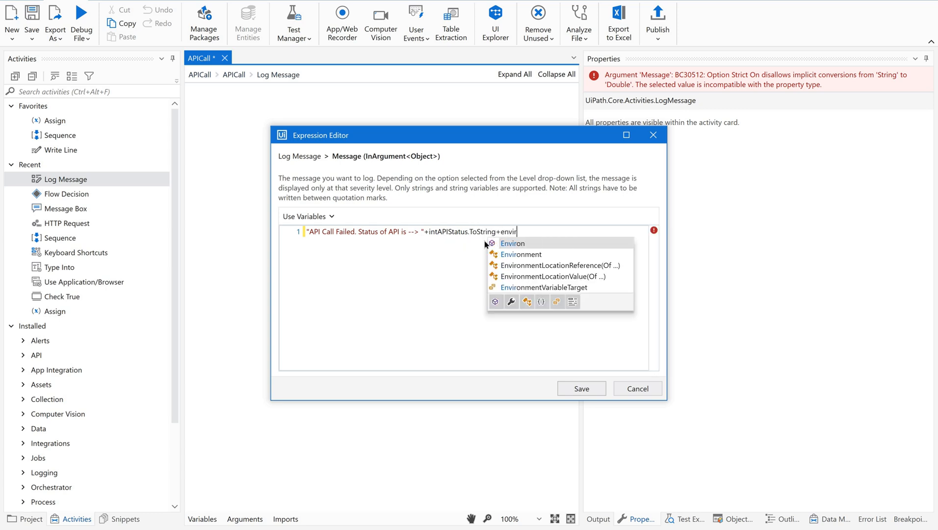
{"action": "left_click", "coordinate": [520, 254]}
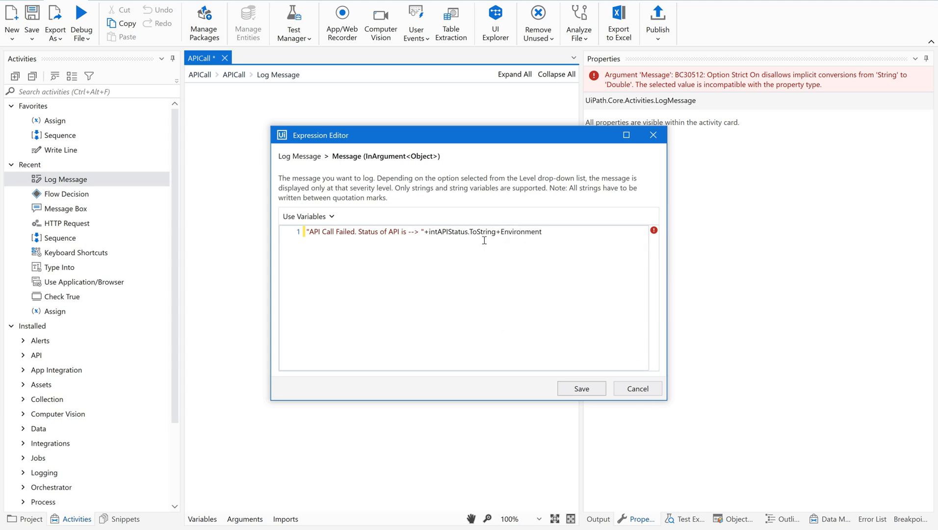
{"action": "type", "text": ".NewLine"}
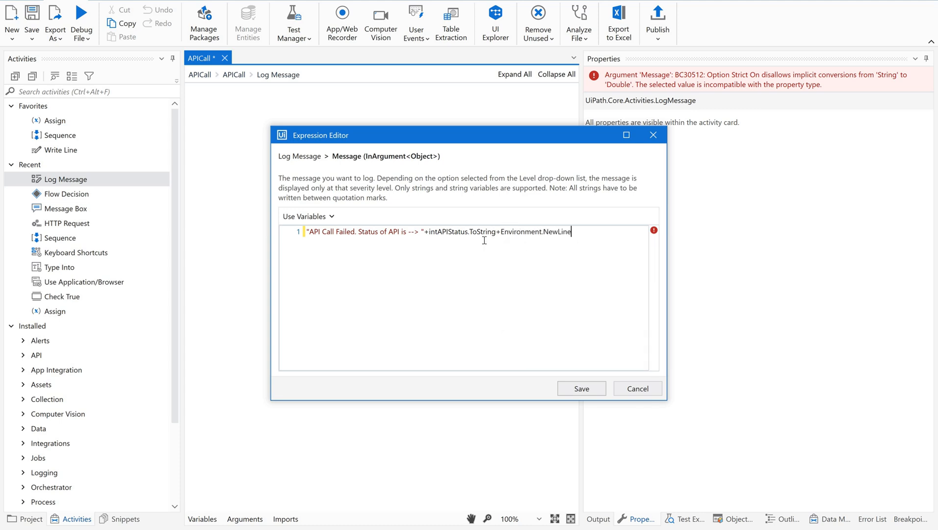
{"action": "type", "text": "+"}
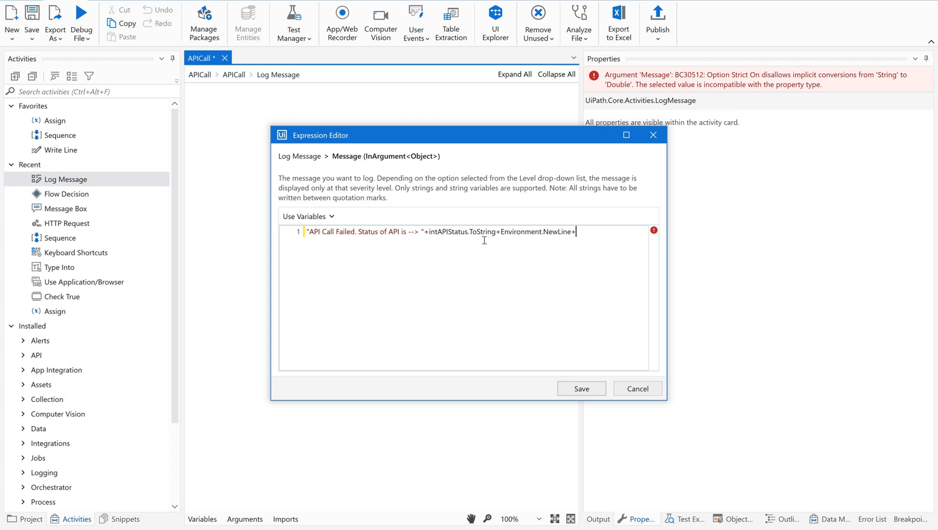
{"action": "type", "text": "\""}
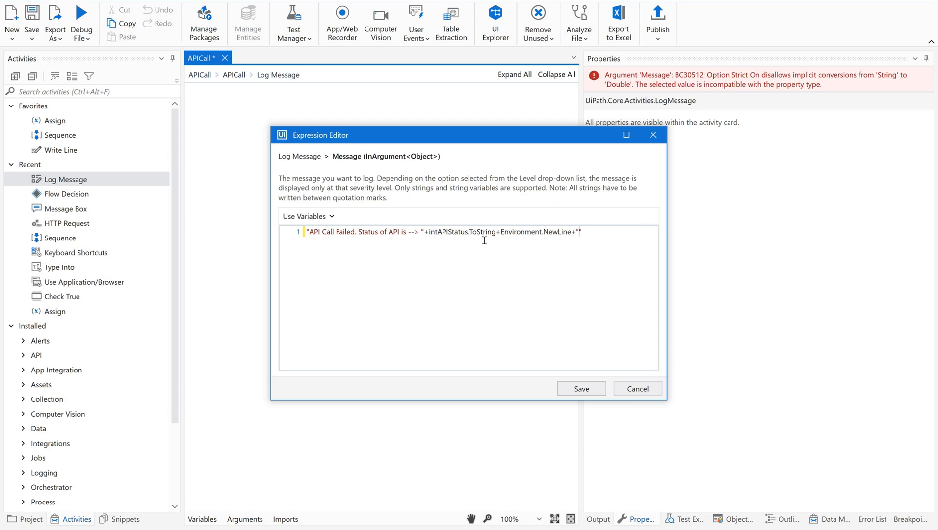
{"action": "type", "text": "\"Er"}
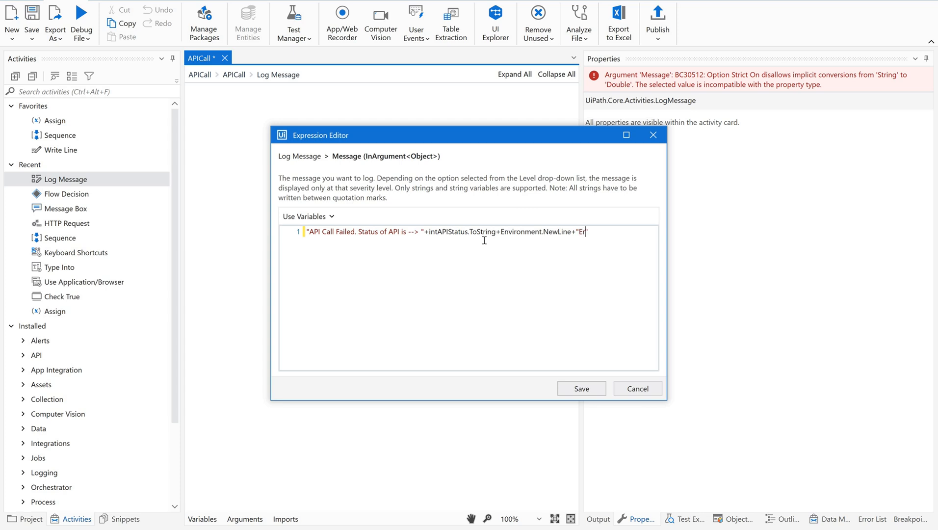
{"action": "type", "text": "API"}
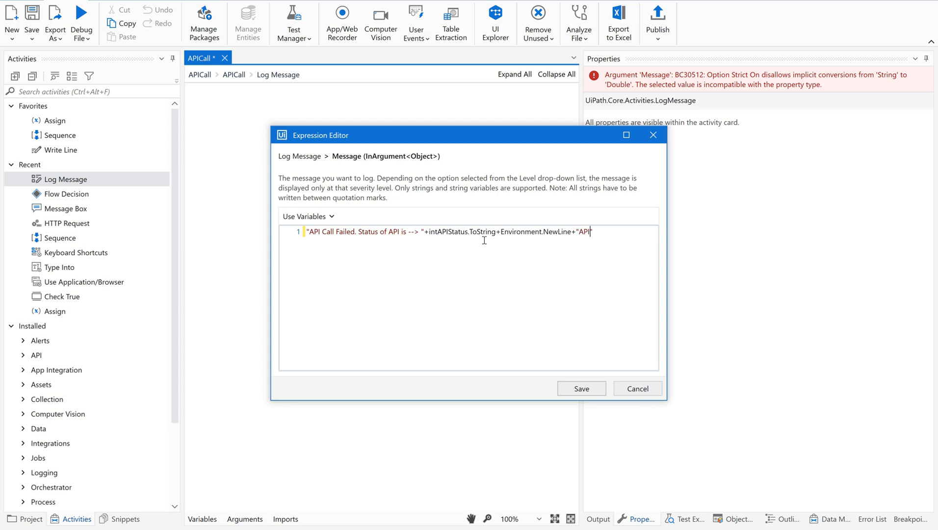
{"action": "type", "text": "Response"}
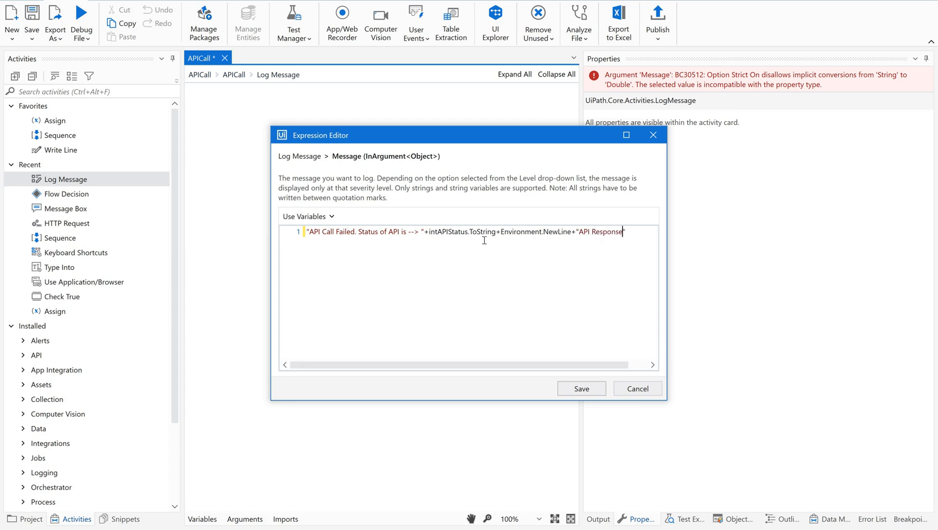
{"action": "type", "text": "is-->"}
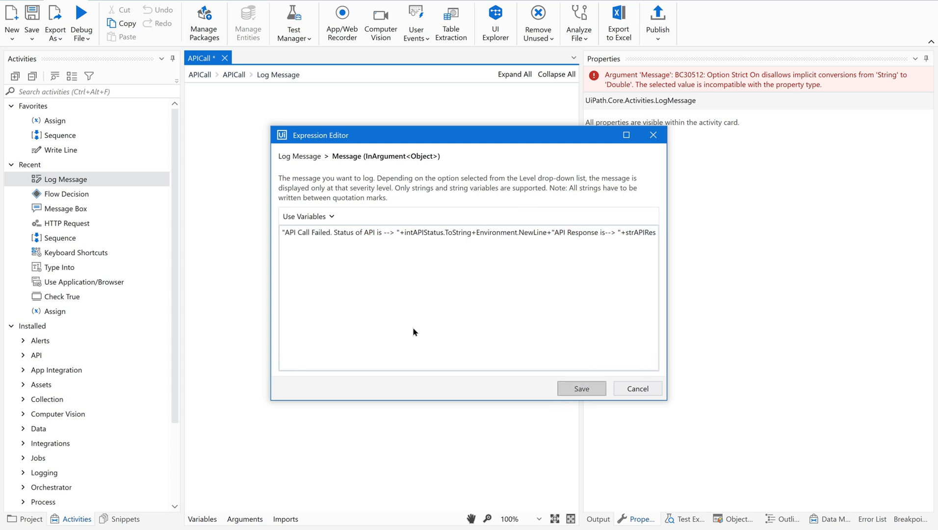
{"action": "left_click", "coordinate": [581, 388]}
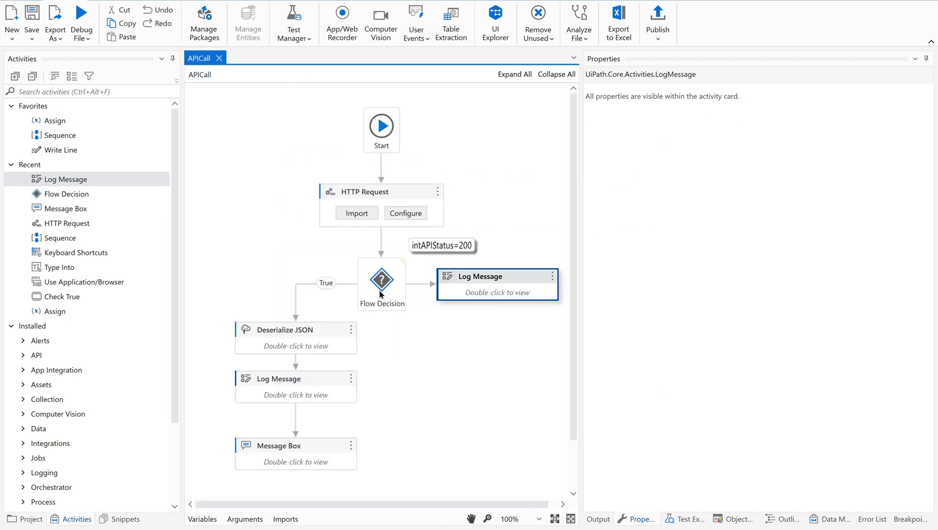
{"action": "mouse_move", "coordinate": [280, 354]}
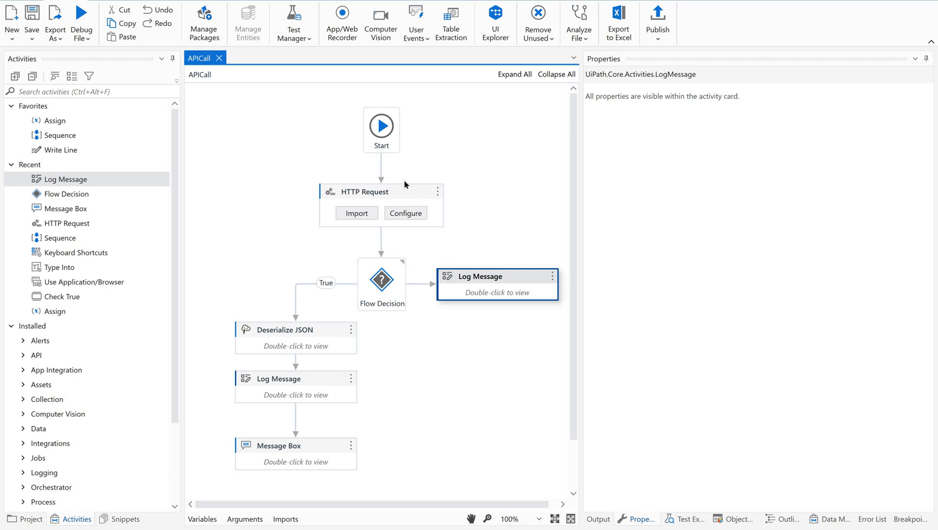
{"action": "mouse_move", "coordinate": [356, 187]}
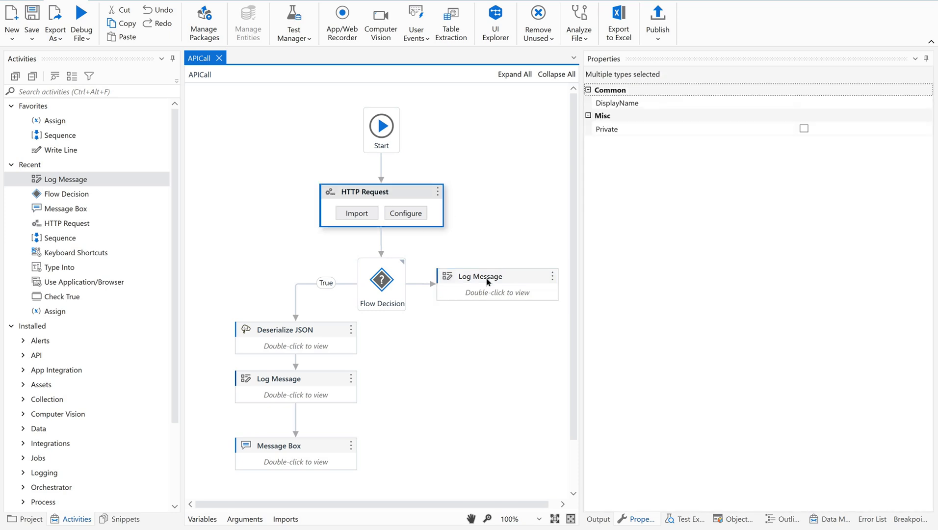
Step: Review the HTTP Request settings: GET, JSON, joke URL, response into strAPIResponse
{"action": "left_click", "coordinate": [382, 191]}
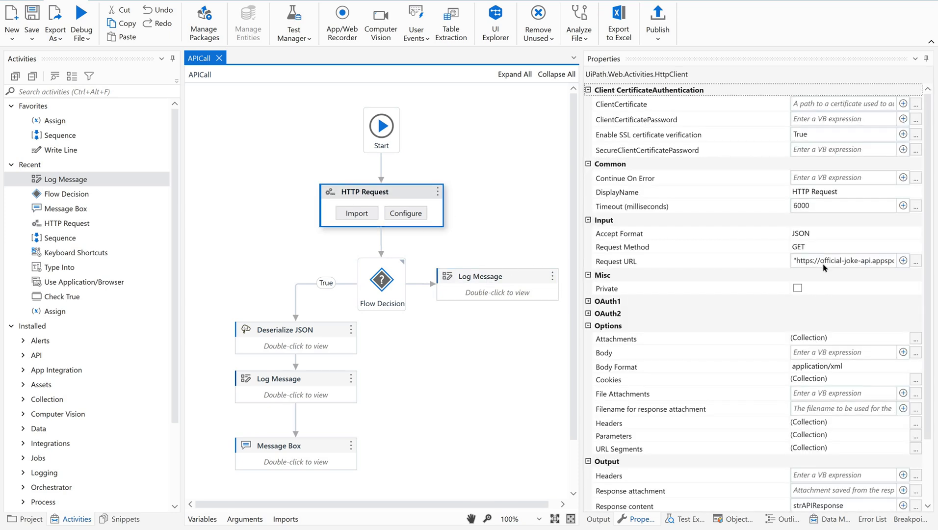
{"action": "mouse_move", "coordinate": [844, 260]}
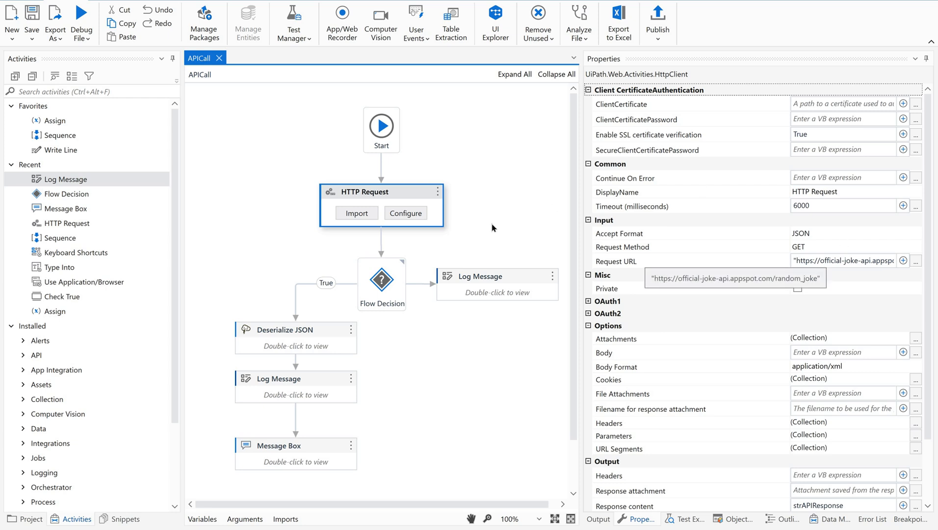
{"action": "mouse_move", "coordinate": [651, 248]}
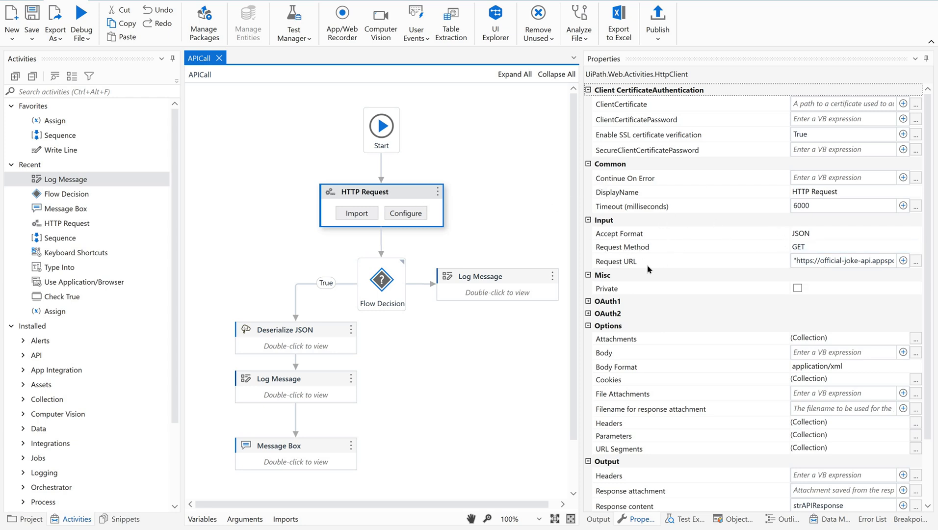
{"action": "mouse_move", "coordinate": [639, 254]}
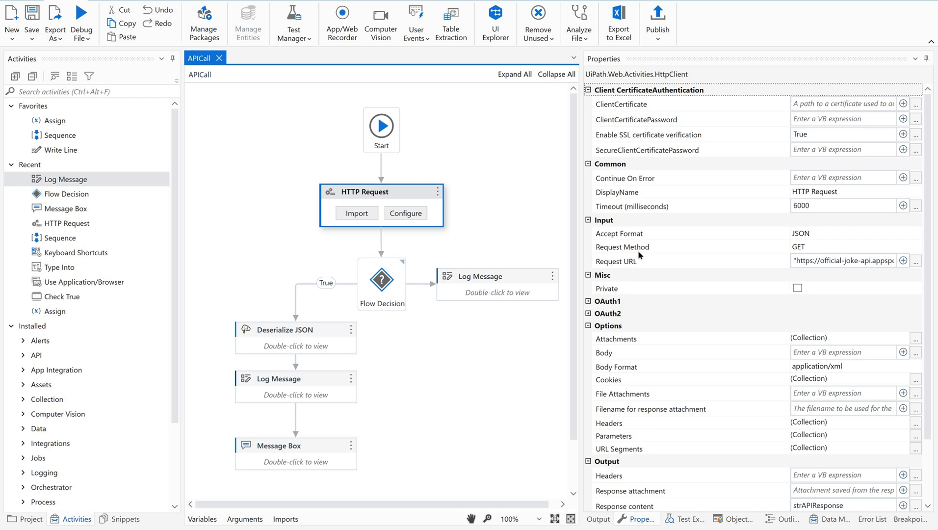
{"action": "mouse_move", "coordinate": [932, 286]}
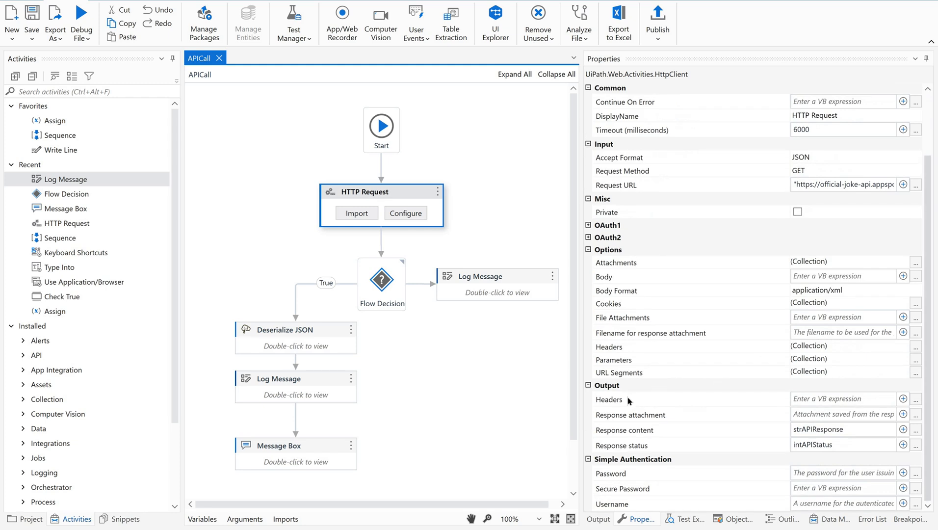
{"action": "mouse_move", "coordinate": [642, 438]}
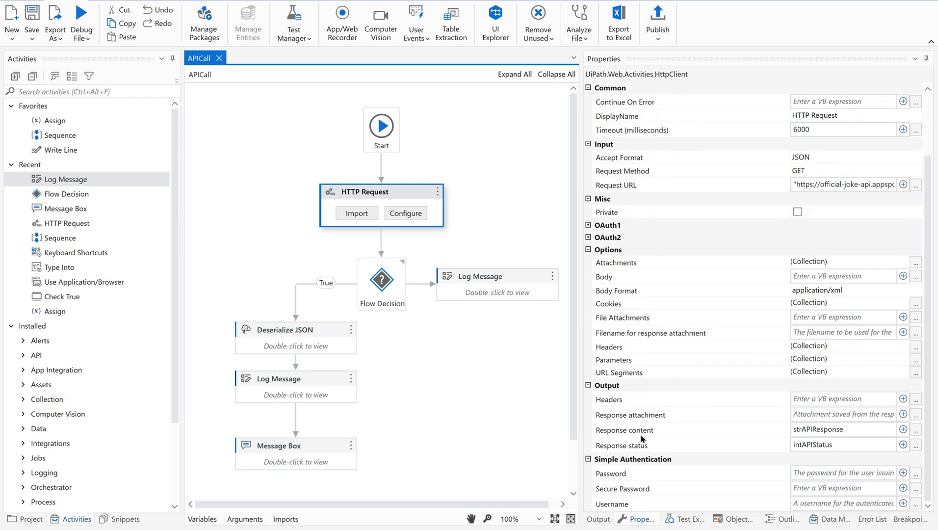
{"action": "mouse_move", "coordinate": [642, 436]}
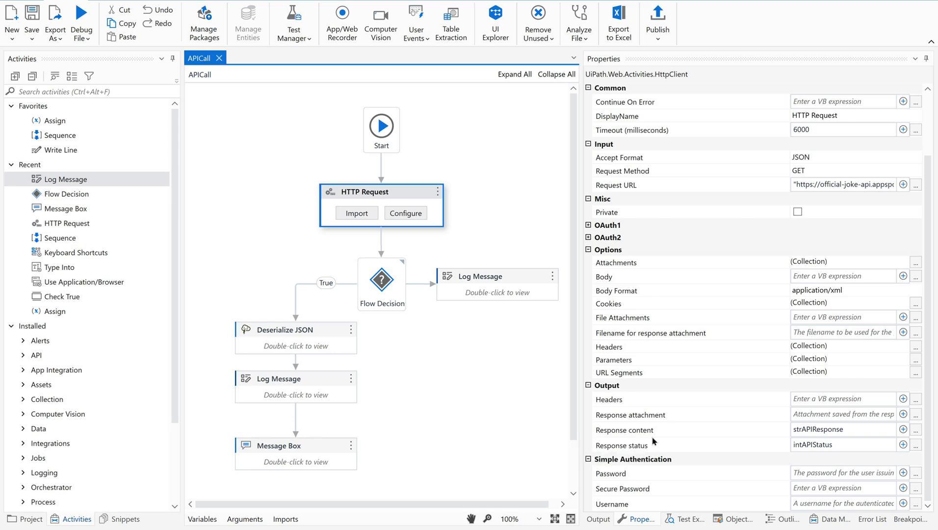
{"action": "mouse_move", "coordinate": [346, 418]}
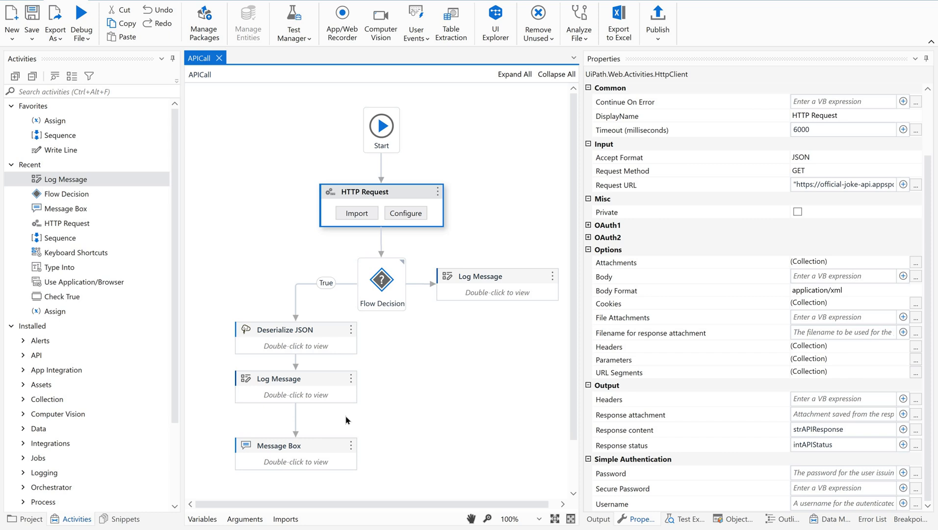
{"action": "mouse_move", "coordinate": [414, 477]}
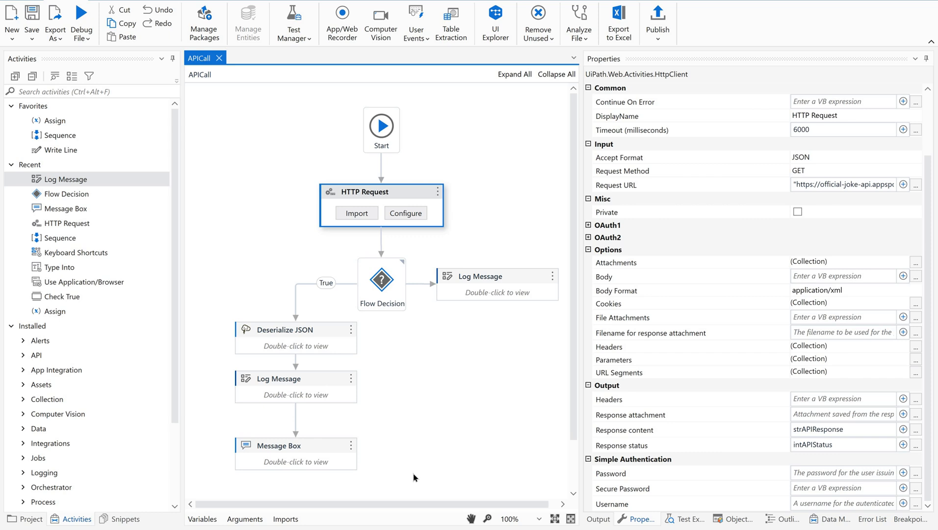
{"action": "mouse_move", "coordinate": [482, 453]}
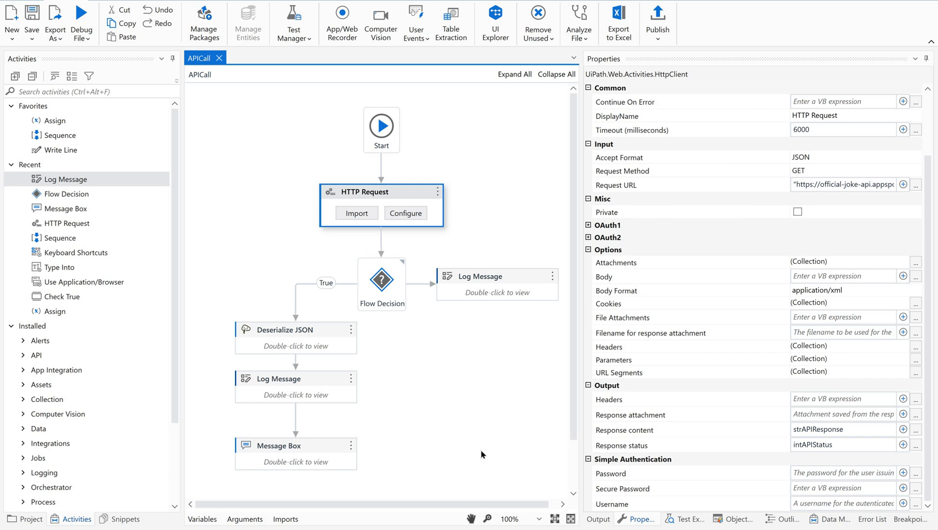
{"action": "mouse_move", "coordinate": [518, 382]}
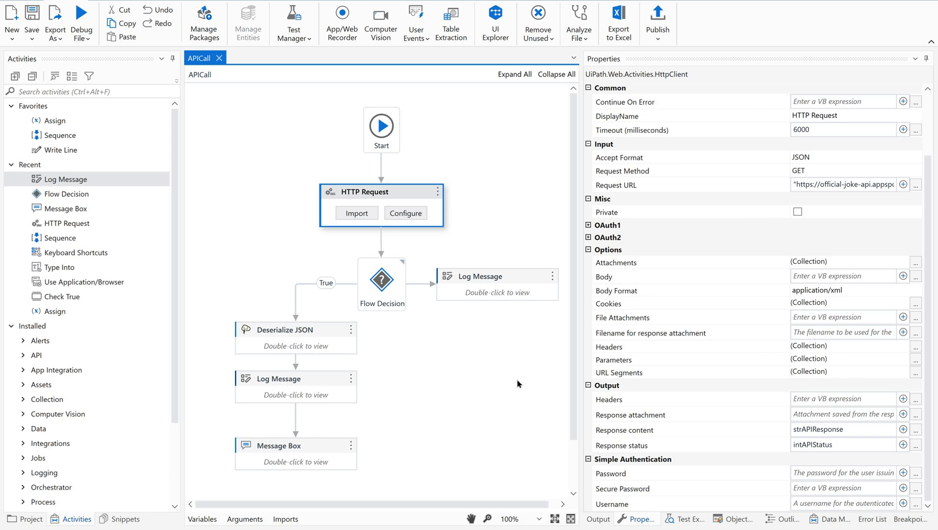
{"action": "mouse_move", "coordinate": [553, 425]}
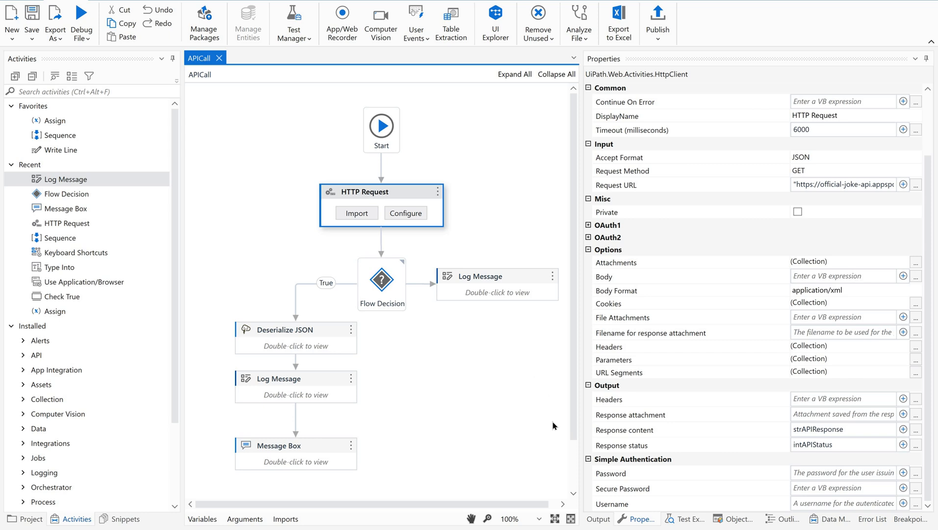
{"action": "mouse_move", "coordinate": [494, 429]}
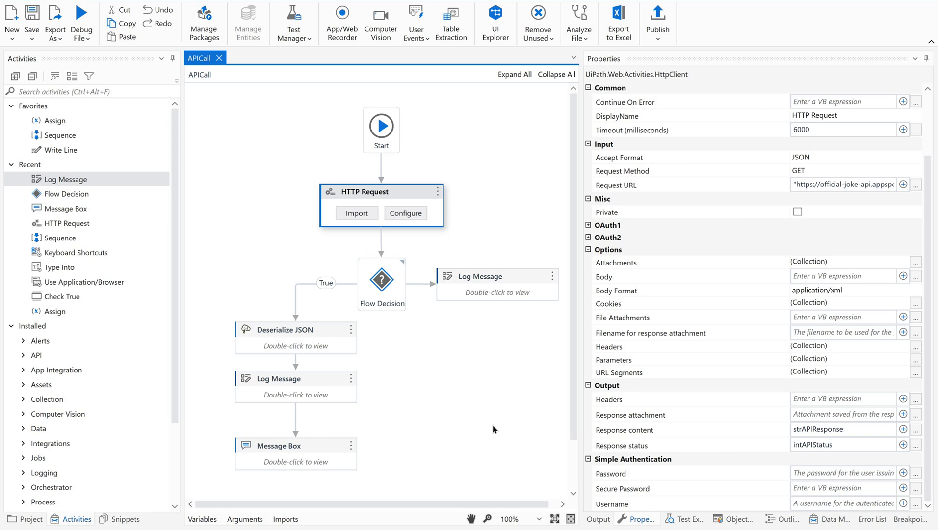